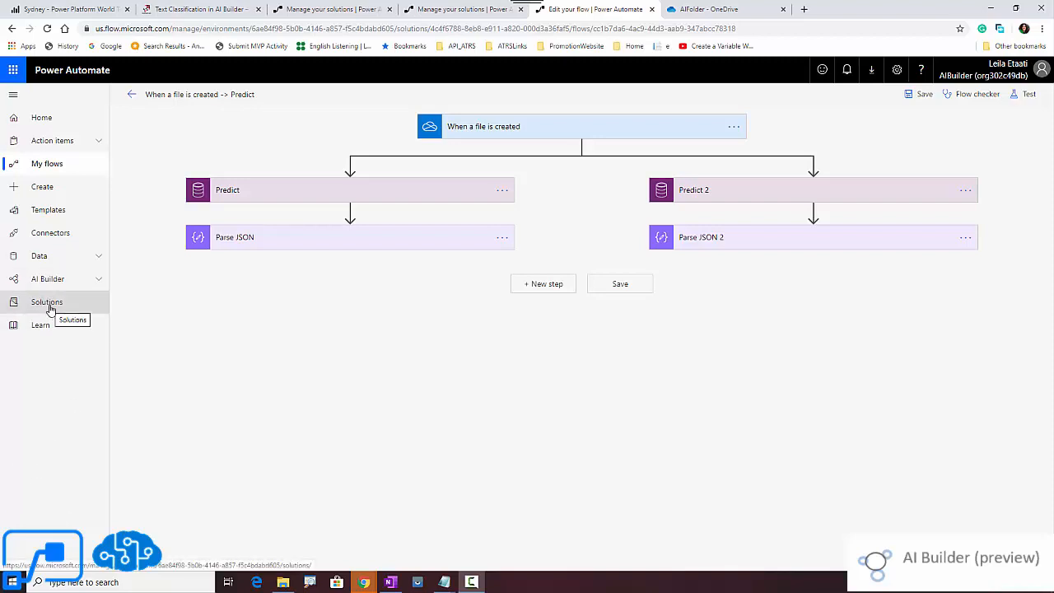
pyautogui.moveTo(41, 118)
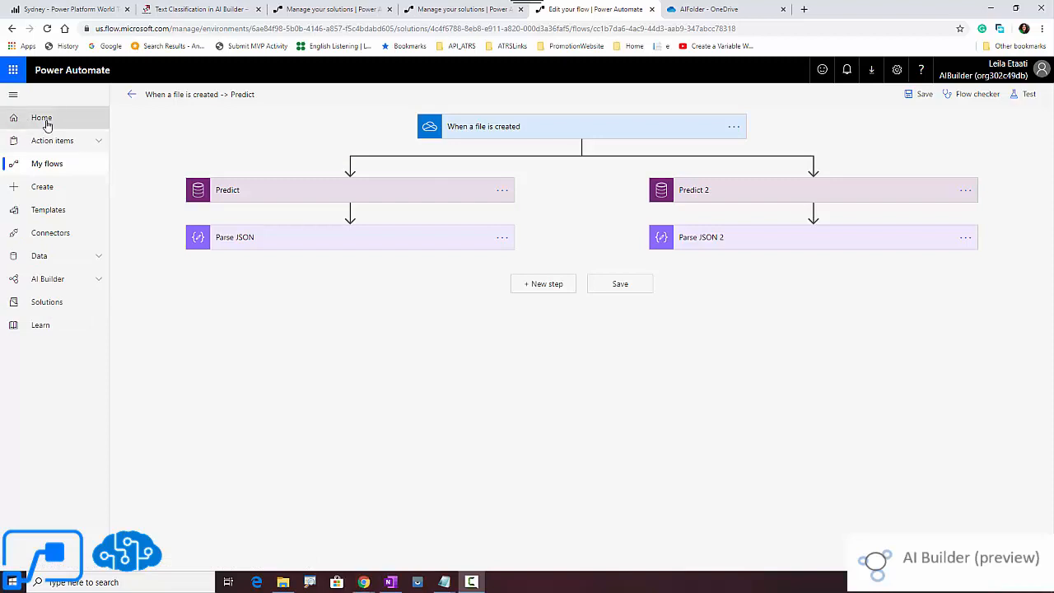
# Leave the flow for the home page and bring up the Solutions list.
pyautogui.click(41, 119)
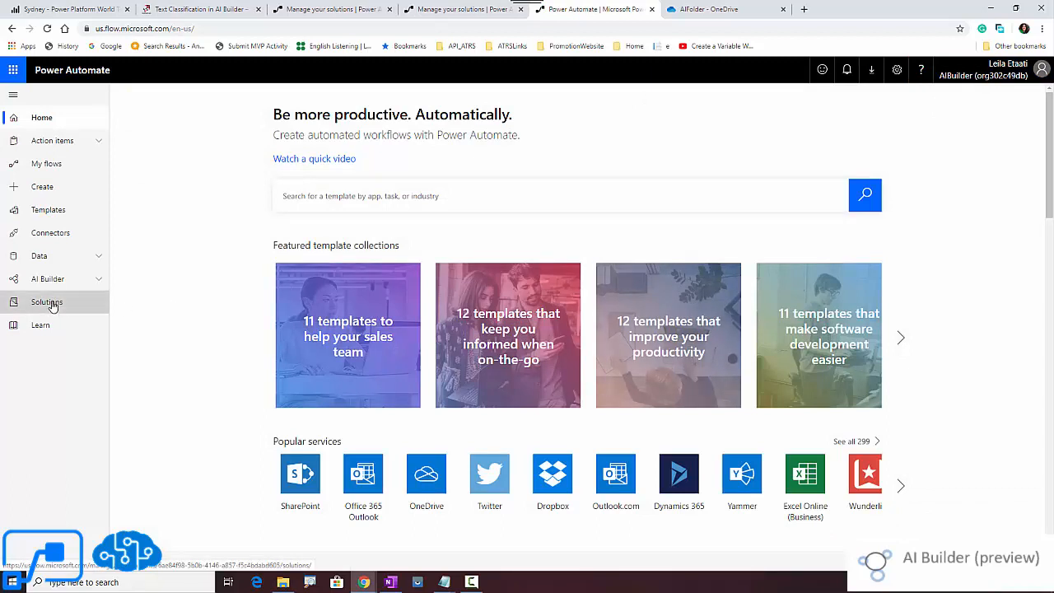
pyautogui.click(46, 303)
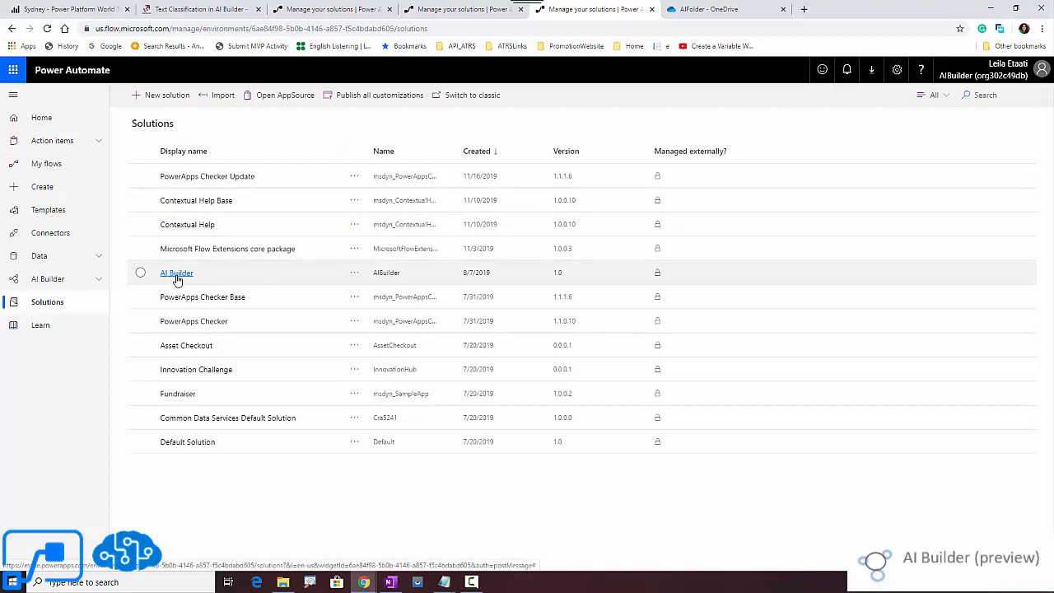
# Create a new untitled flow from inside the AI Builder solution.
pyautogui.click(177, 273)
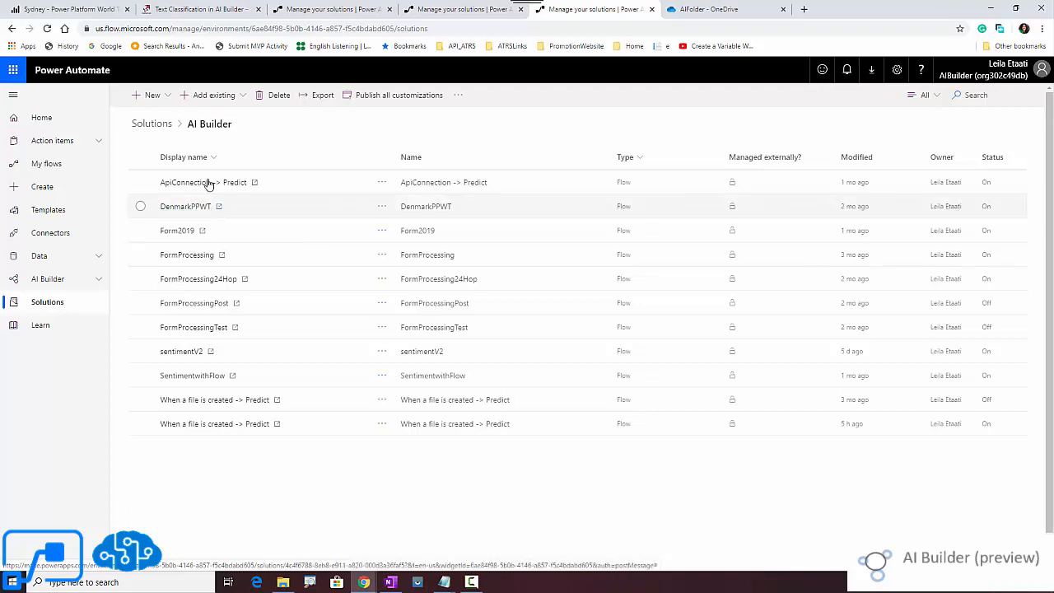
pyautogui.click(152, 94)
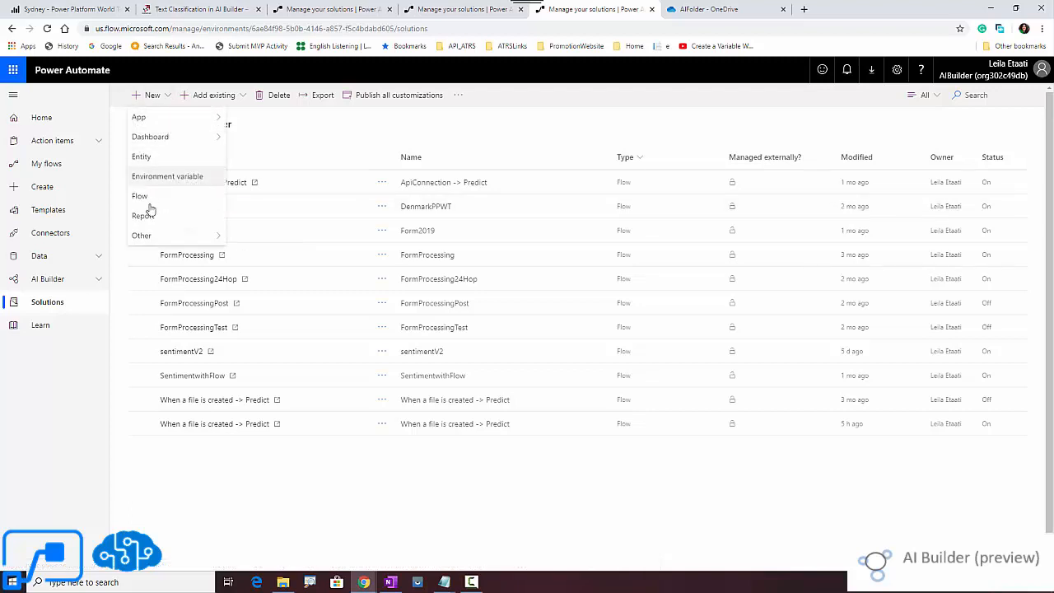
pyautogui.click(140, 196)
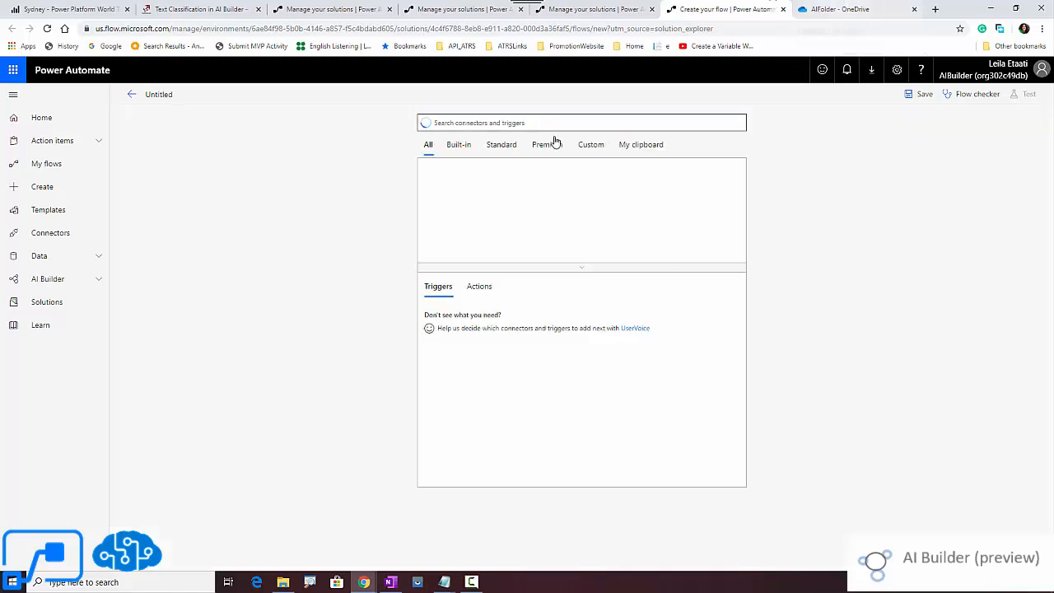
# Find the OneDrive for Business connector via 'onedrive' and choose its 'When a file is created' trigger.
pyautogui.click(580, 122)
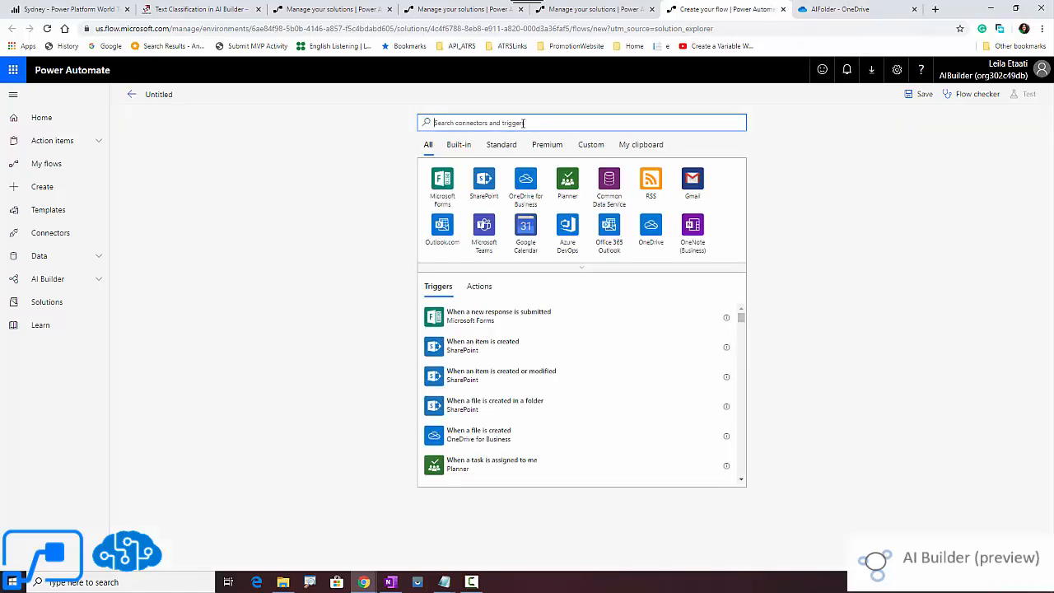
pyautogui.write('on')
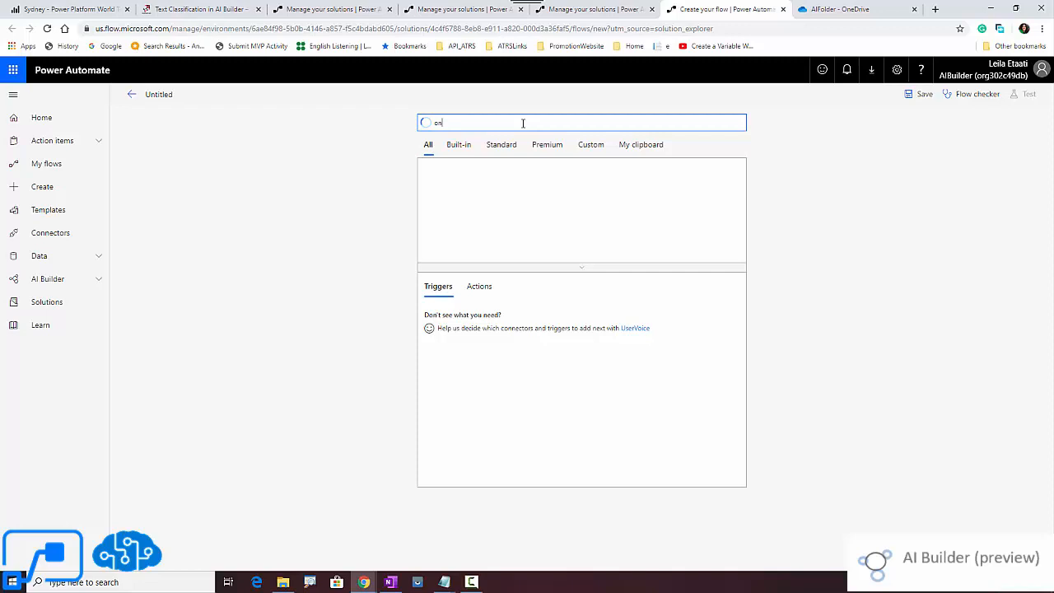
pyautogui.write('edriv')
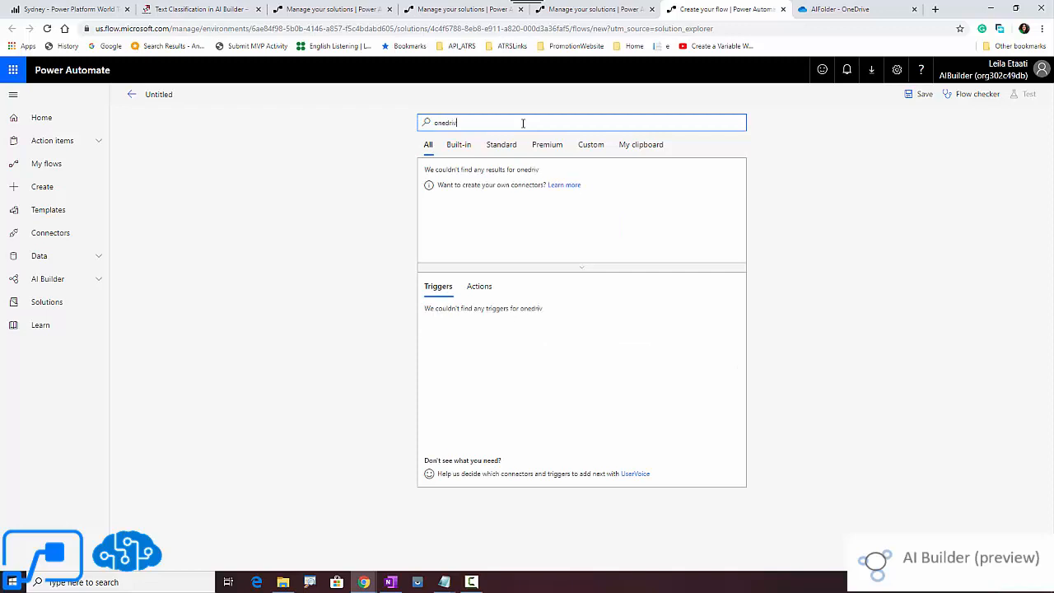
pyautogui.write('e')
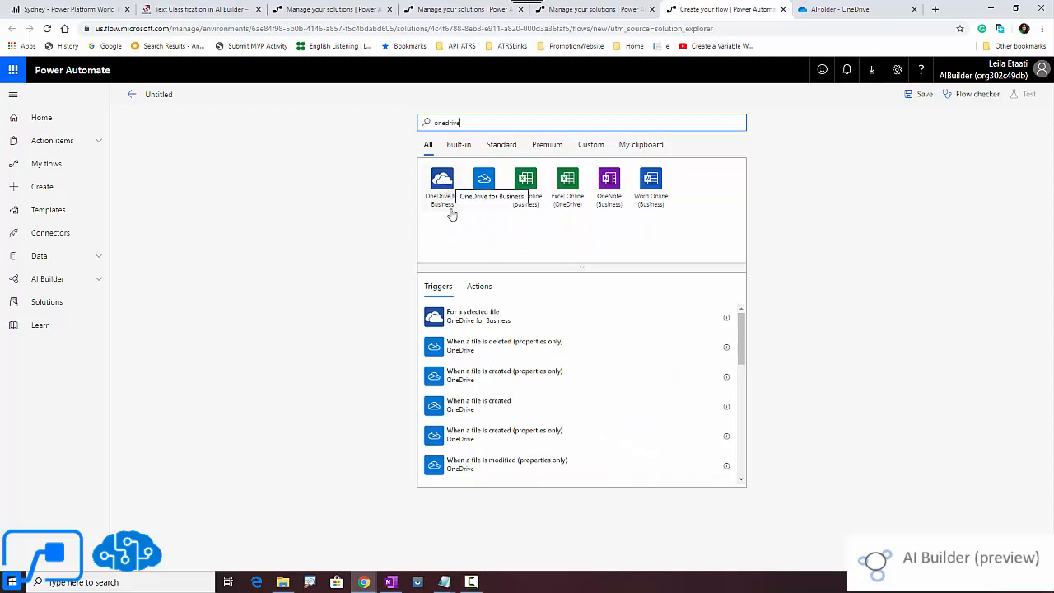
pyautogui.click(484, 183)
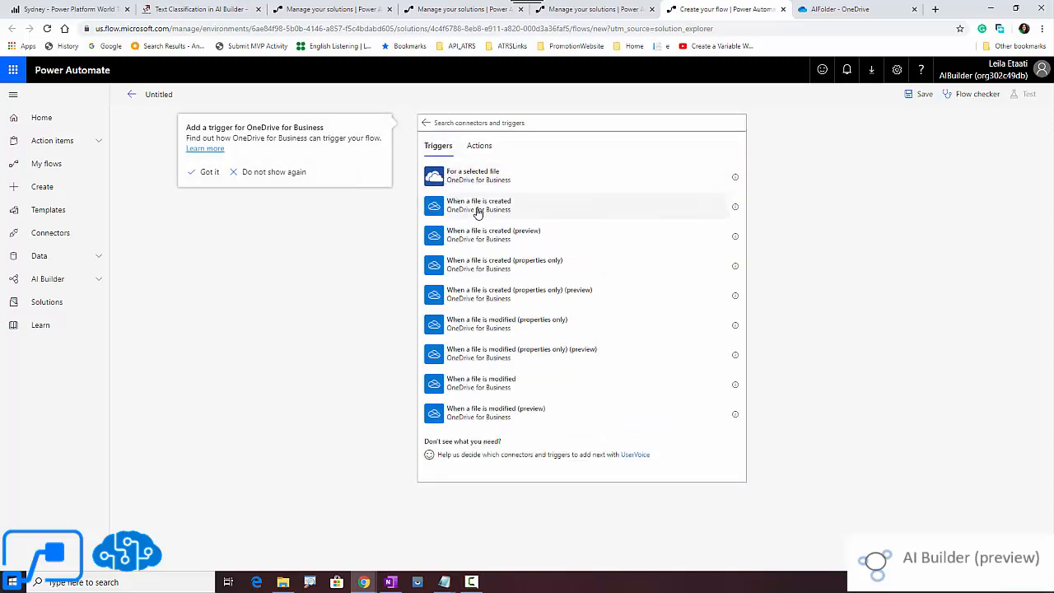
pyautogui.click(209, 171)
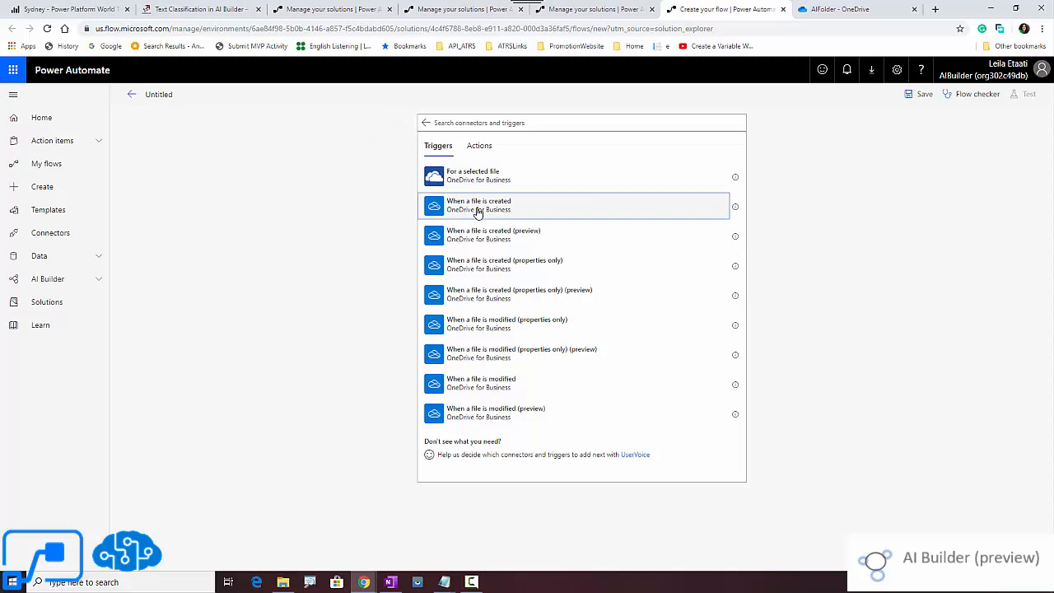
pyautogui.click(857, 10)
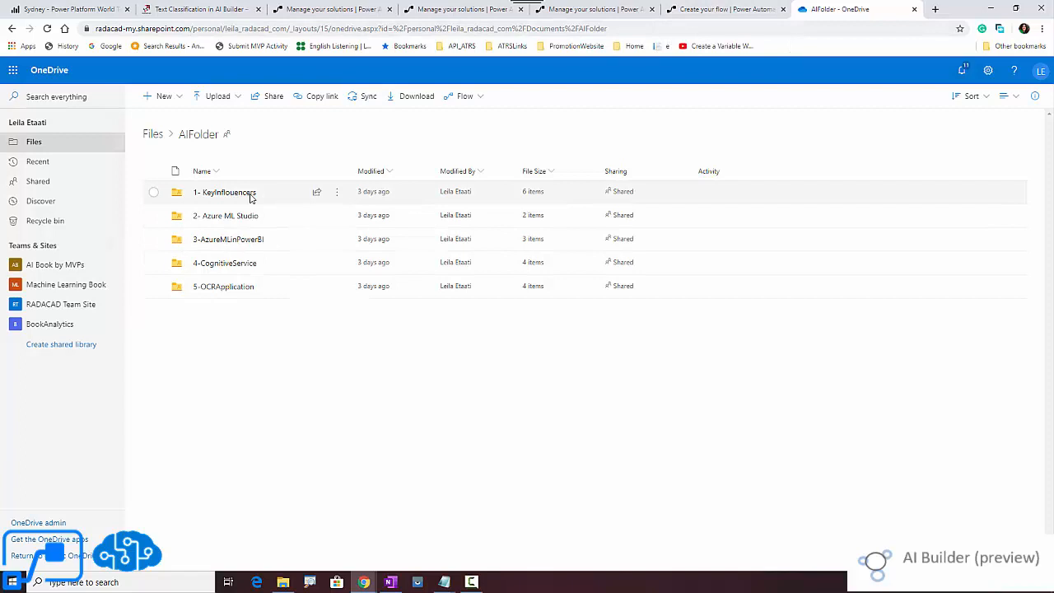
# Confirm AIFolder sits at the top level of OneDrive Files, then return to the flow.
pyautogui.click(152, 133)
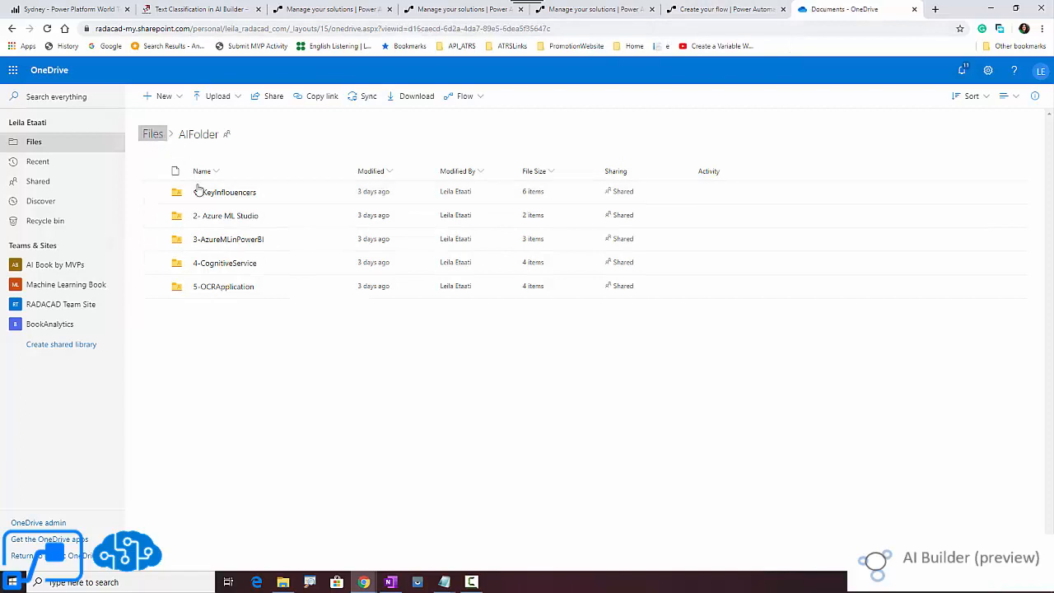
pyautogui.click(152, 134)
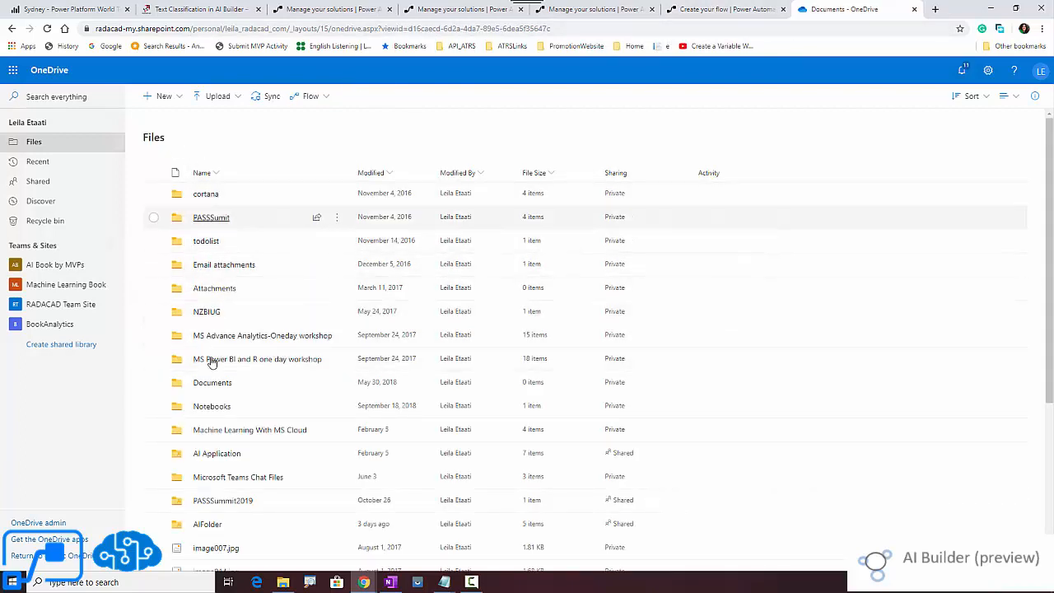
pyautogui.doubleClick(207, 524)
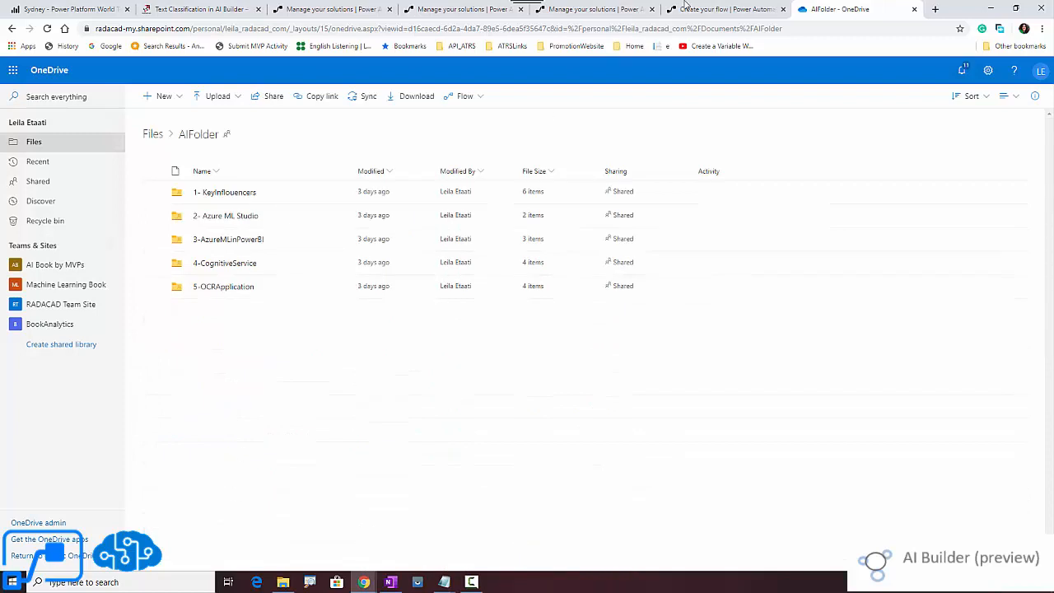
pyautogui.click(726, 10)
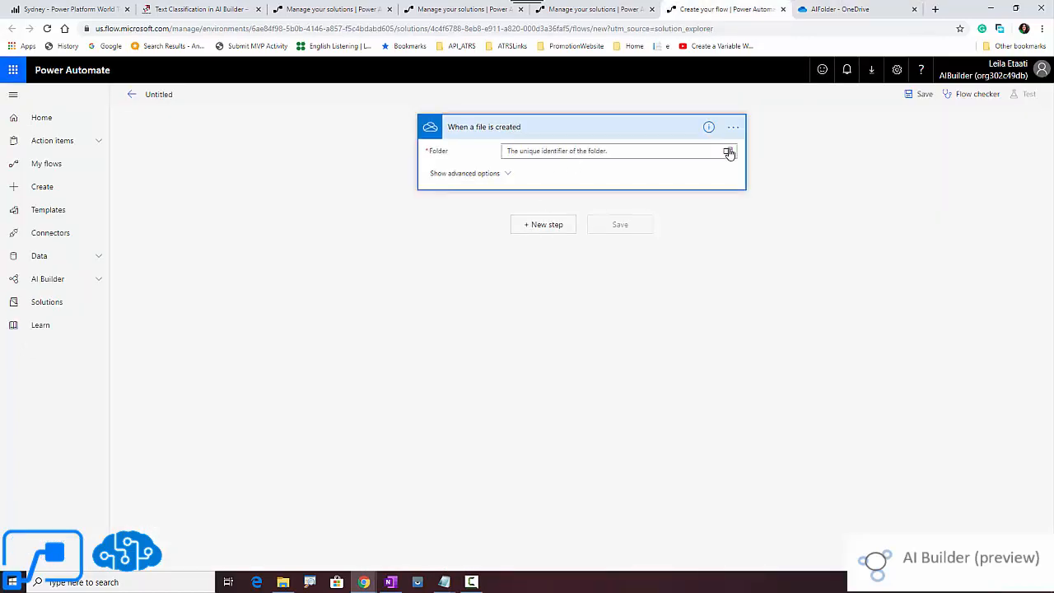
# Set the trigger's Folder to /AIFolder under Root and reveal its advanced options.
pyautogui.click(728, 151)
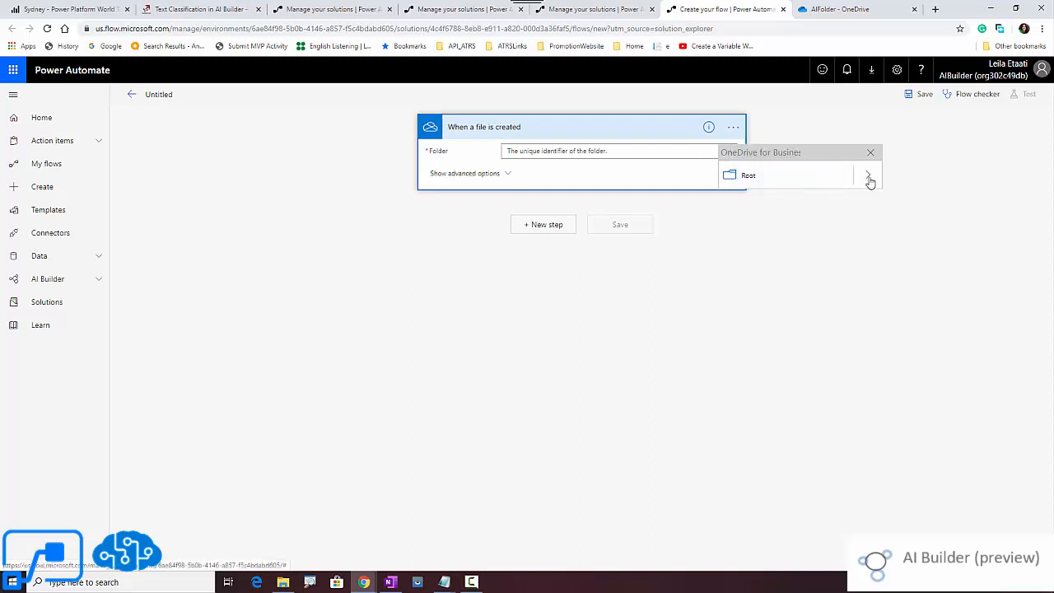
pyautogui.click(870, 178)
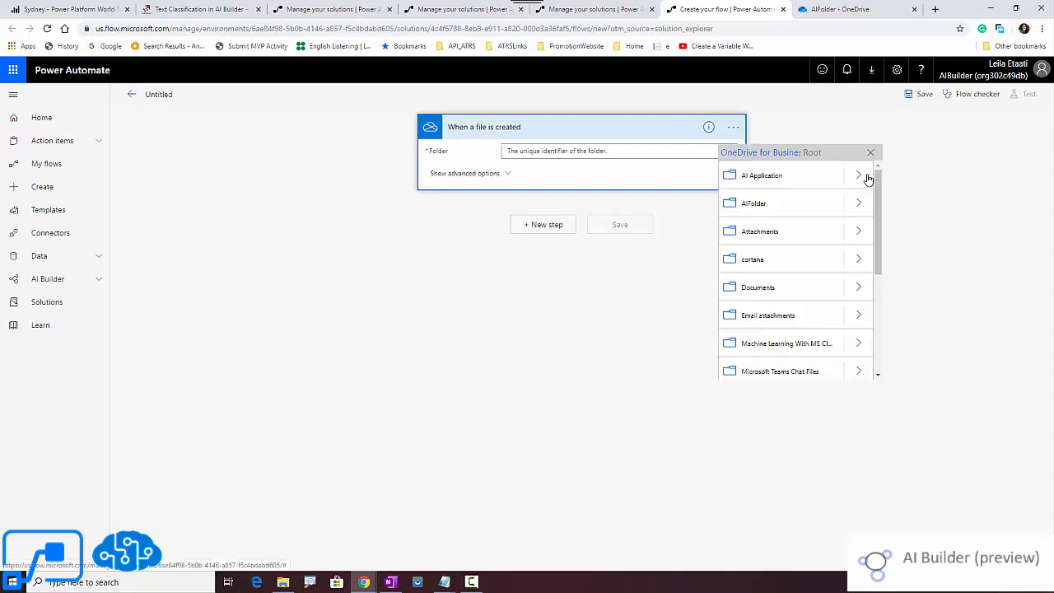
pyautogui.moveTo(754, 204)
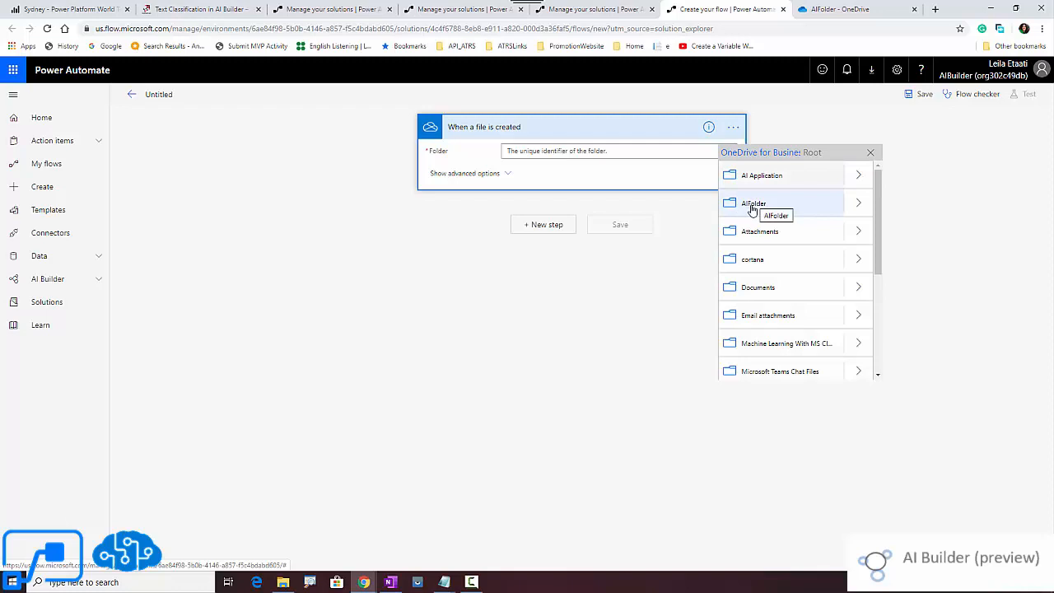
pyautogui.click(755, 204)
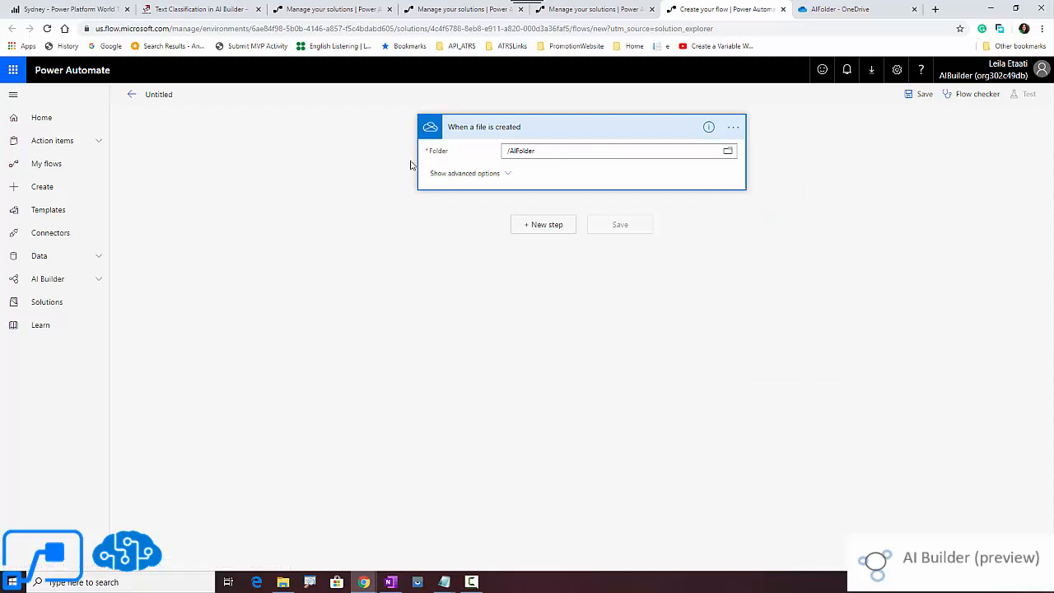
pyautogui.click(465, 173)
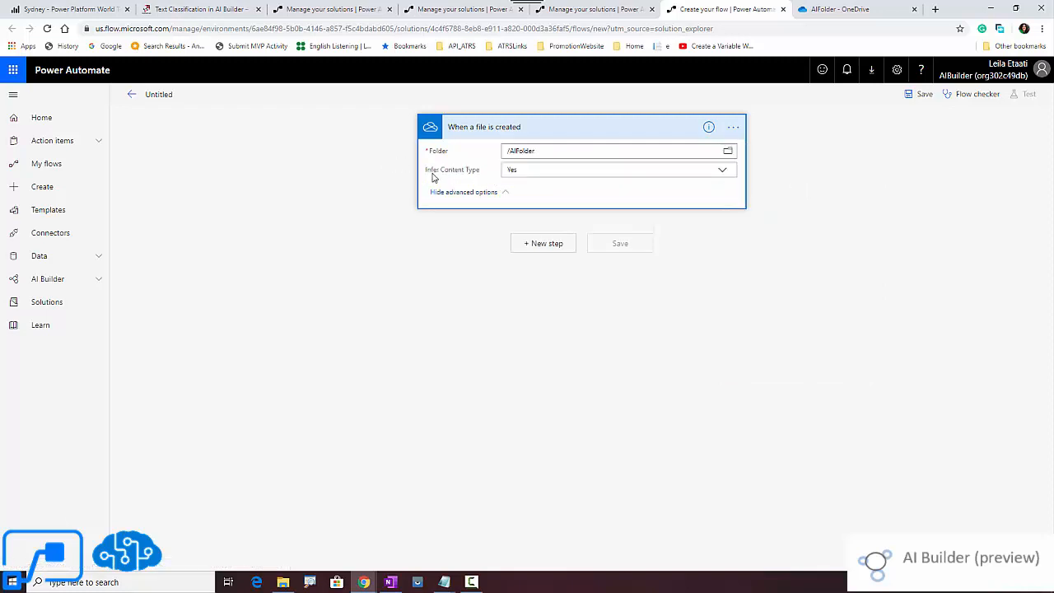
pyautogui.moveTo(544, 244)
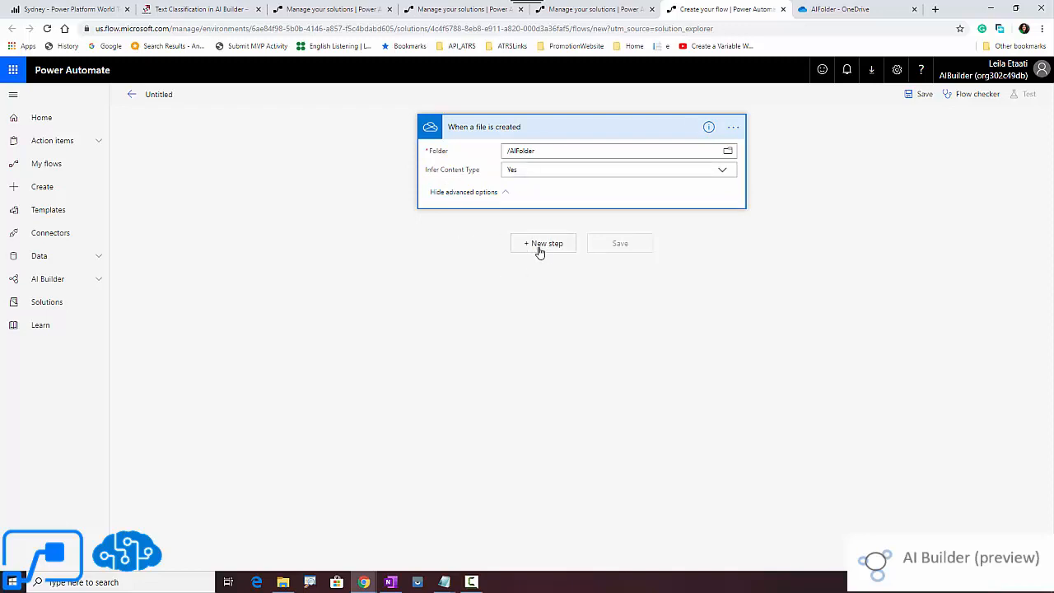
# Add a new step after the trigger and search actions for 'predict'.
pyautogui.click(544, 244)
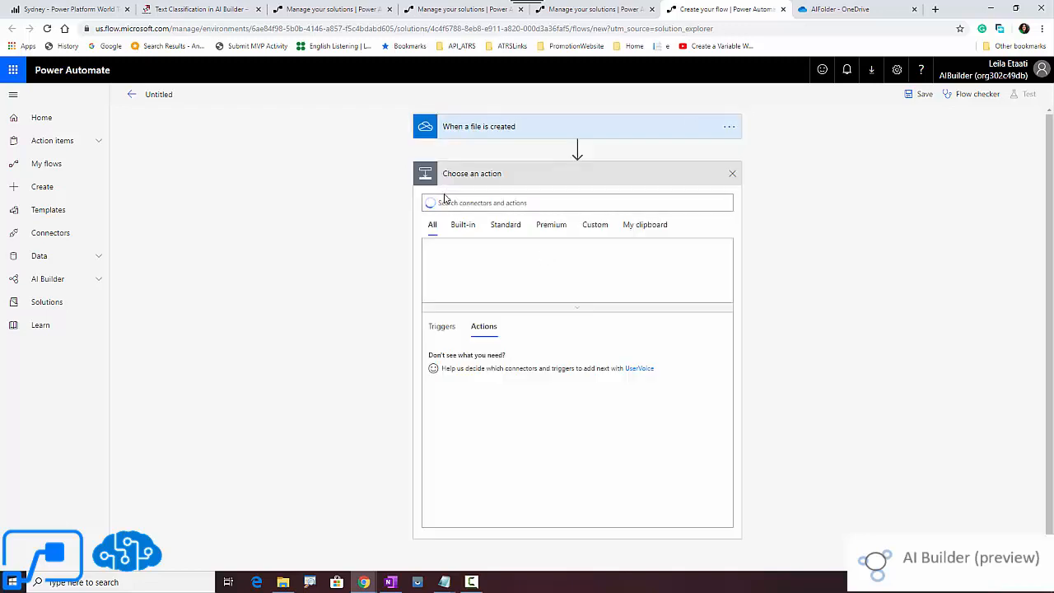
pyautogui.click(577, 203)
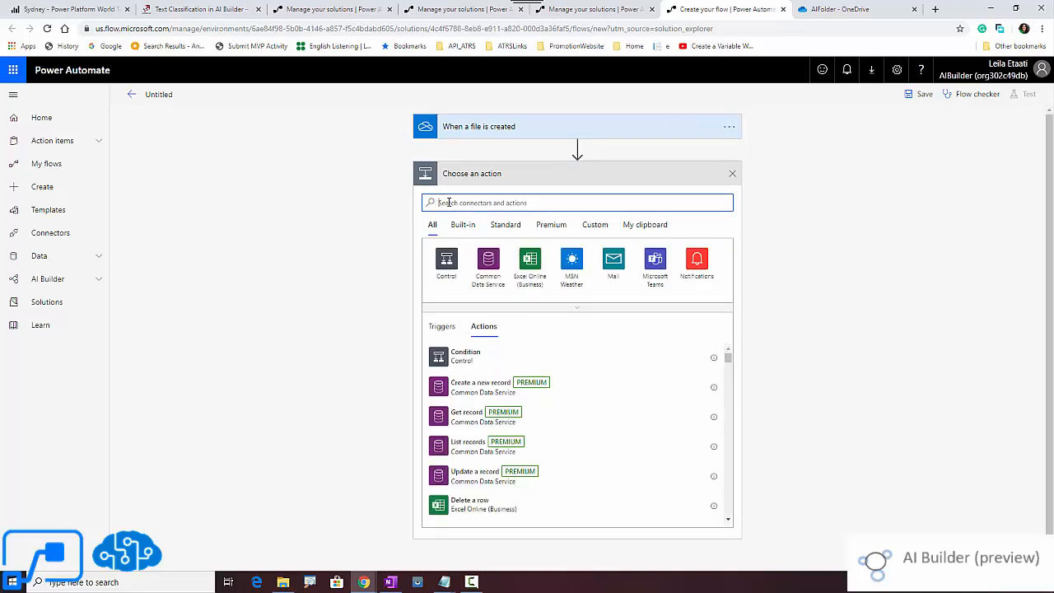
pyautogui.write('predict')
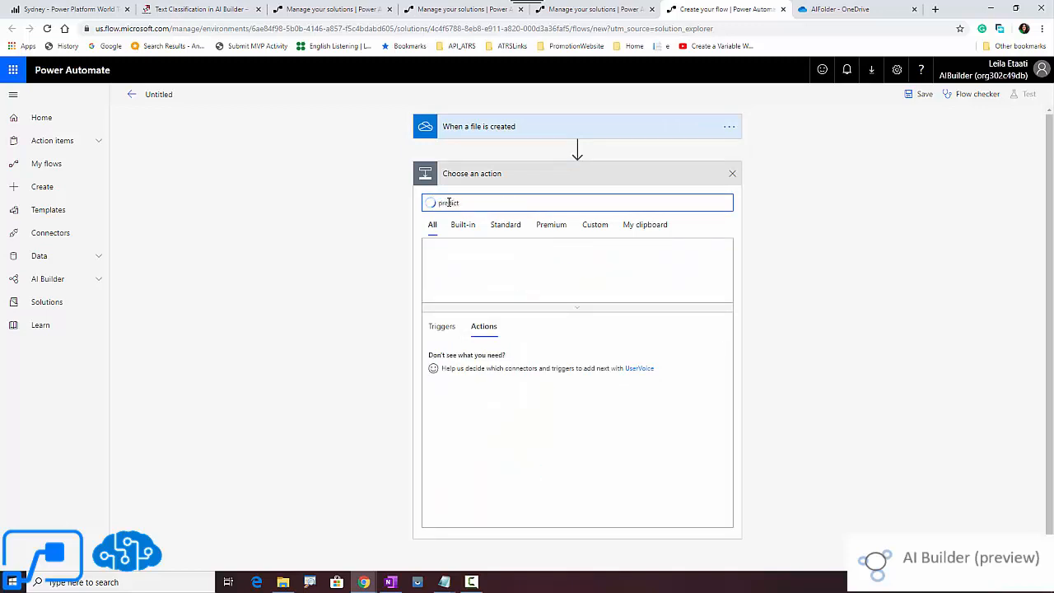
pyautogui.write('predict')
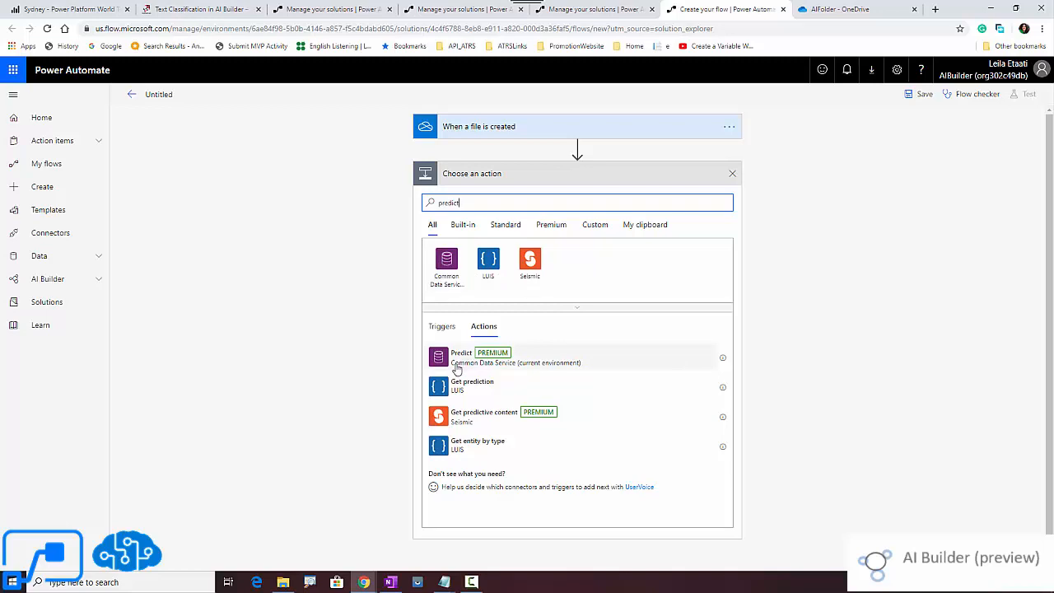
pyautogui.moveTo(53, 293)
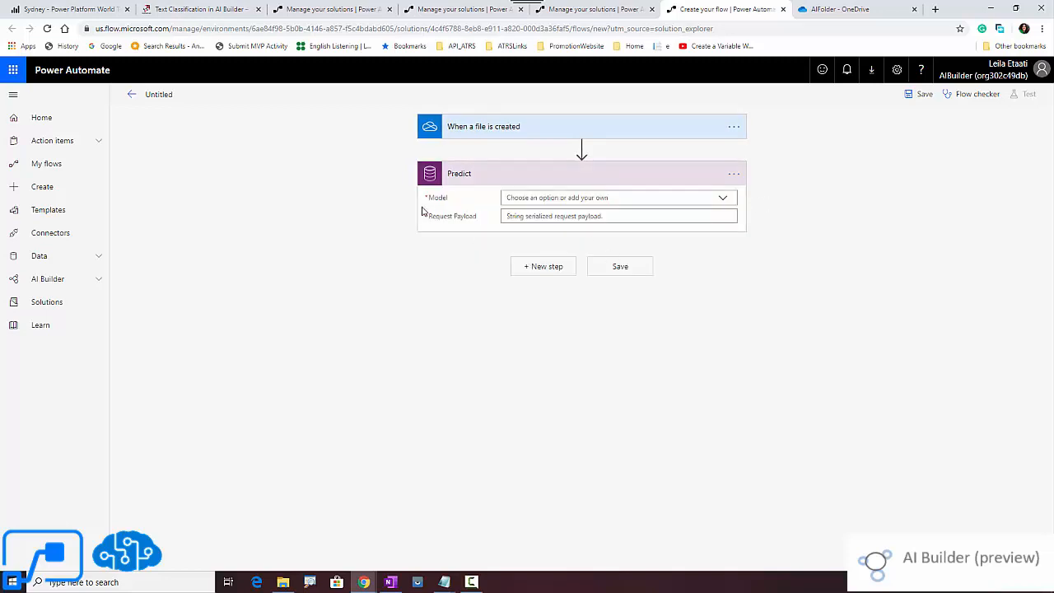
# Choose the SentimentAnalysis model for Predict and move into its Request Payload.
pyautogui.click(722, 198)
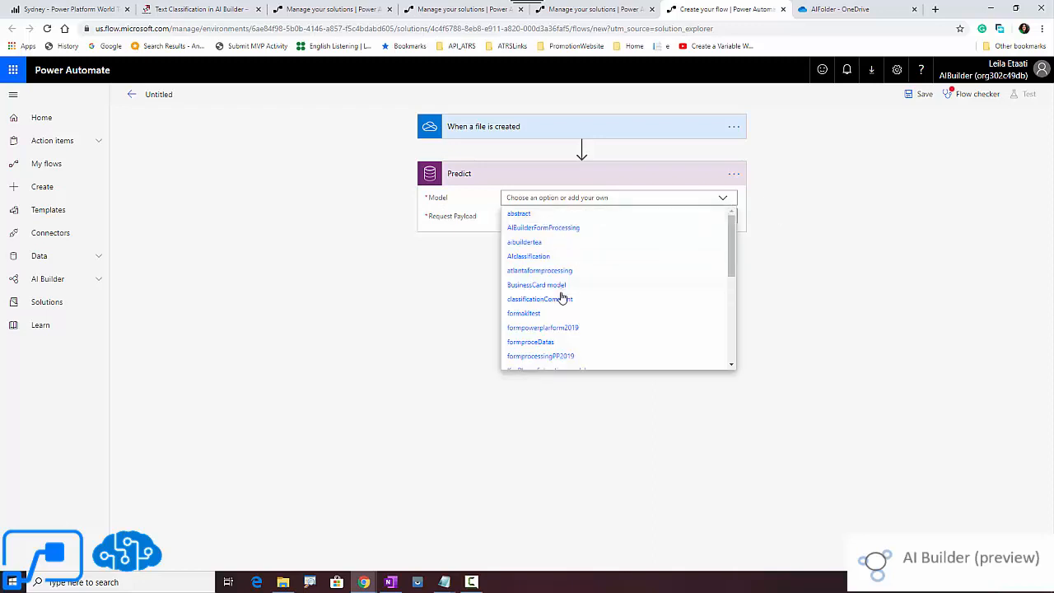
pyautogui.moveTo(511, 287)
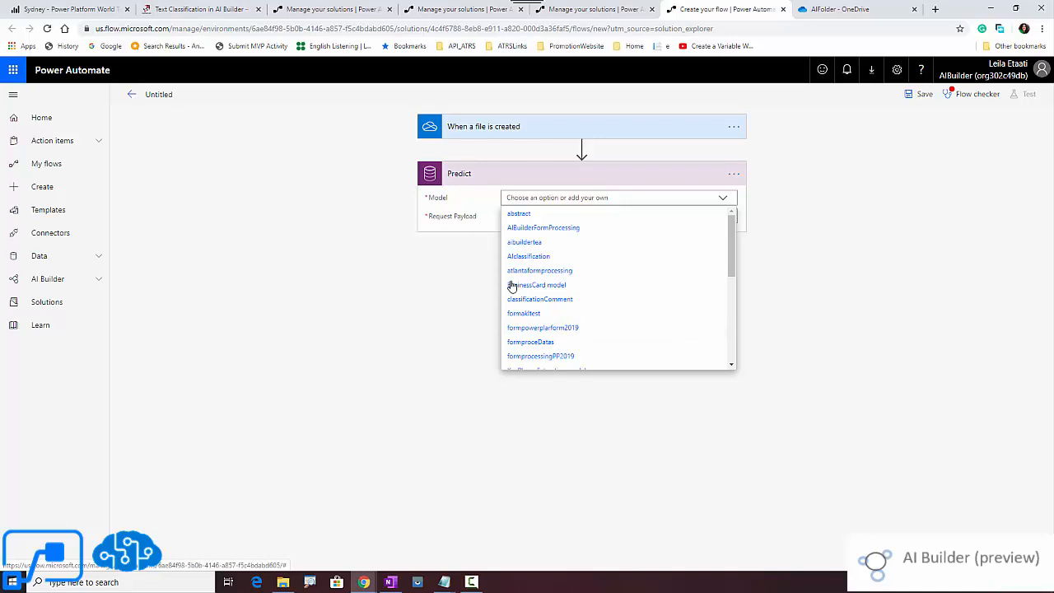
pyautogui.moveTo(535, 211)
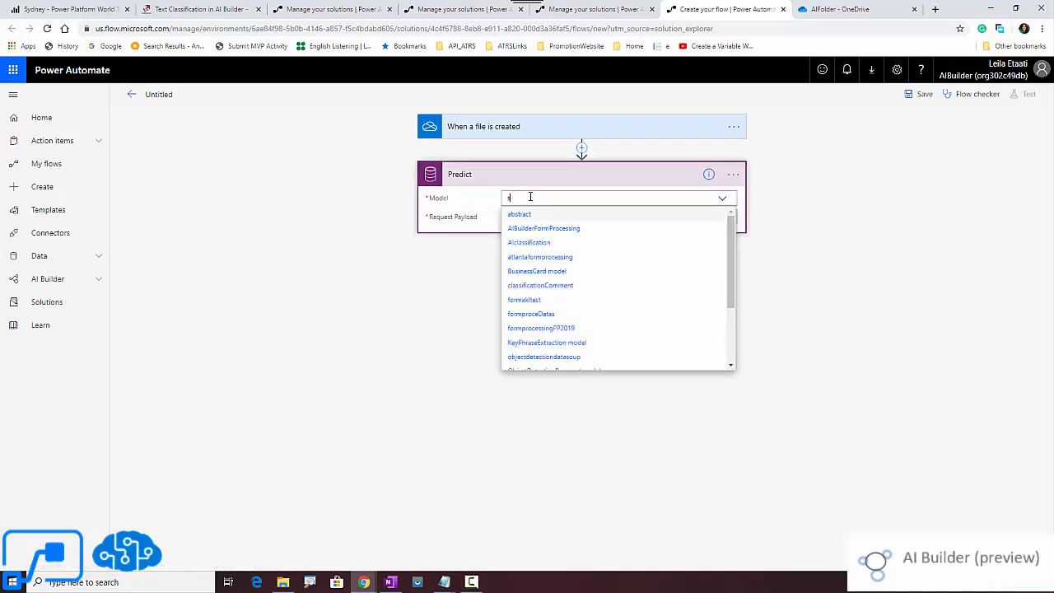
pyautogui.write('se')
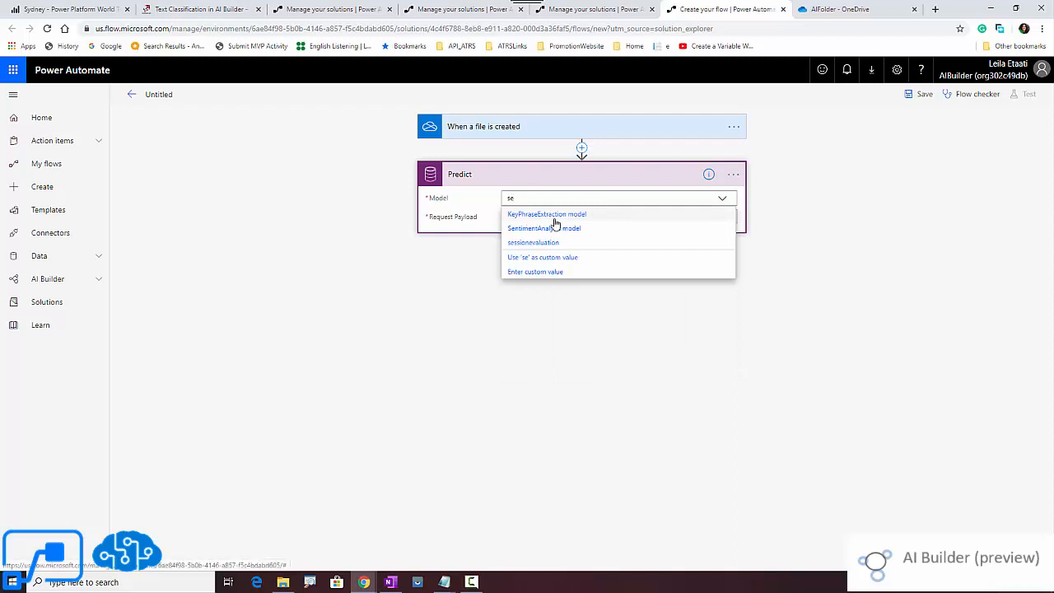
pyautogui.moveTo(574, 224)
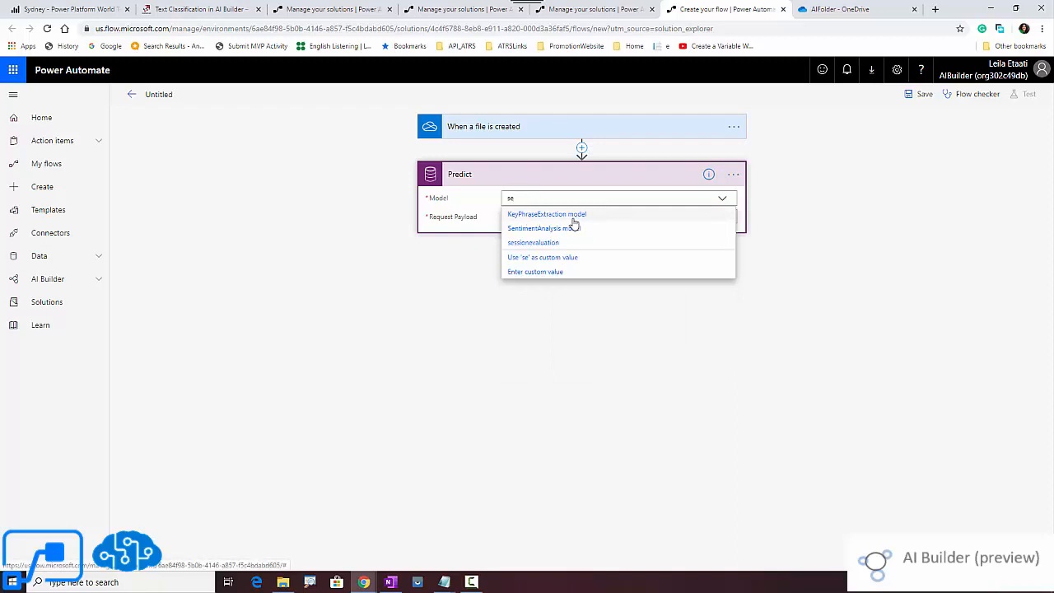
pyautogui.moveTo(544, 228)
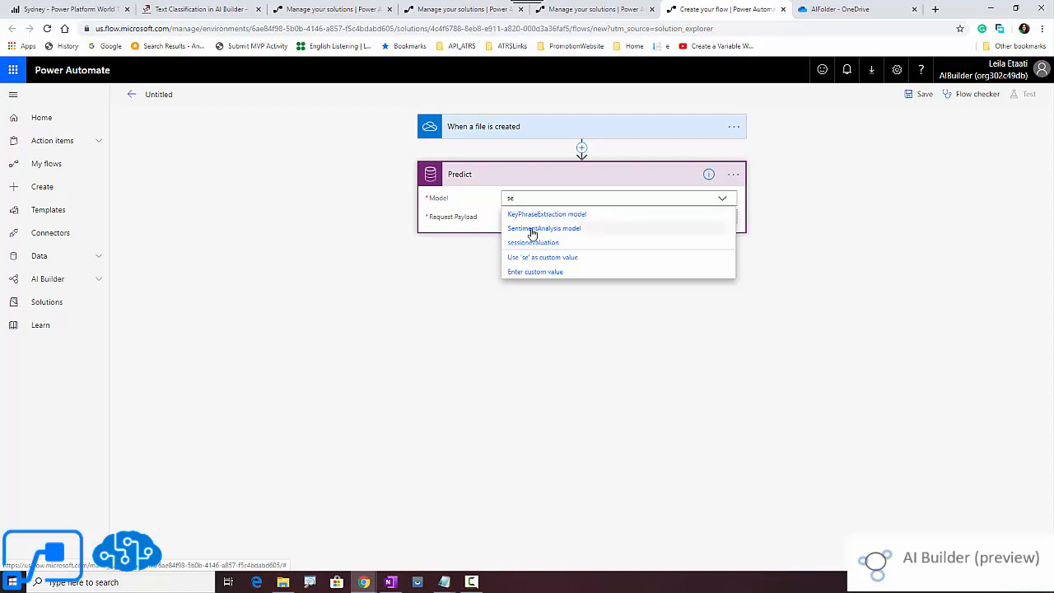
pyautogui.click(544, 228)
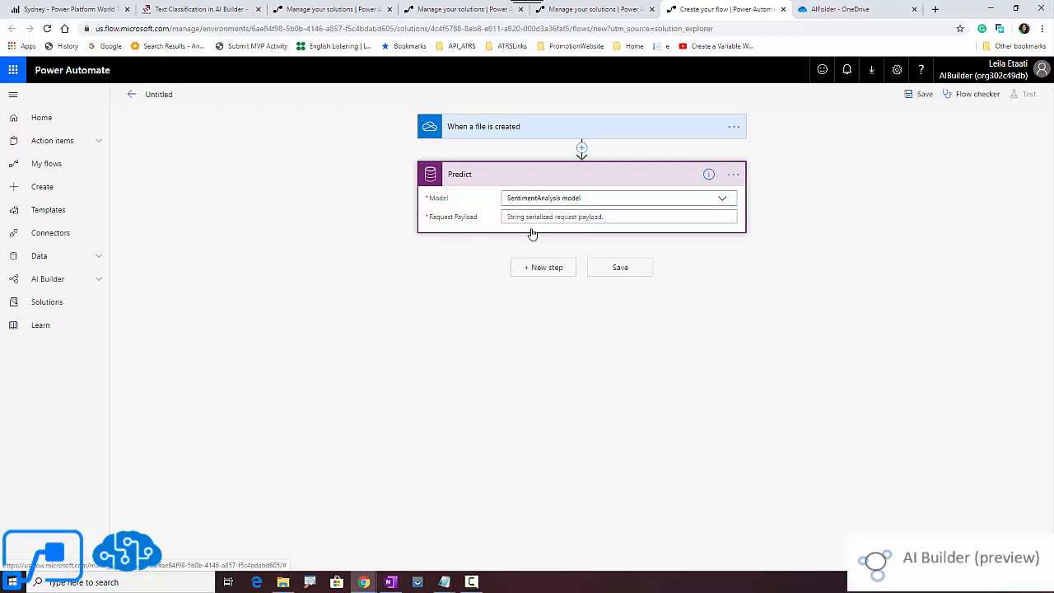
pyautogui.click(618, 217)
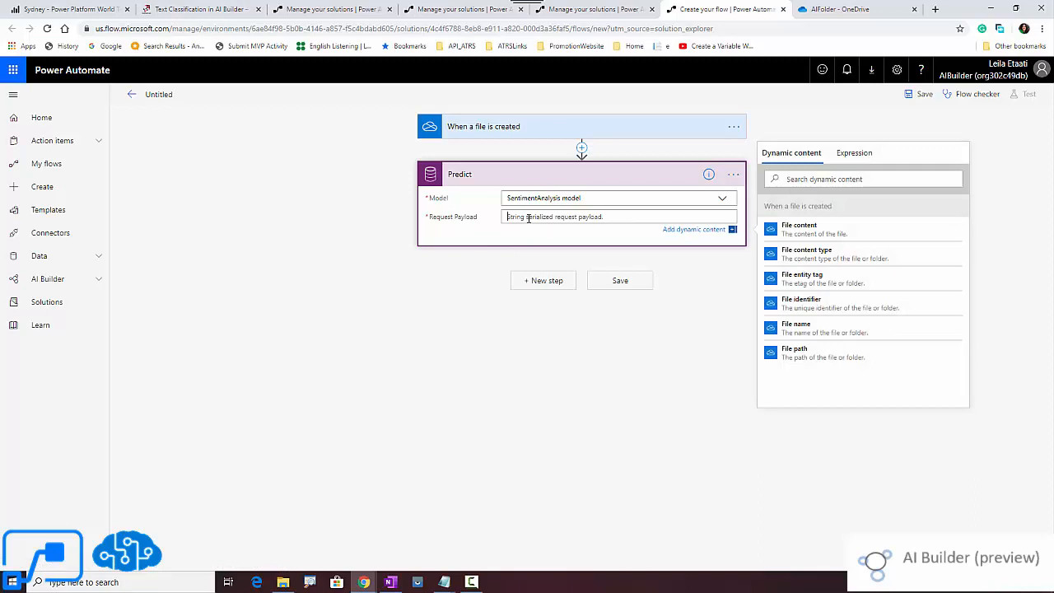
# Build the payload {"text": File content, "language":"en"} using the trigger's dynamic File content.
pyautogui.write('f')
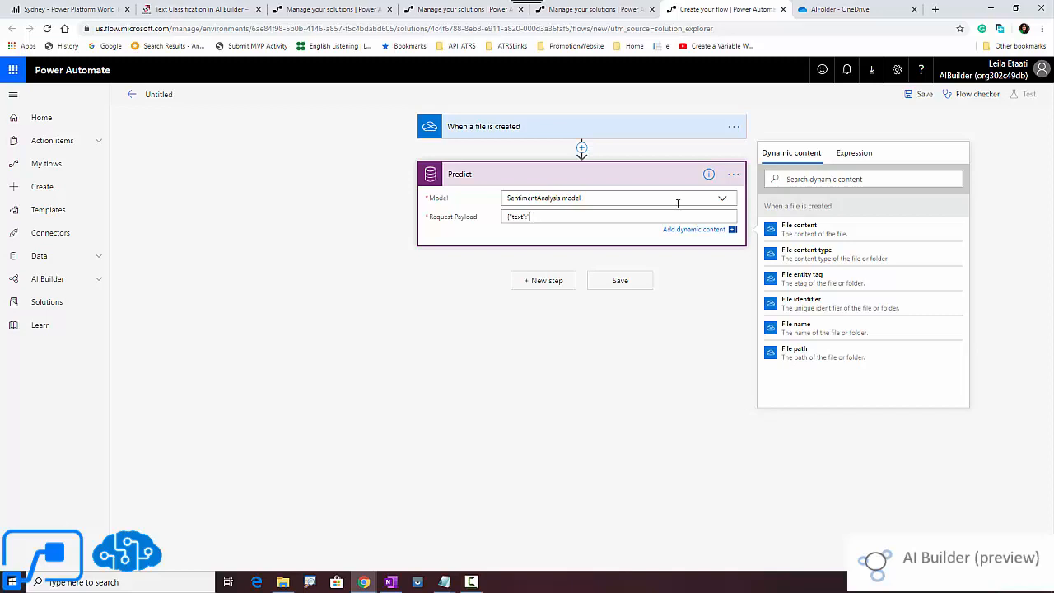
pyautogui.click(854, 152)
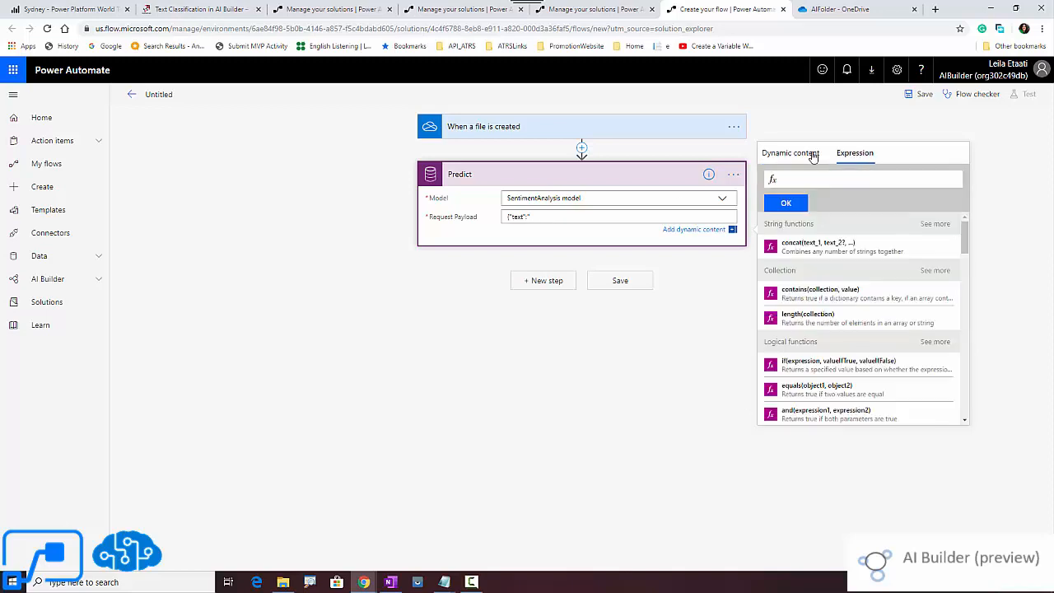
pyautogui.click(791, 151)
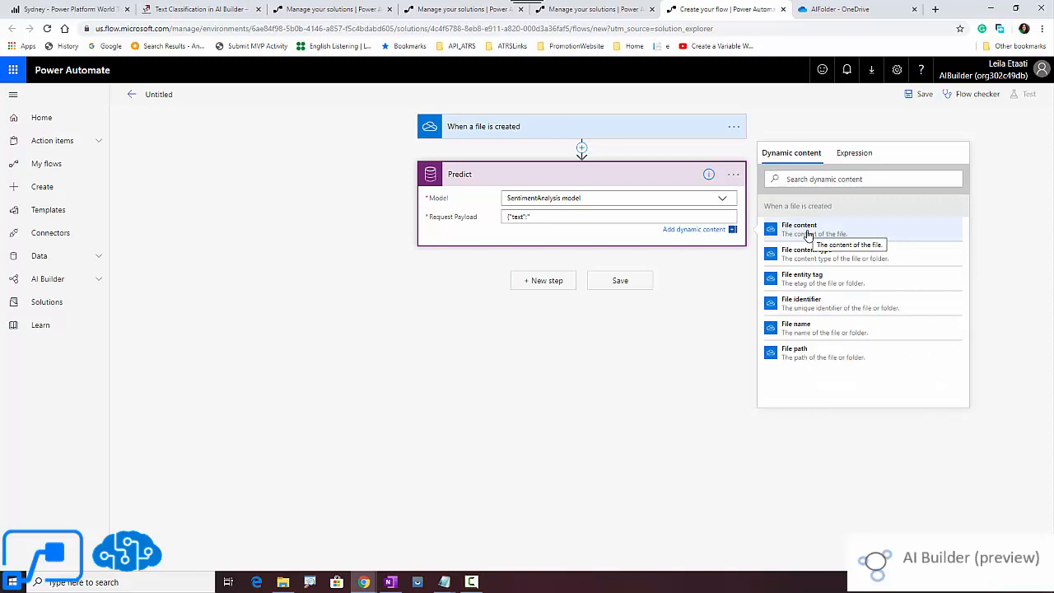
pyautogui.click(799, 229)
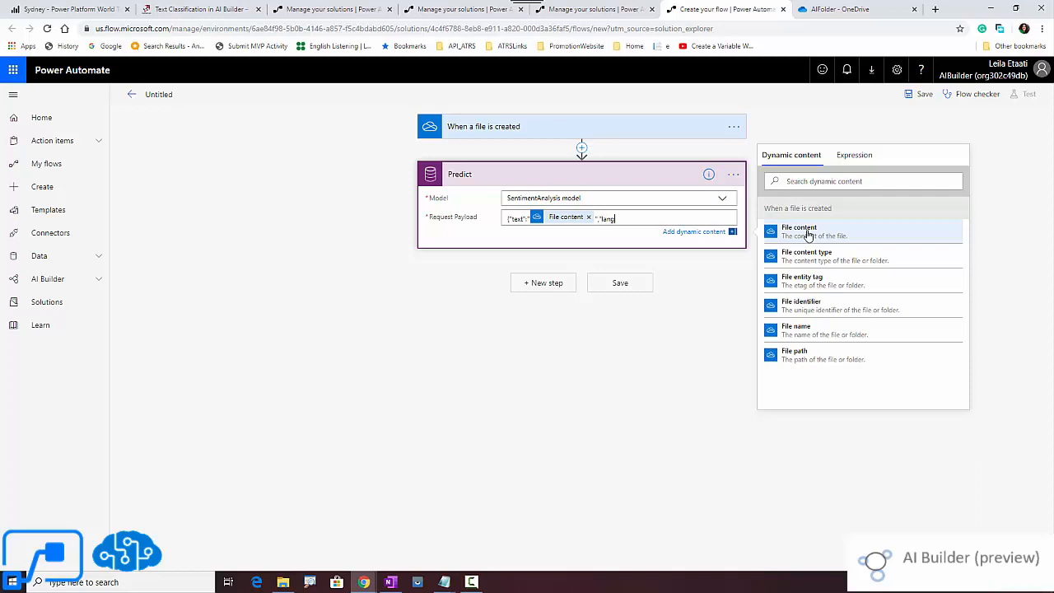
pyautogui.write('uage"')
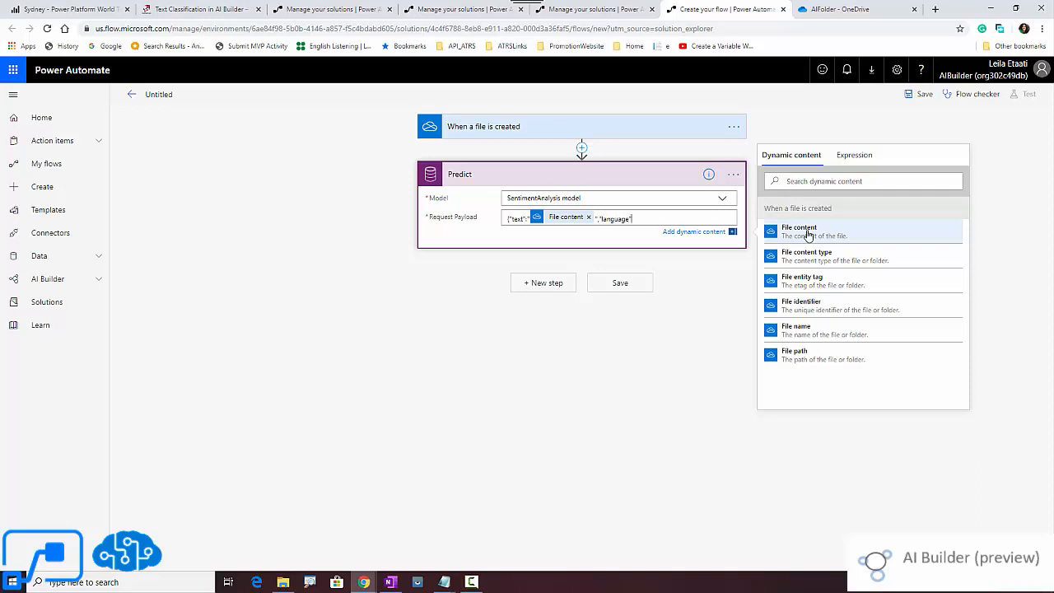
pyautogui.write('en"}')
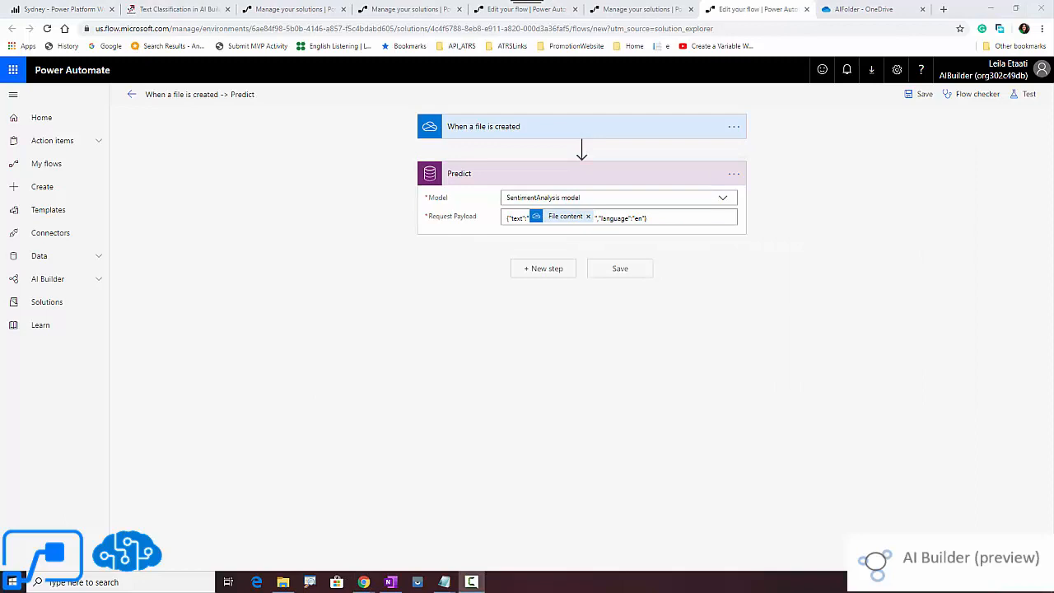
pyautogui.moveTo(524, 234)
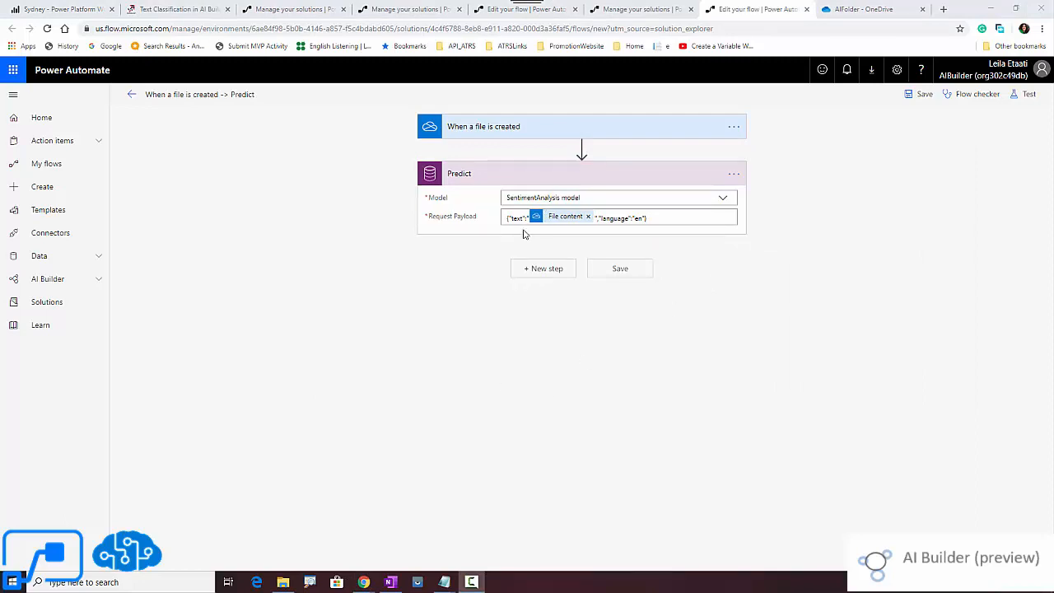
pyautogui.moveTo(547, 273)
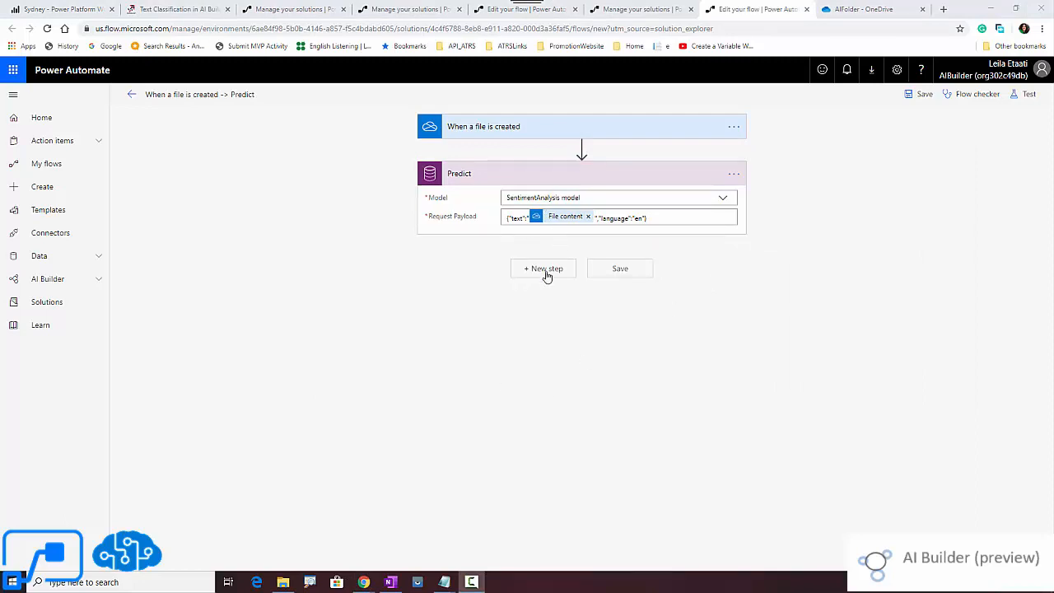
# Abandon a 'par' action search without adding a step and save the two-step flow.
pyautogui.click(544, 269)
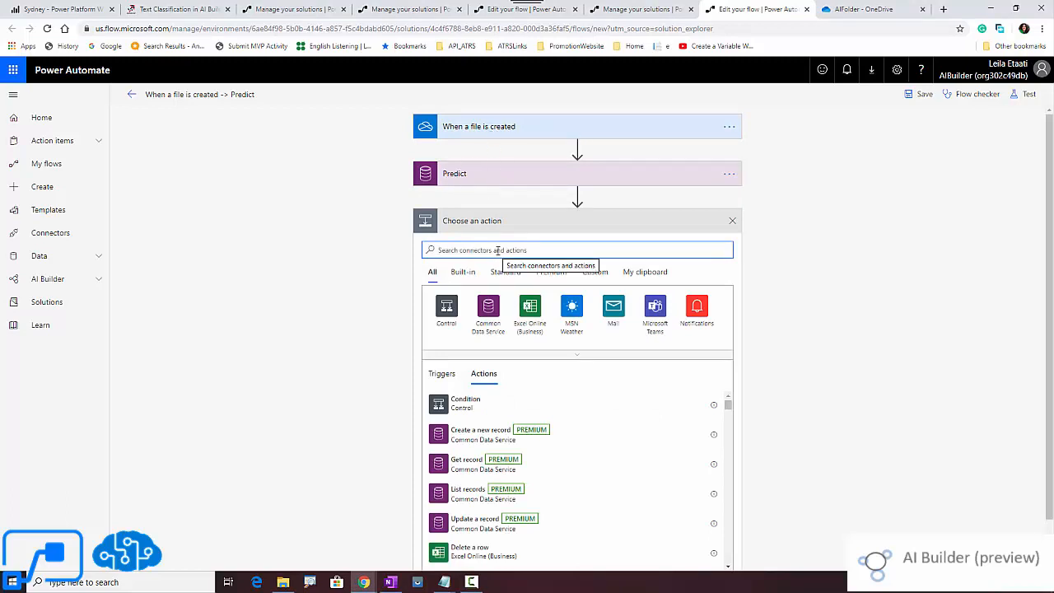
pyautogui.write('par')
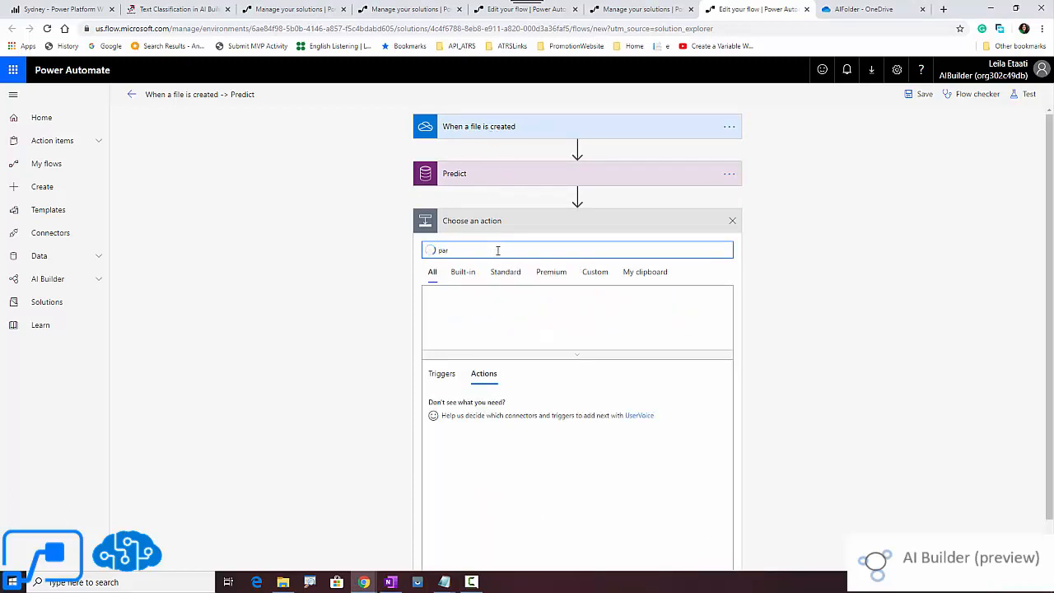
pyautogui.write('par')
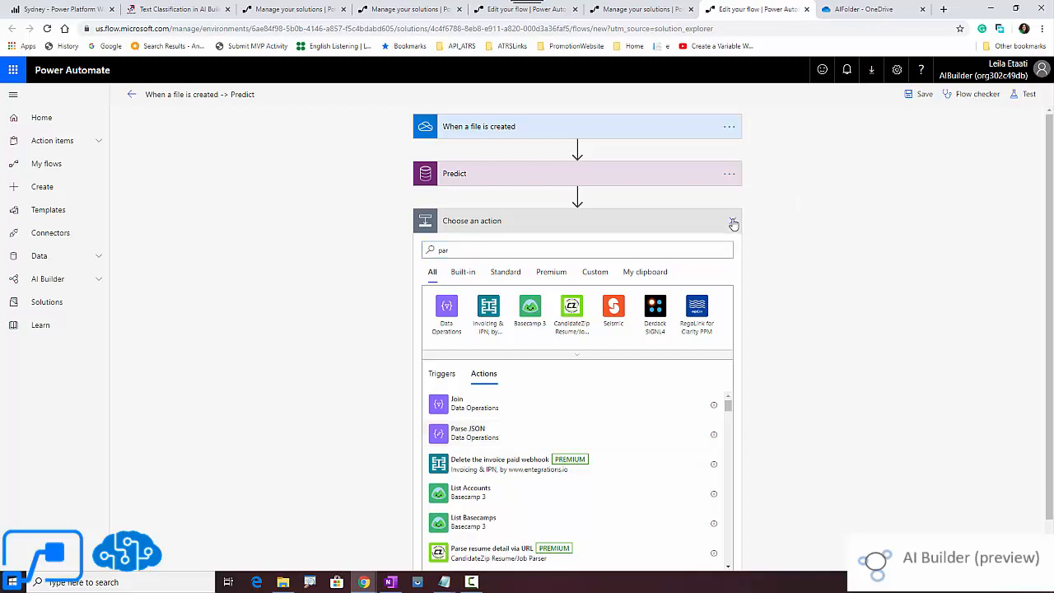
pyautogui.click(731, 224)
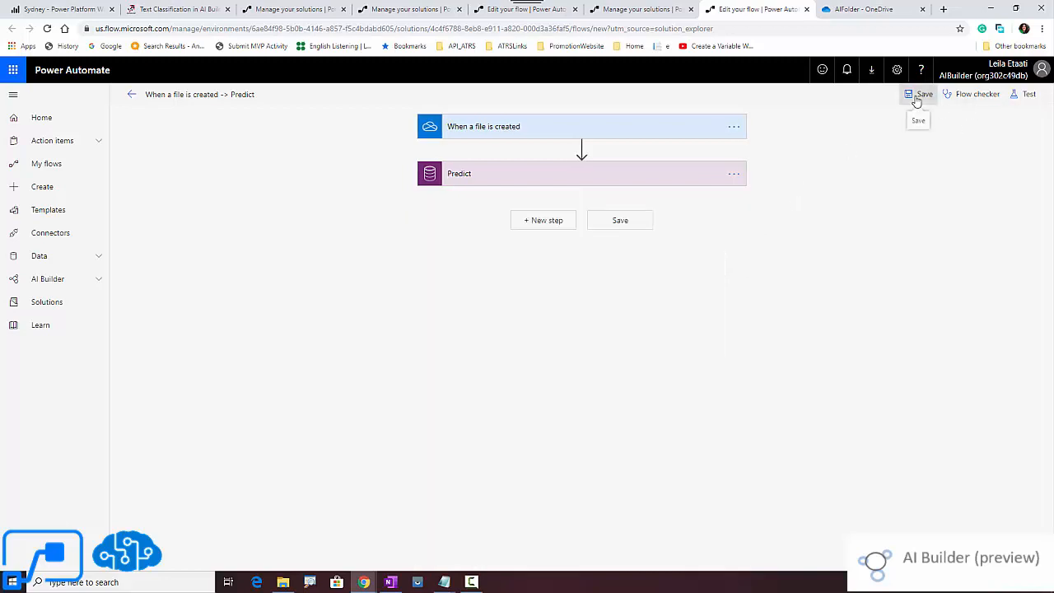
pyautogui.click(921, 94)
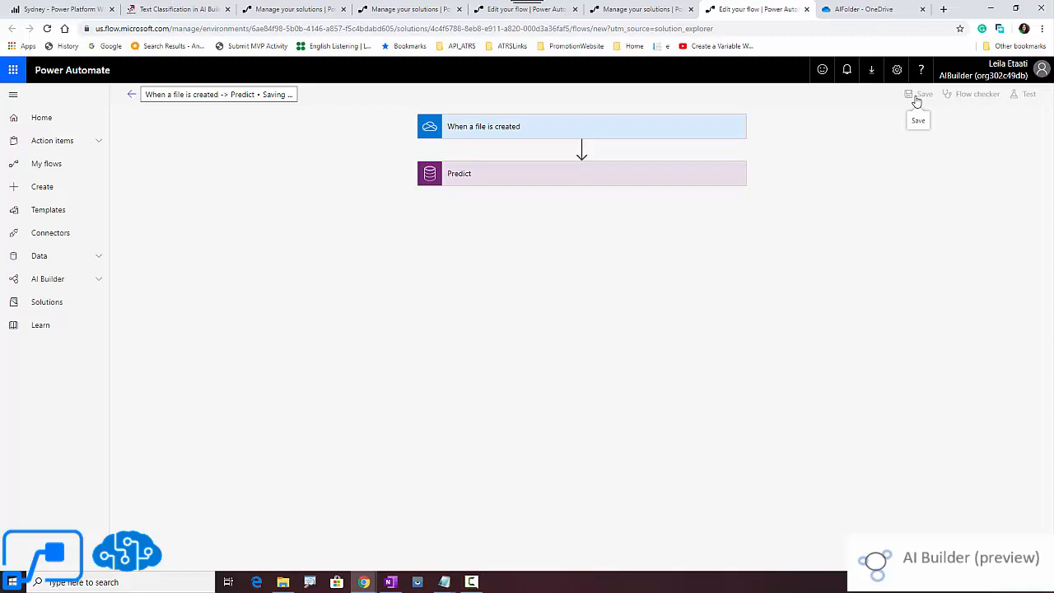
pyautogui.click(922, 93)
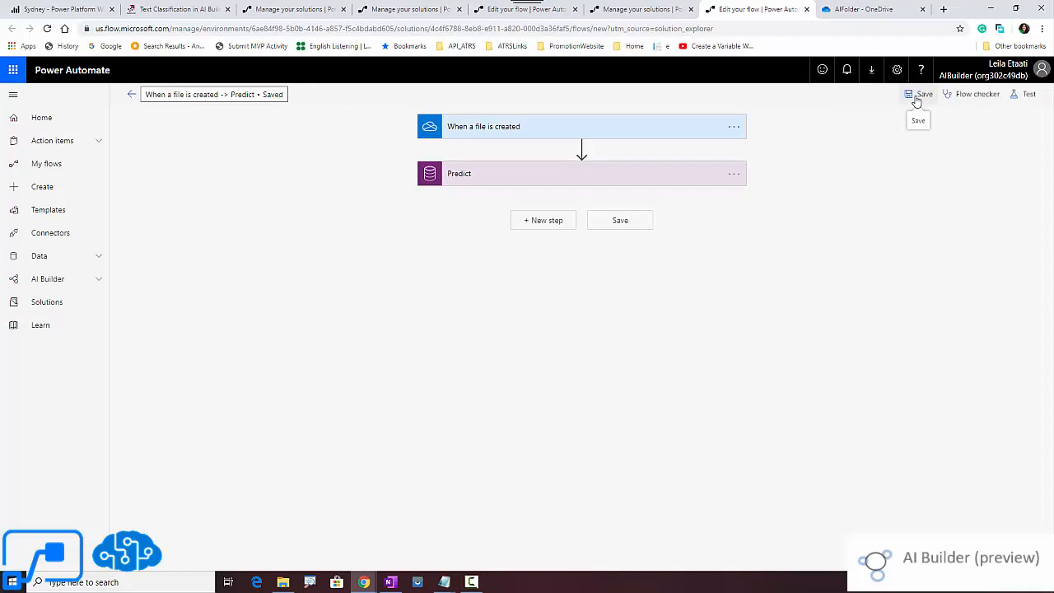
pyautogui.moveTo(1029, 94)
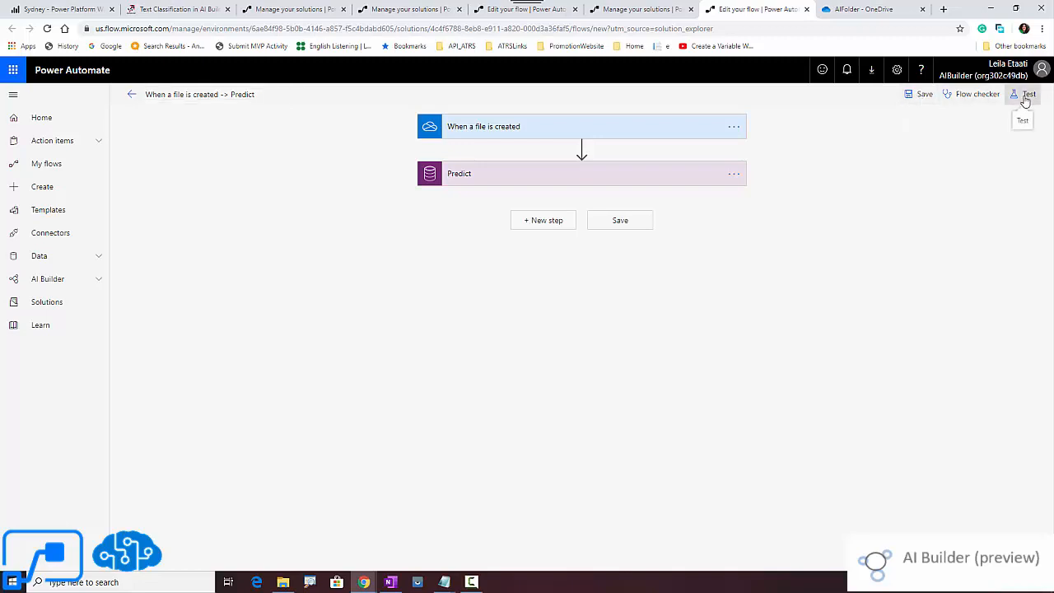
# Start a test run that waits for the trigger action to be performed manually.
pyautogui.click(1028, 94)
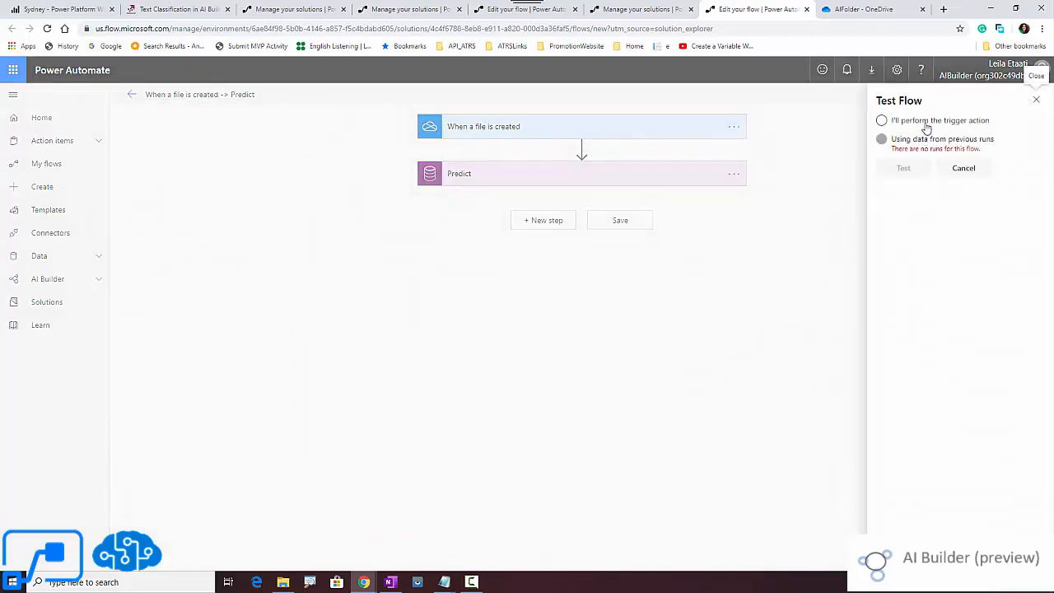
pyautogui.click(882, 120)
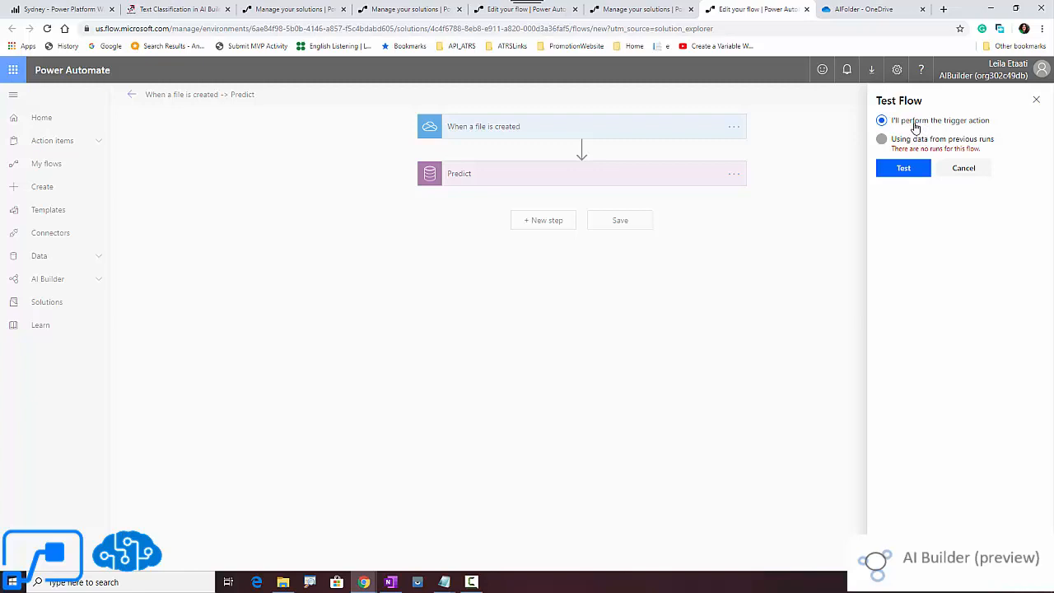
pyautogui.click(860, 9)
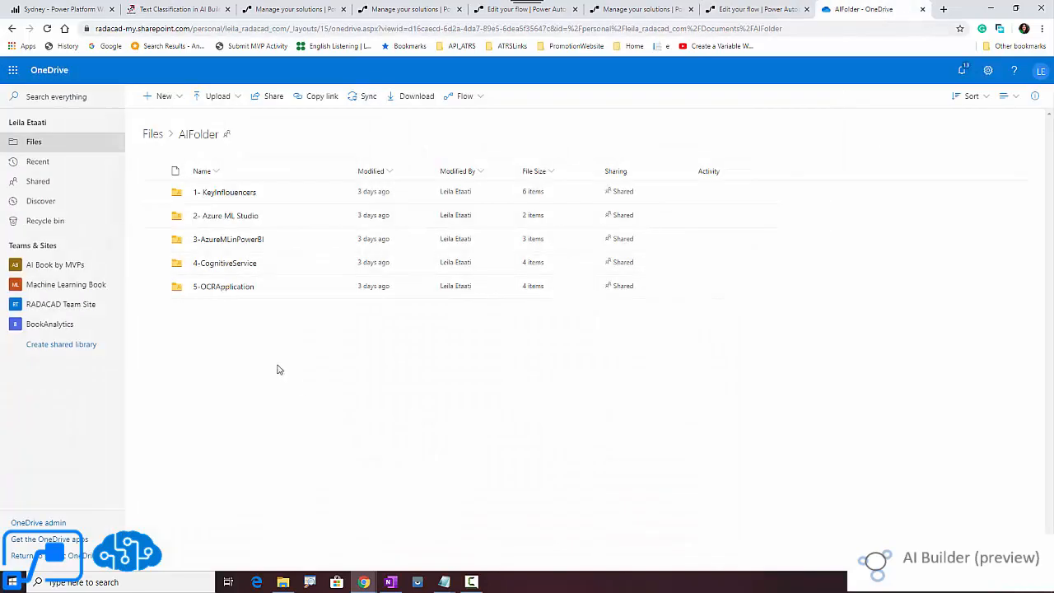
# Upload the text document into OneDrive AIFolder and return to the flow to check the run.
pyautogui.click(218, 95)
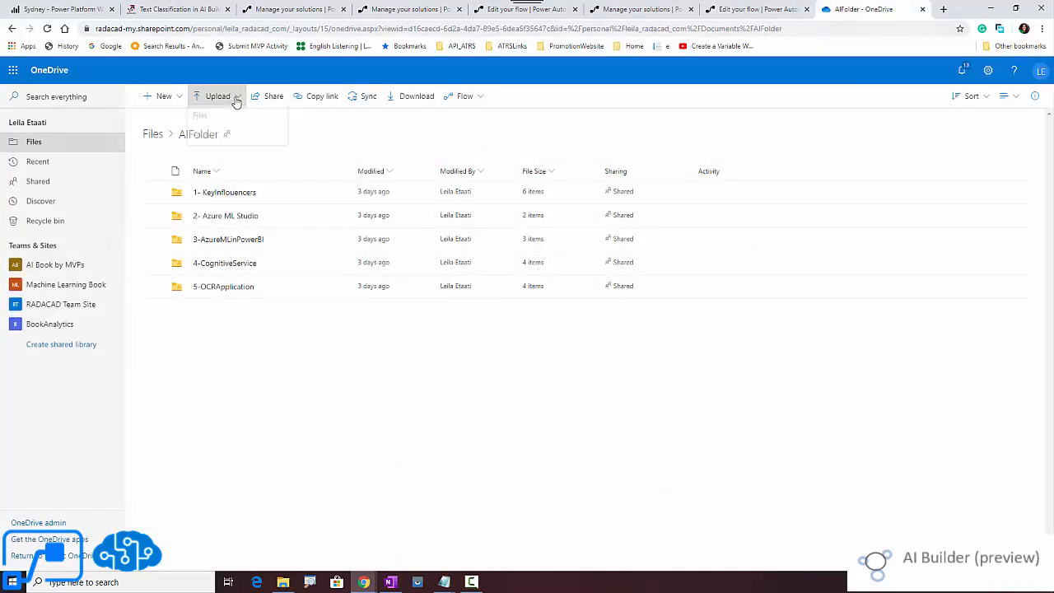
pyautogui.click(200, 115)
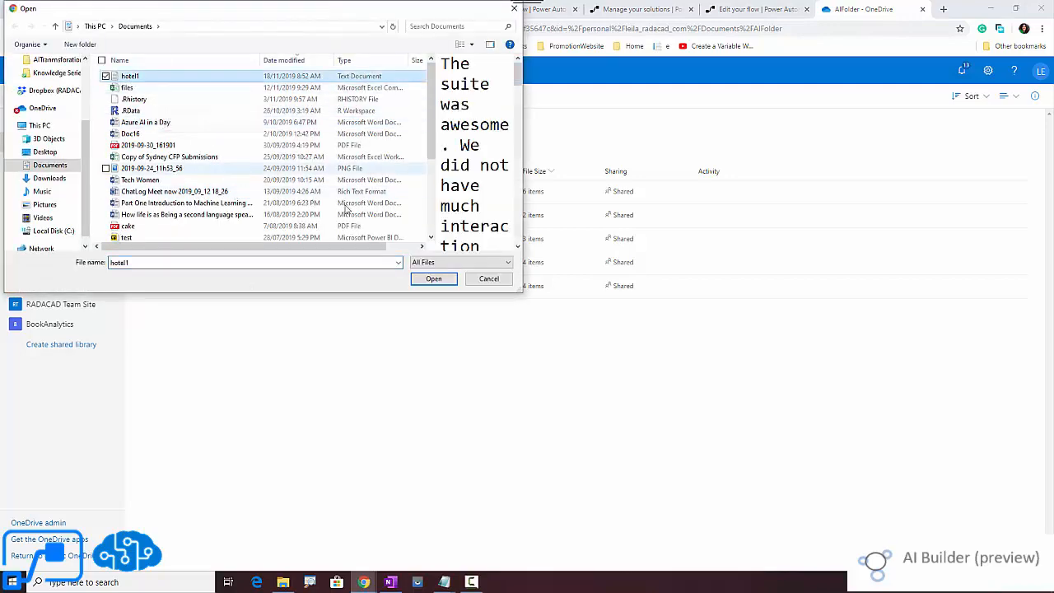
pyautogui.click(434, 279)
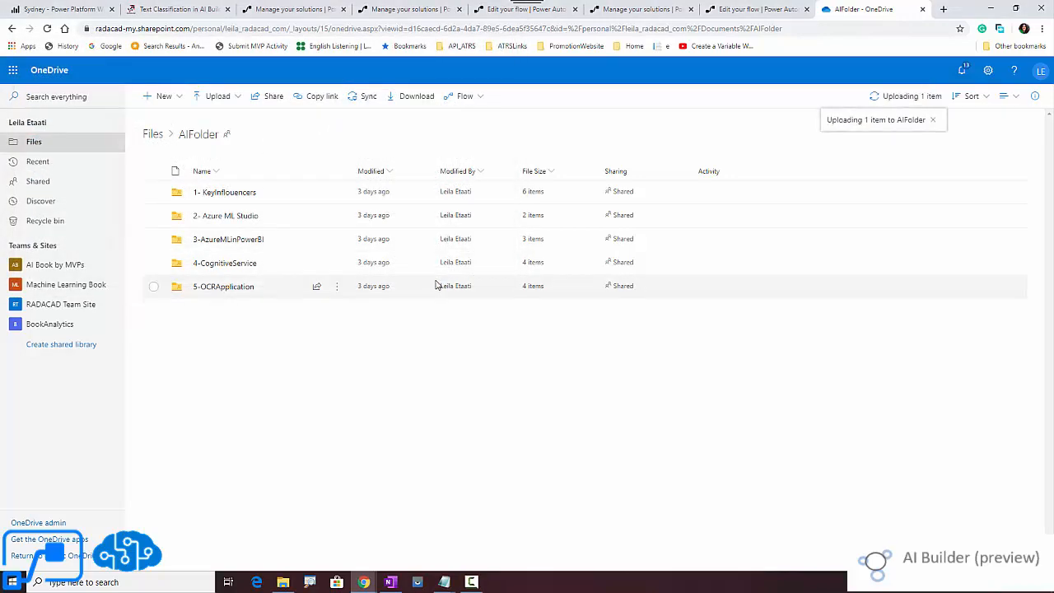
pyautogui.click(756, 10)
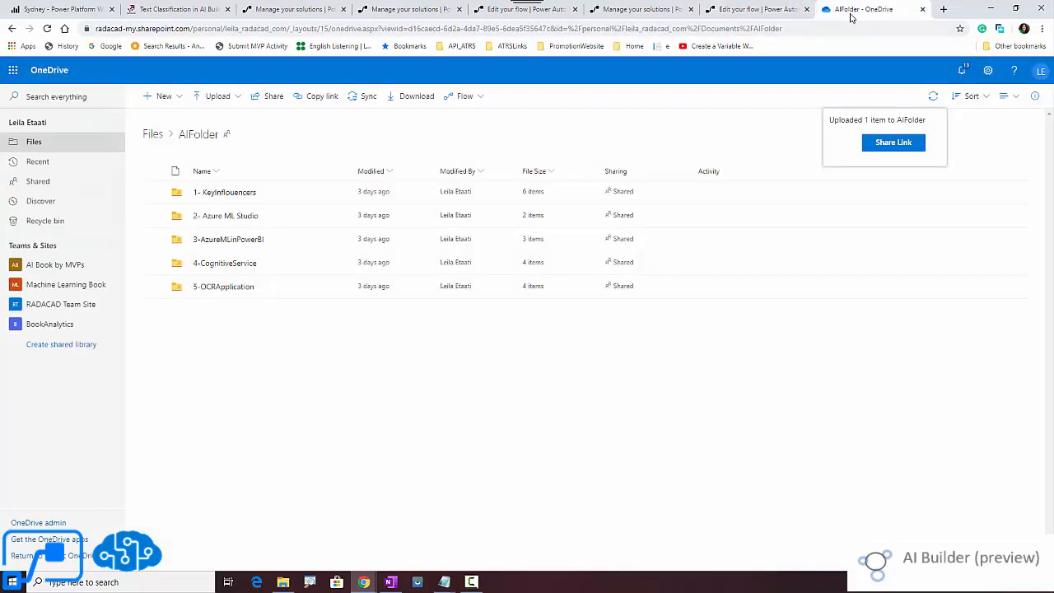
pyautogui.click(756, 10)
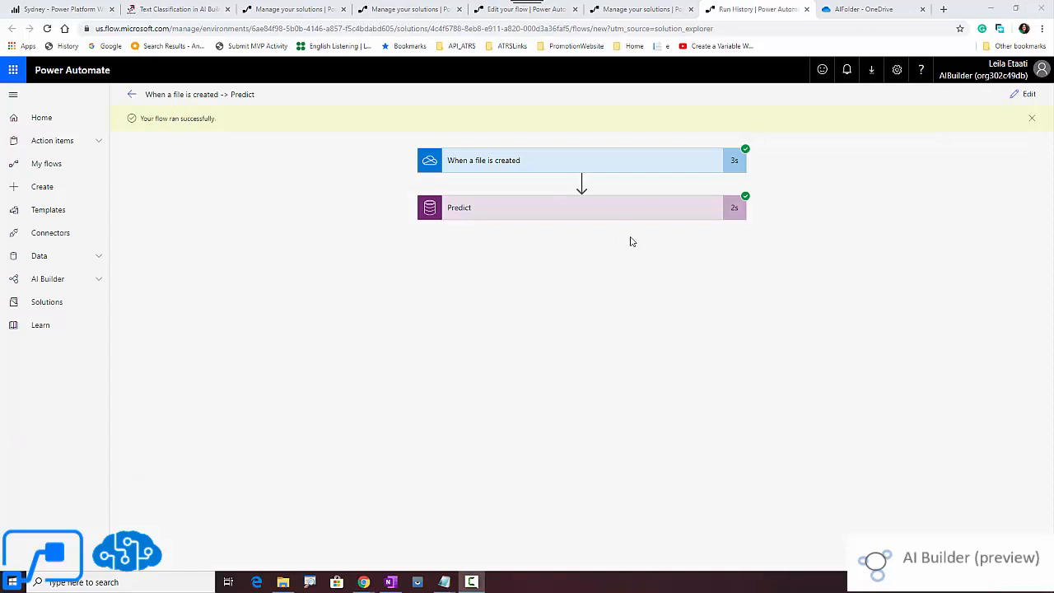
pyautogui.moveTo(666, 173)
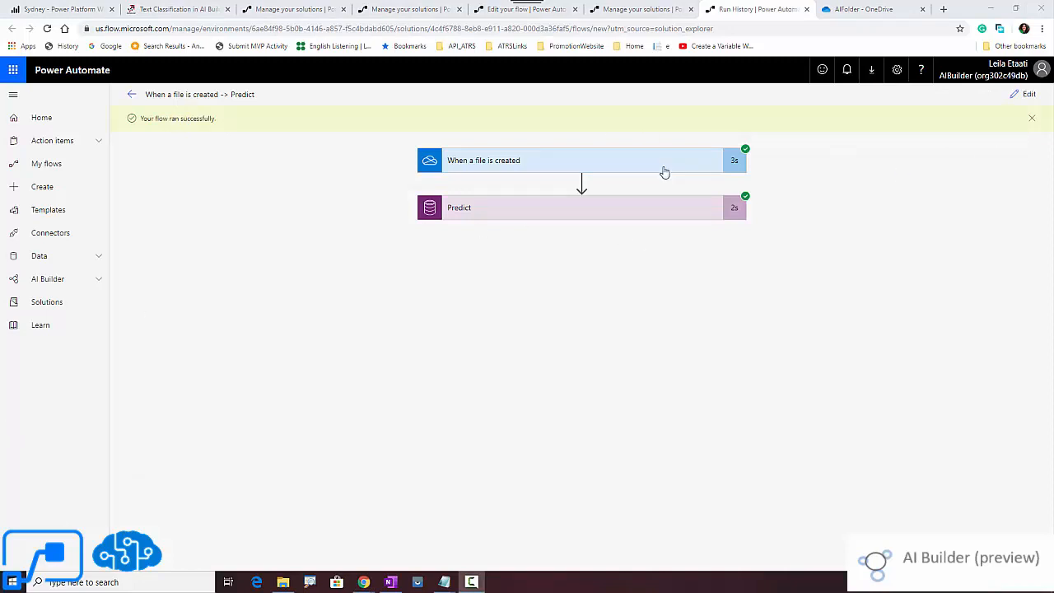
pyautogui.moveTo(576, 211)
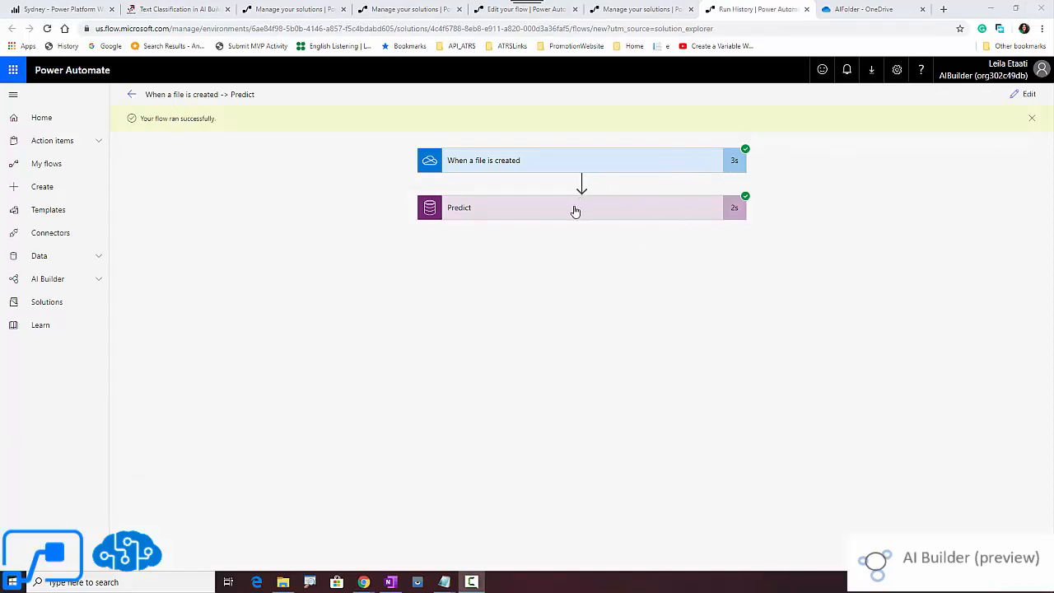
# Expand the Predict action in the run and select its response body from Outputs.
pyautogui.click(582, 208)
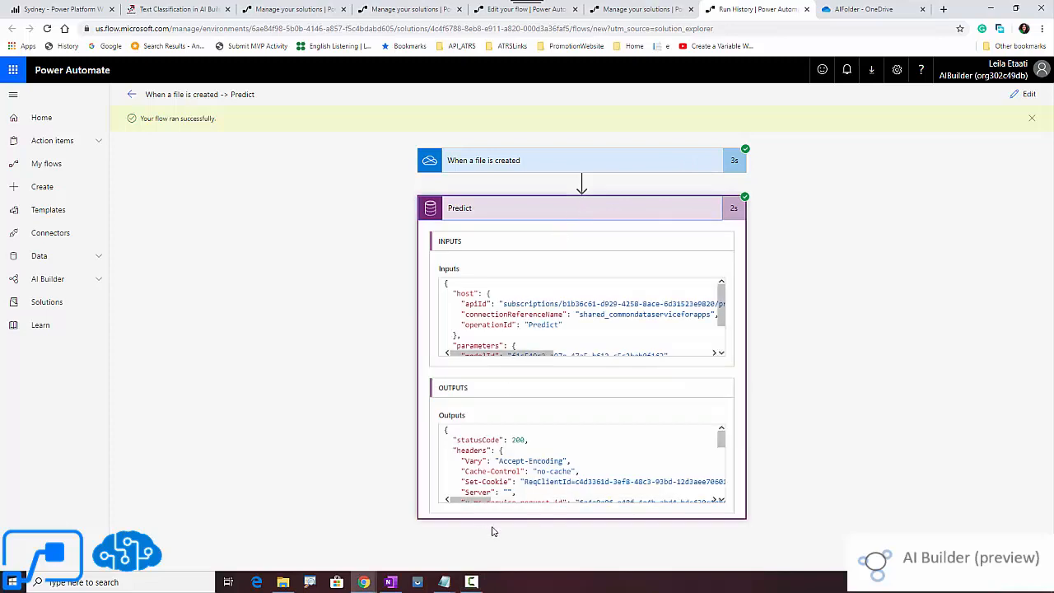
pyautogui.scroll(-3)
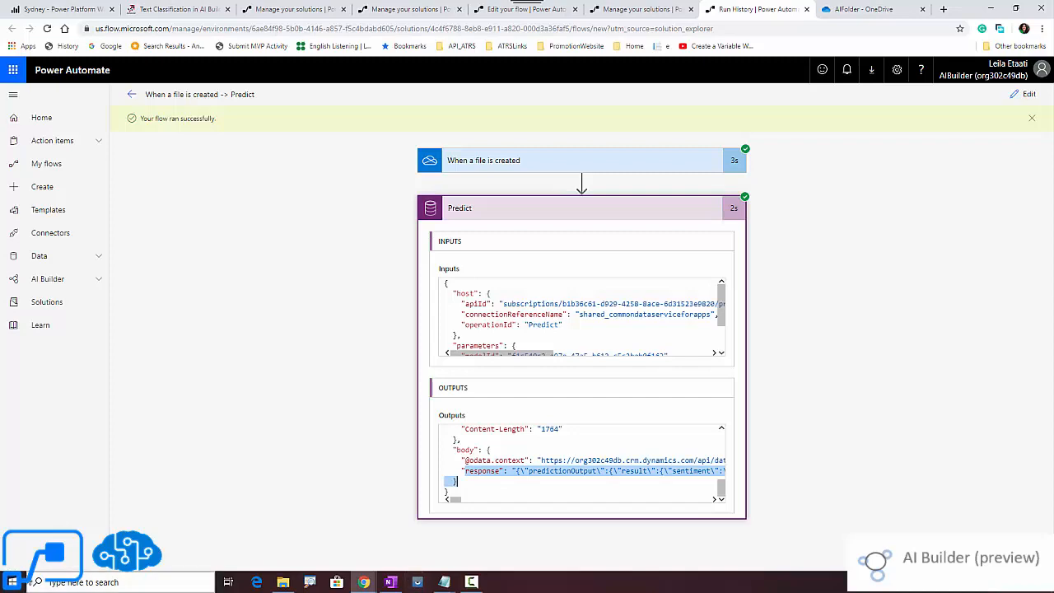
pyautogui.click(13, 583)
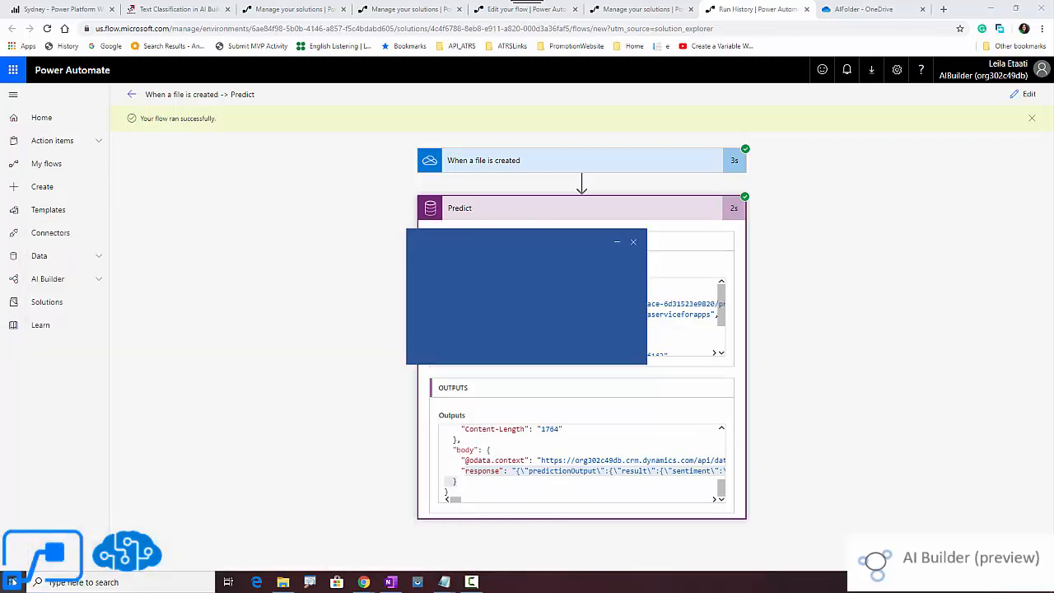
# Paste the copied Predict response JSON into a new blank Word document.
pyautogui.click(497, 584)
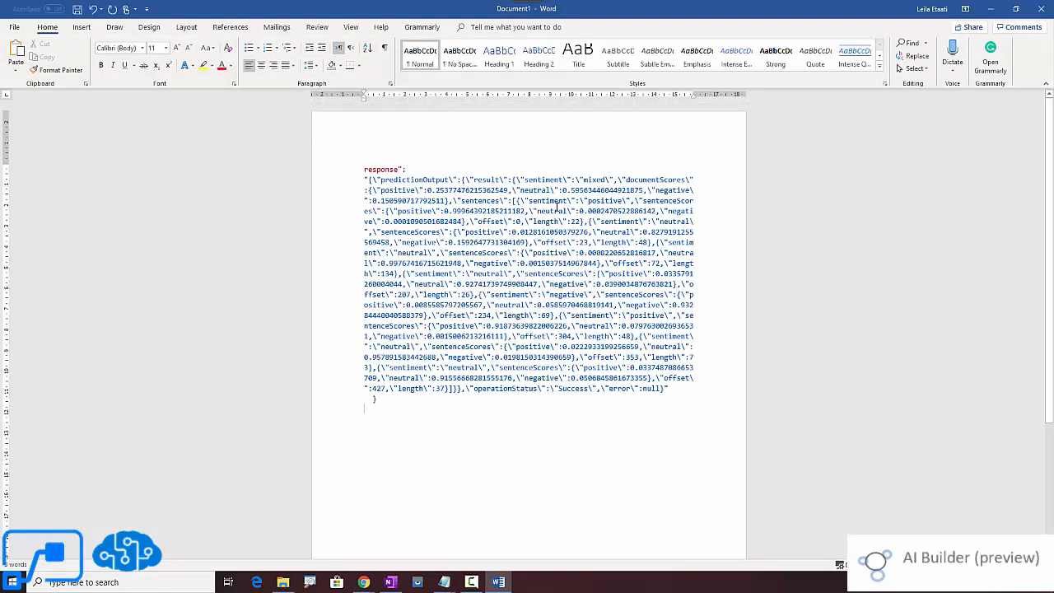
pyautogui.doubleClick(544, 180)
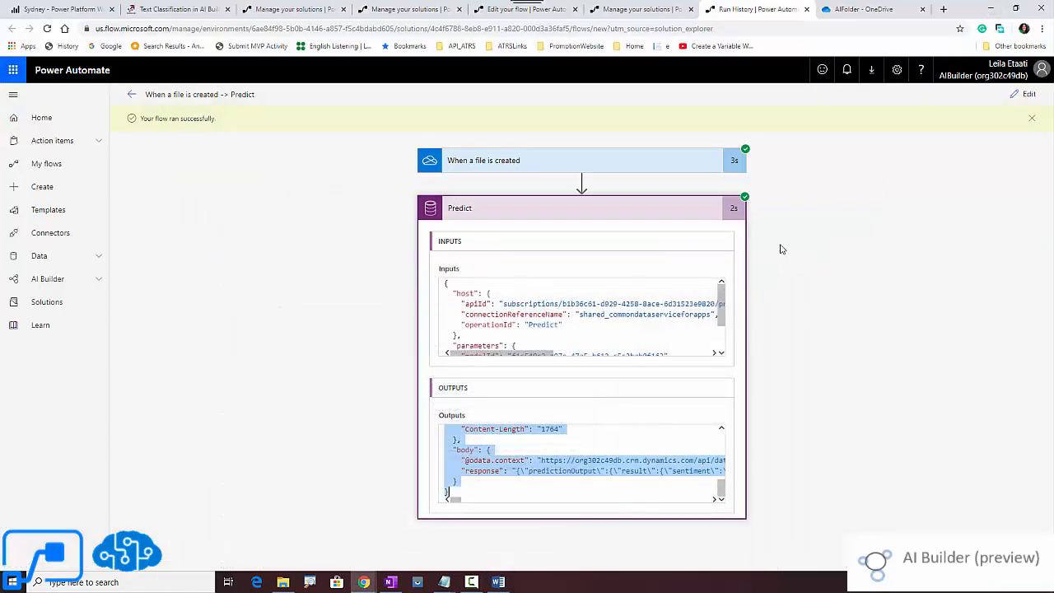
# Review the Predict action's model and payload in the flow editor without adding a step.
pyautogui.click(1028, 94)
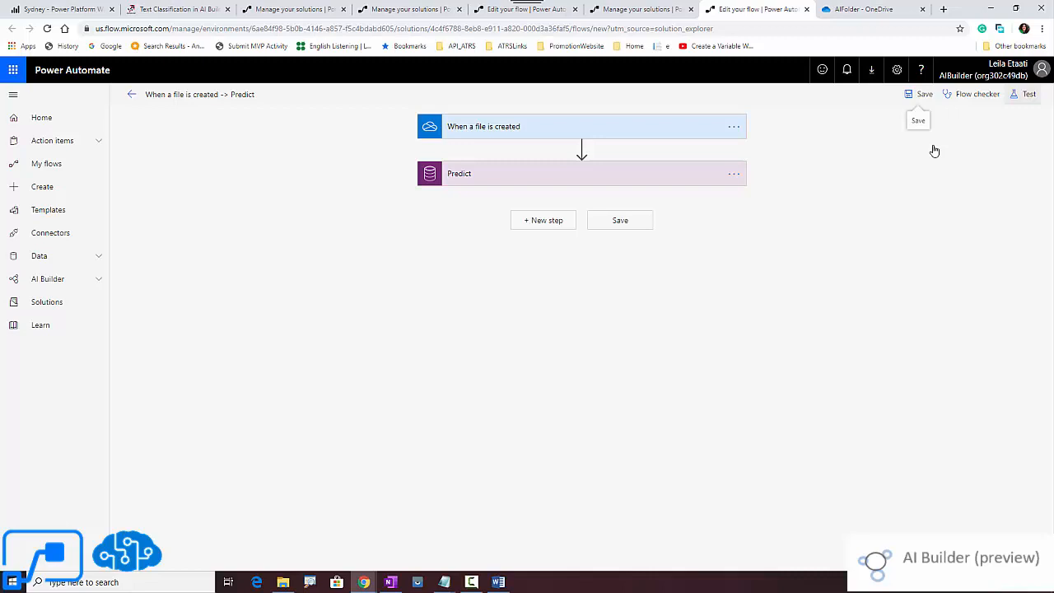
pyautogui.click(544, 221)
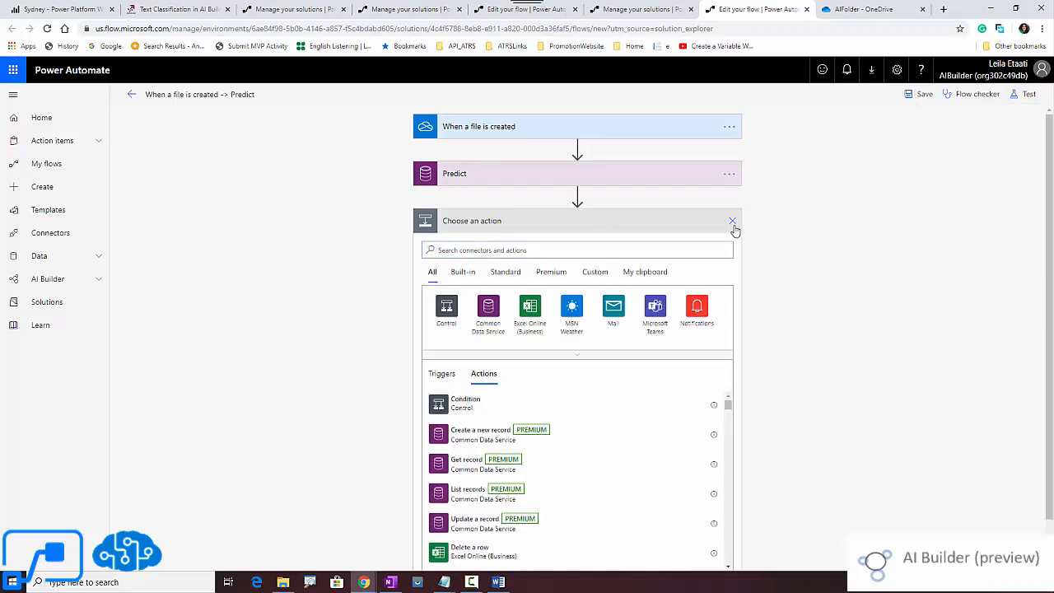
pyautogui.click(732, 220)
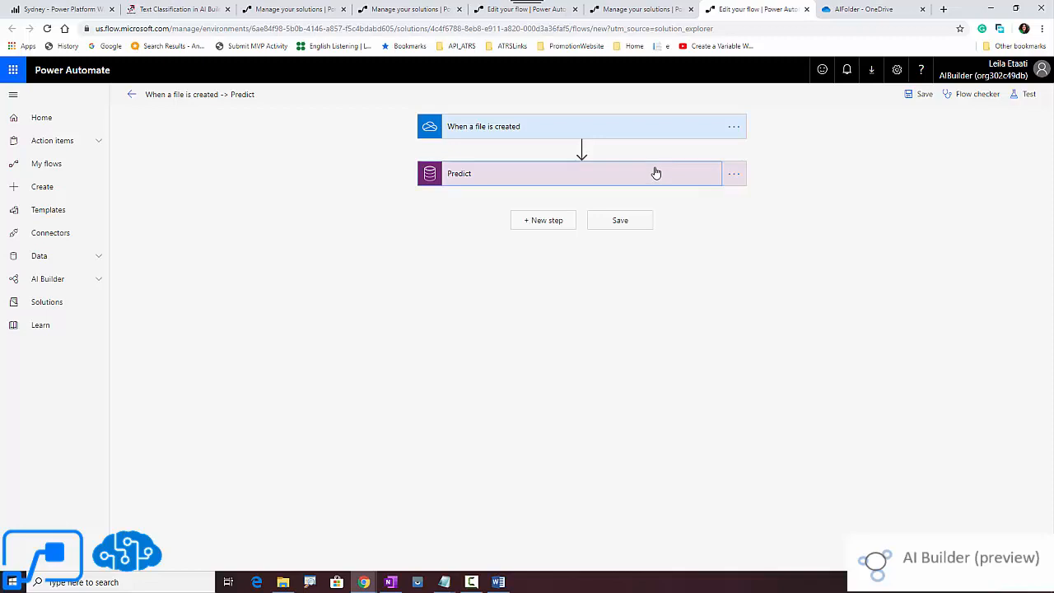
pyautogui.click(580, 173)
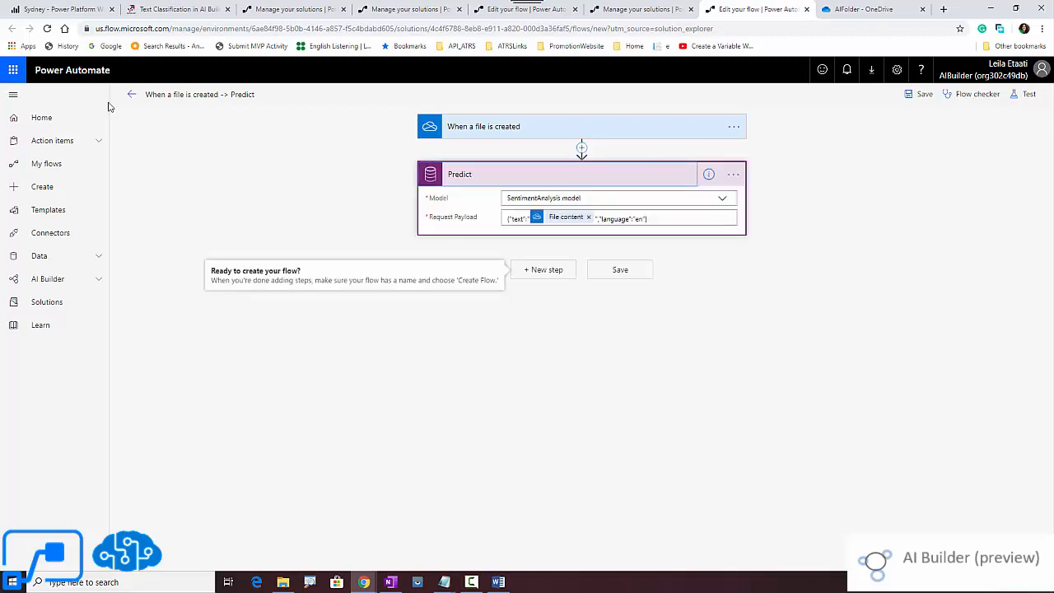
# Return to the flow details and reopen the latest successful run.
pyautogui.click(132, 93)
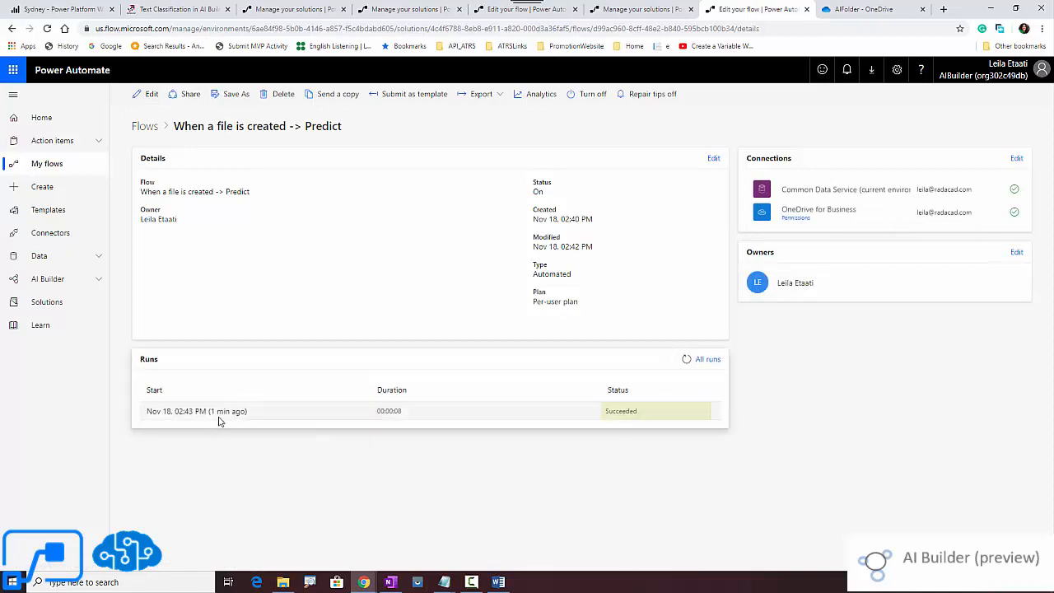
pyautogui.click(197, 412)
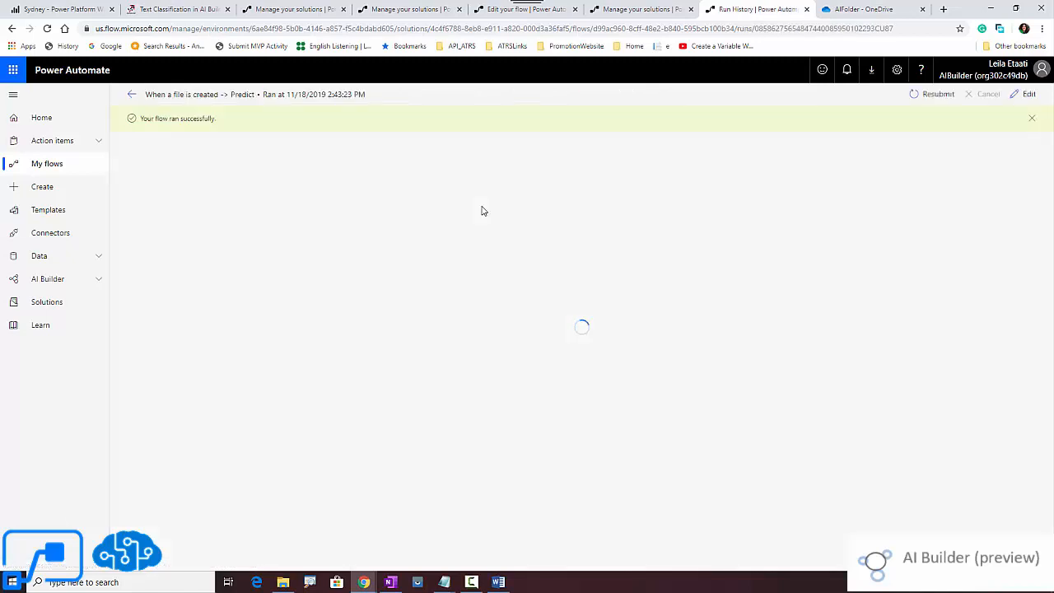
pyautogui.moveTo(597, 298)
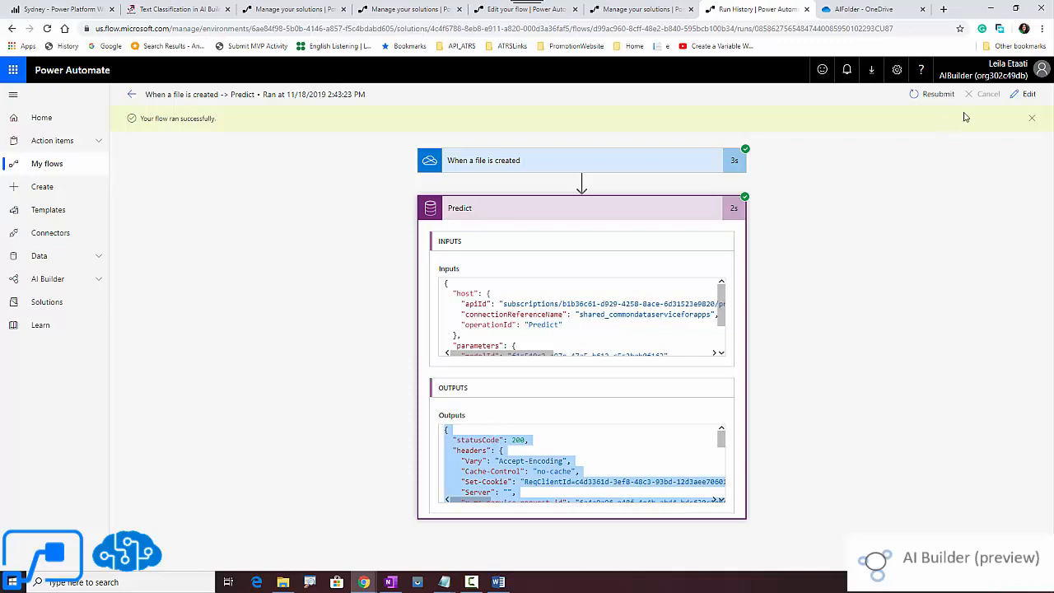
# Add a Parse JSON step after Predict with Content set to Response Payload.
pyautogui.click(1029, 94)
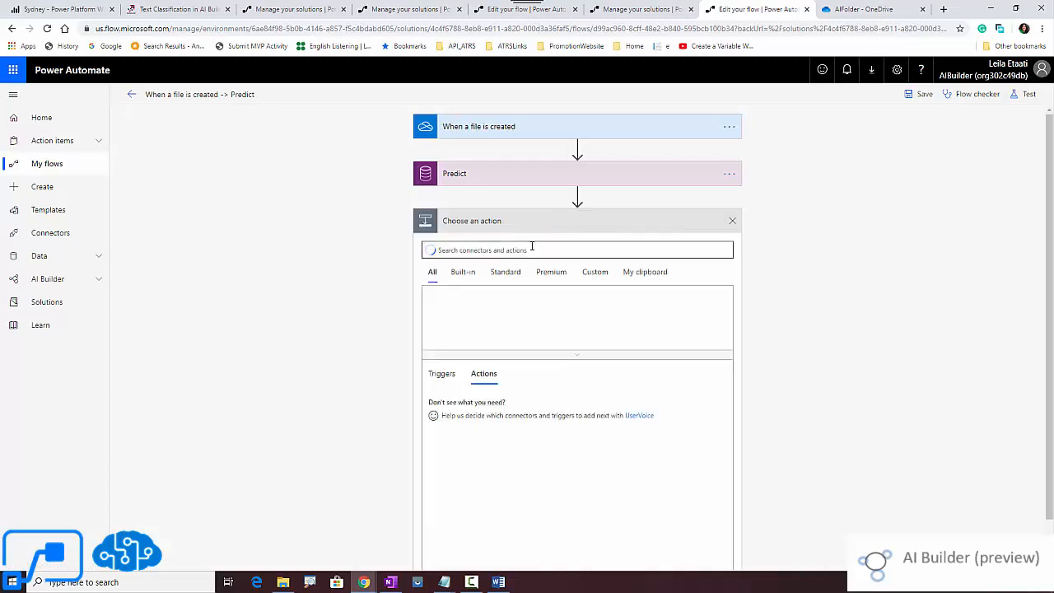
pyautogui.write('parse')
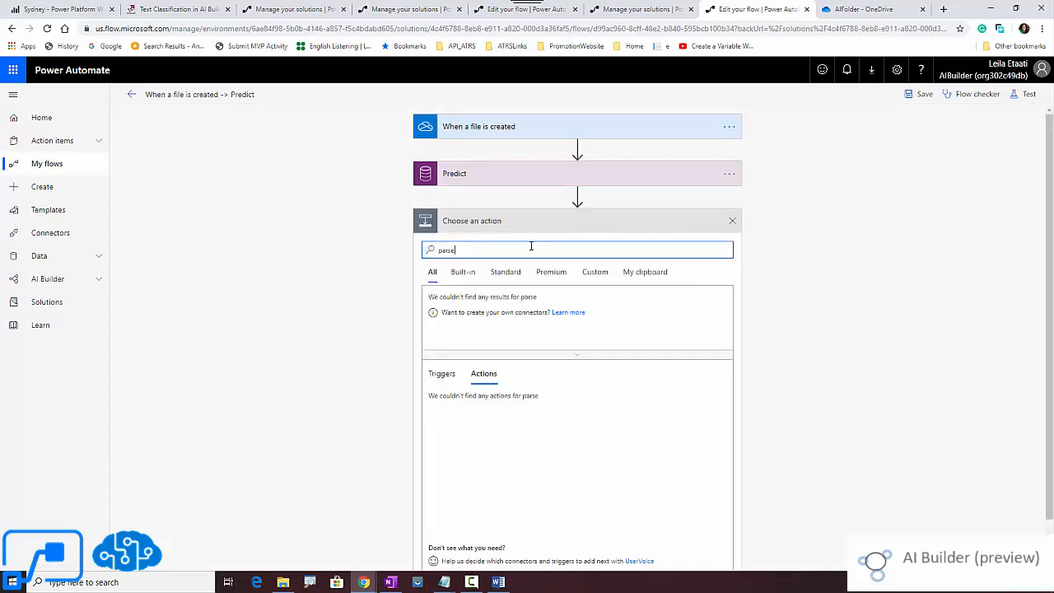
pyautogui.write('parse')
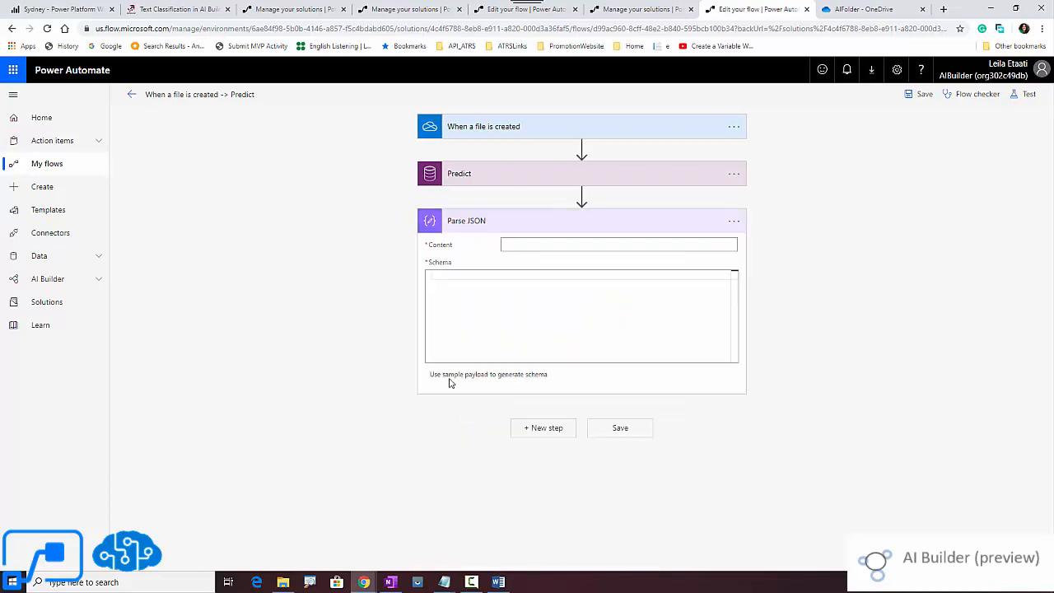
pyautogui.click(619, 244)
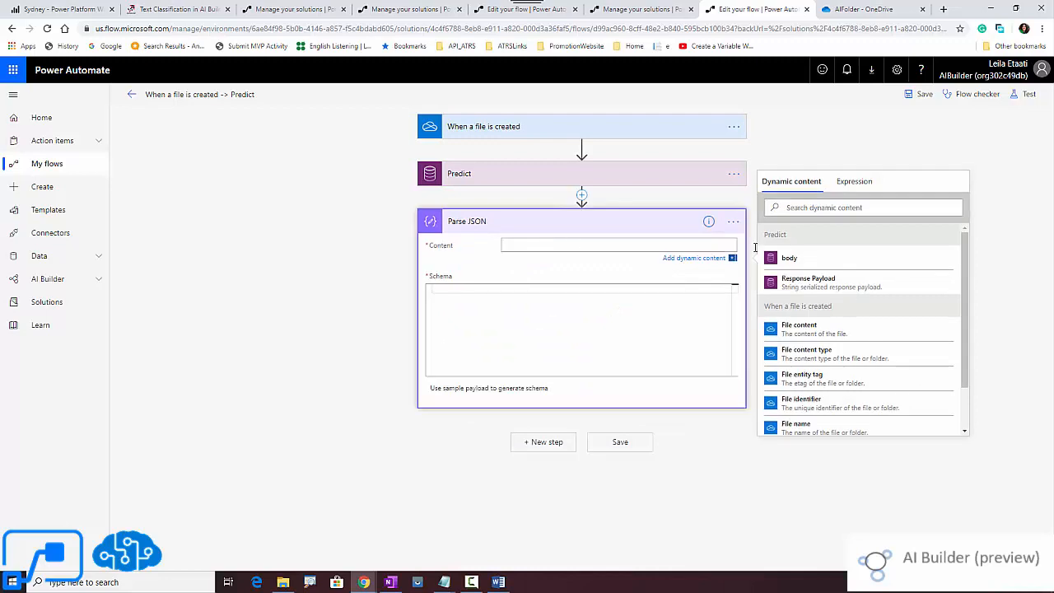
pyautogui.click(808, 284)
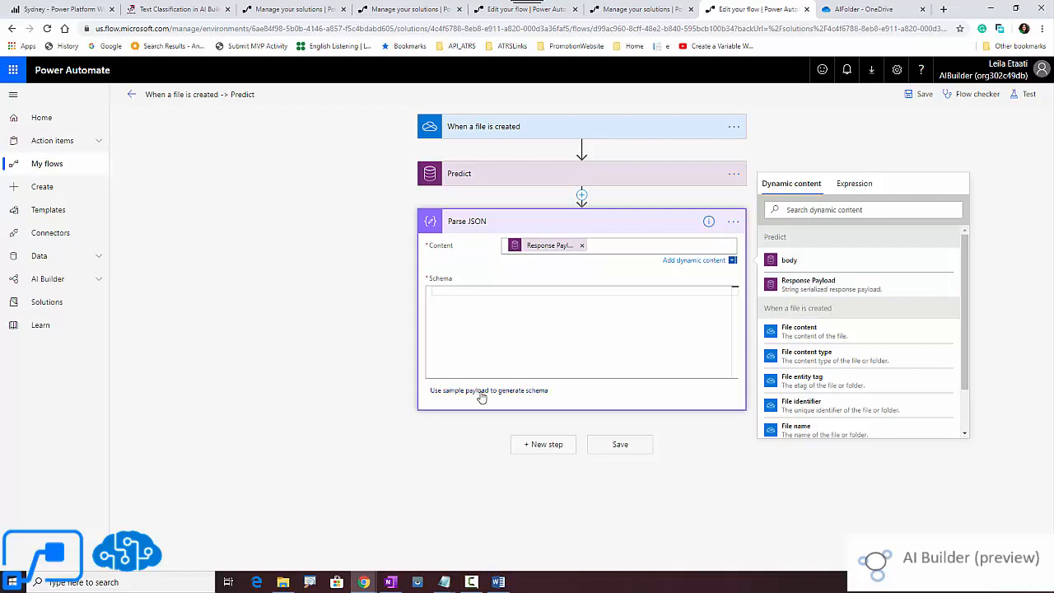
# Generate the Parse JSON schema from the pasted sample payload and collapse the step.
pyautogui.click(481, 390)
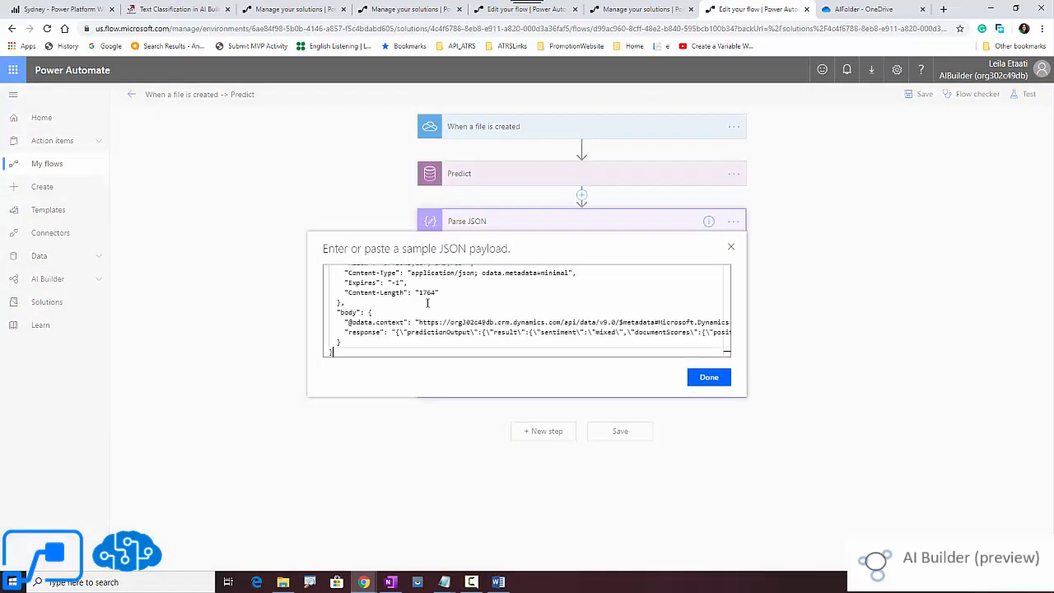
pyautogui.click(709, 376)
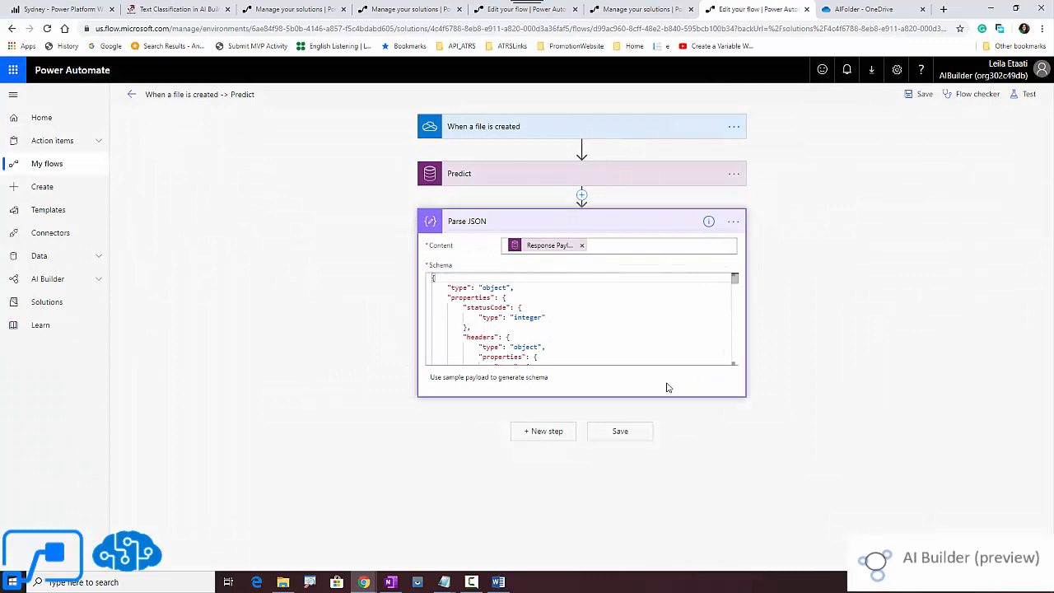
pyautogui.scroll(-3)
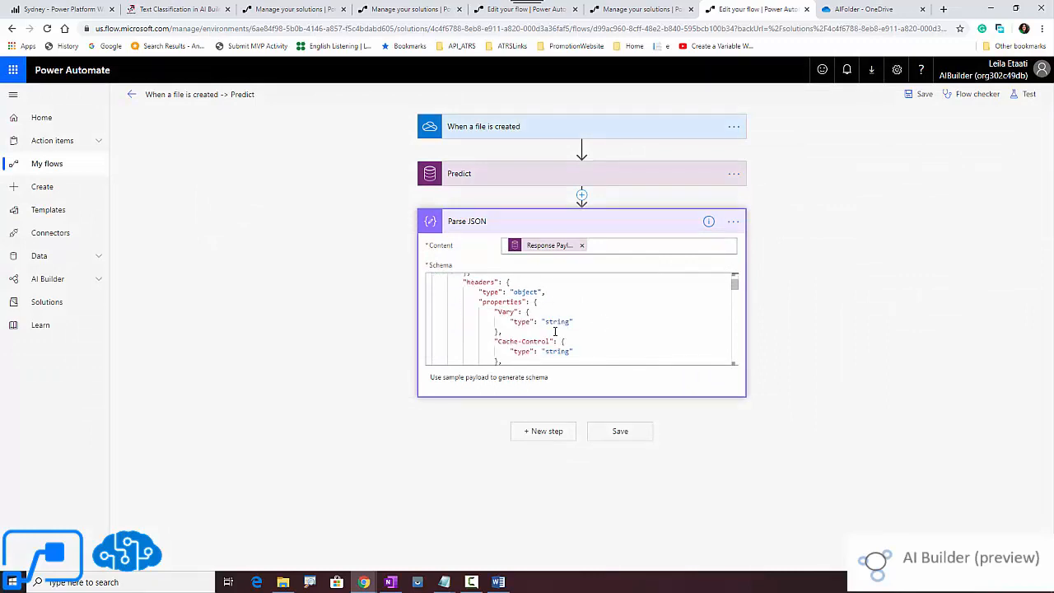
pyautogui.scroll(3)
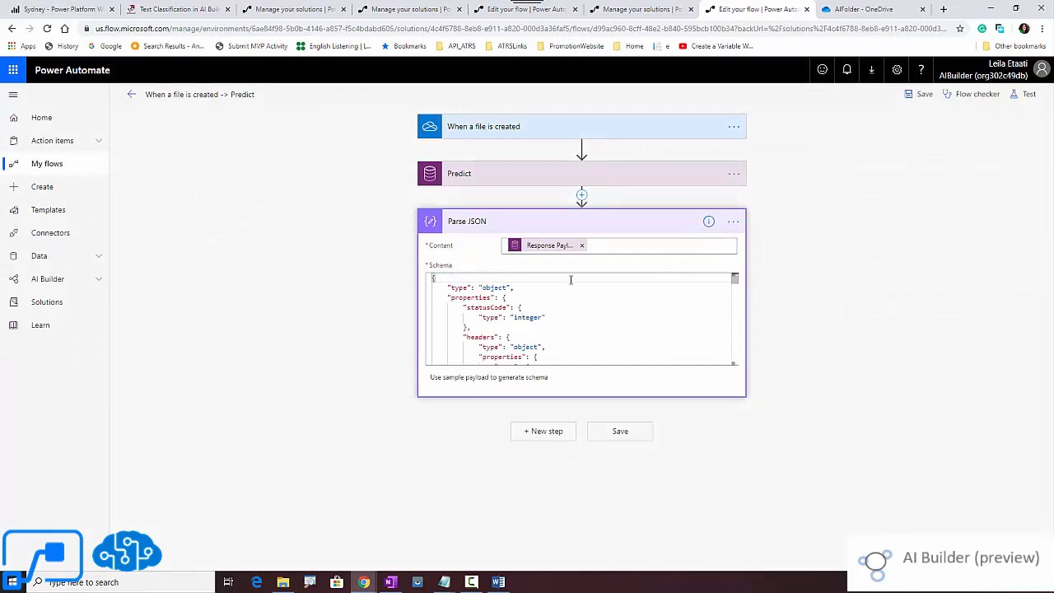
pyautogui.click(467, 221)
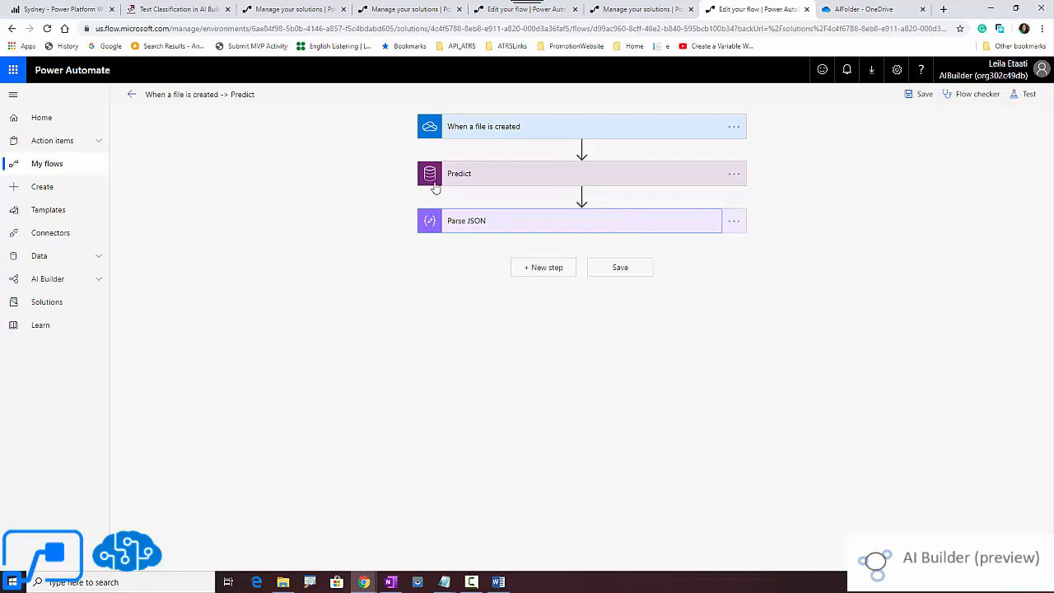
# Save and test the flow using data from the earlier succeeded run.
pyautogui.click(1029, 94)
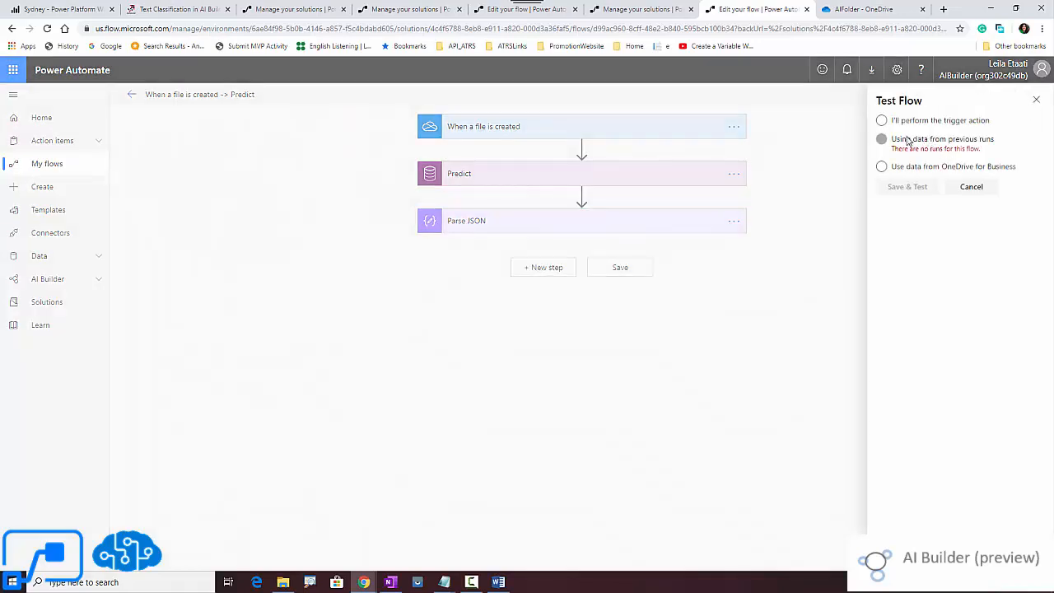
pyautogui.click(882, 138)
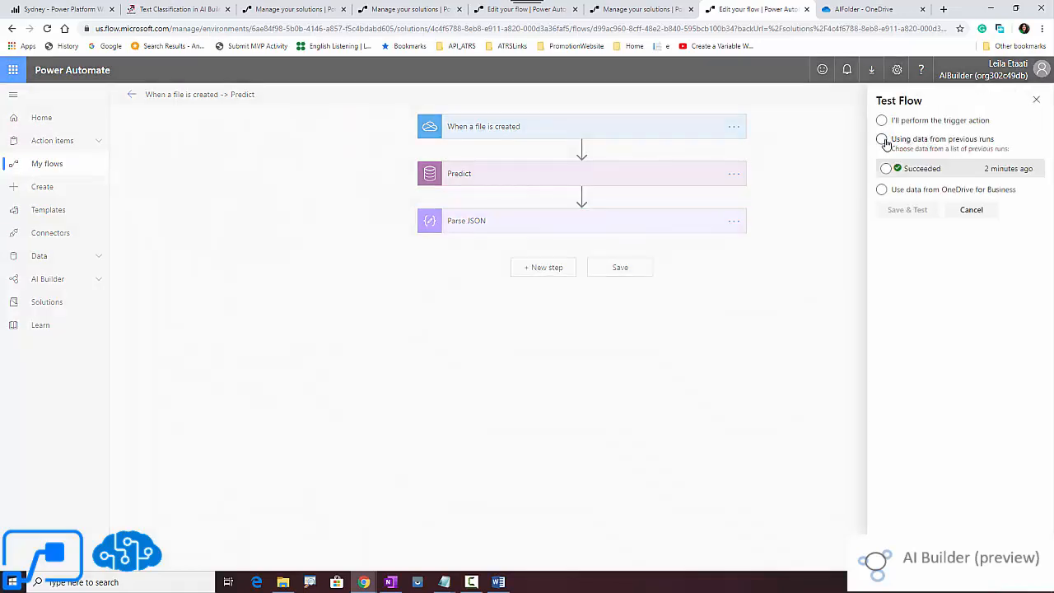
pyautogui.click(883, 138)
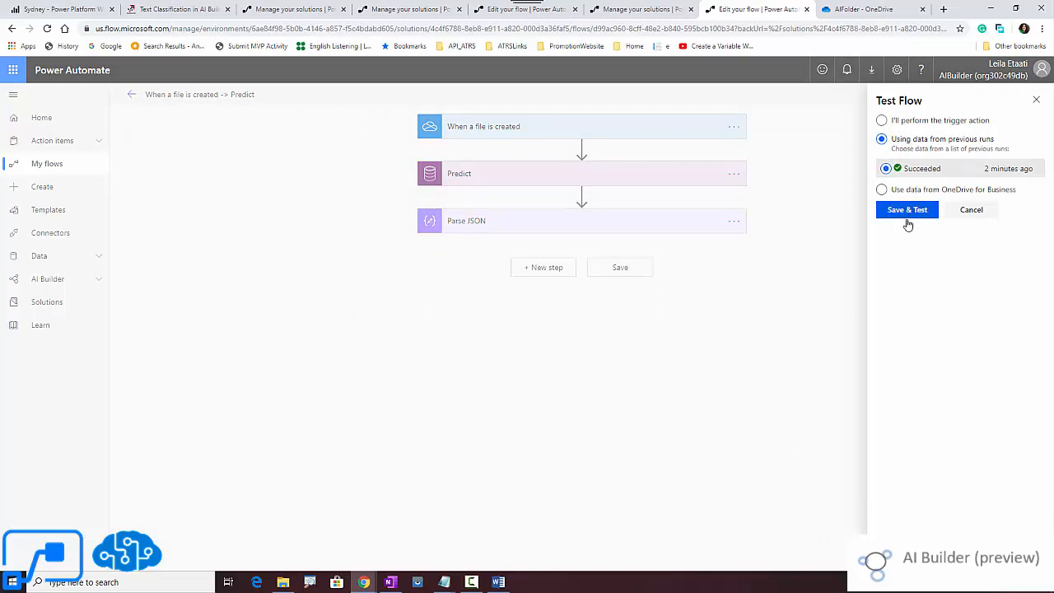
pyautogui.click(906, 209)
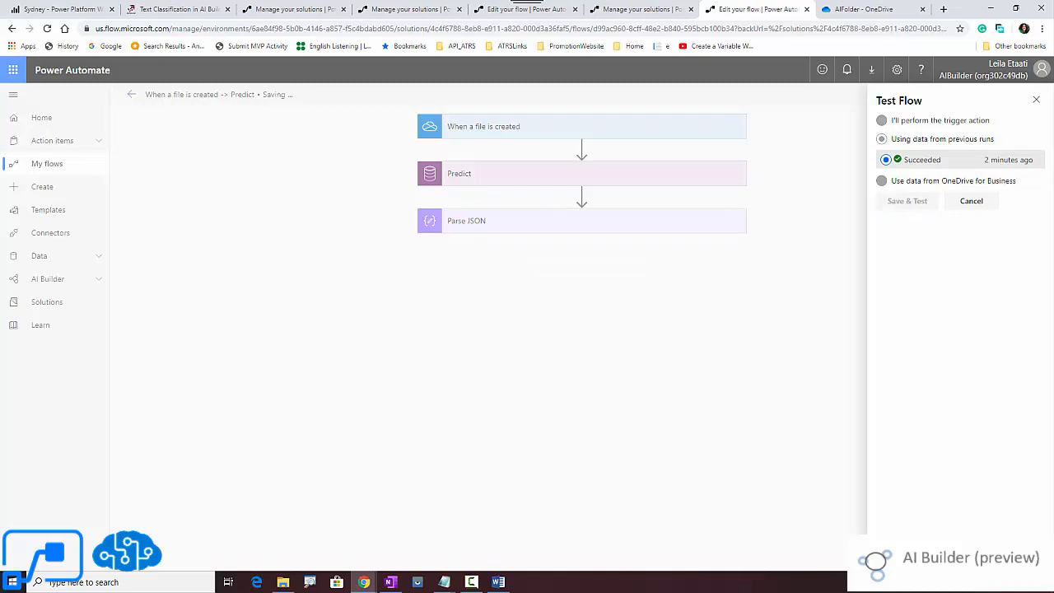
pyautogui.click(906, 201)
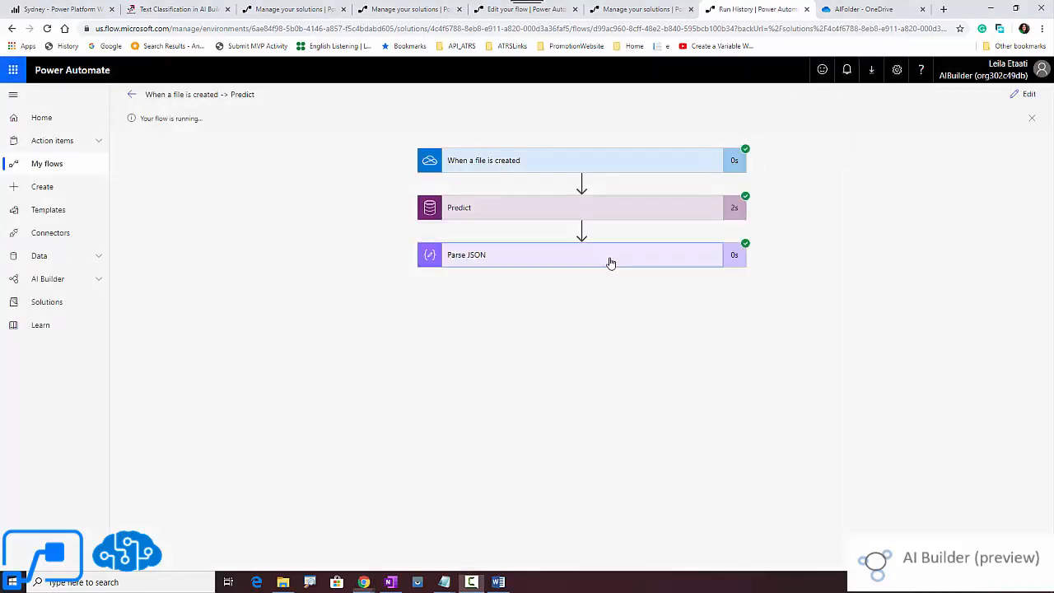
# Expand Parse JSON's outputs and switch to the Word document holding the parsed result.
pyautogui.click(580, 253)
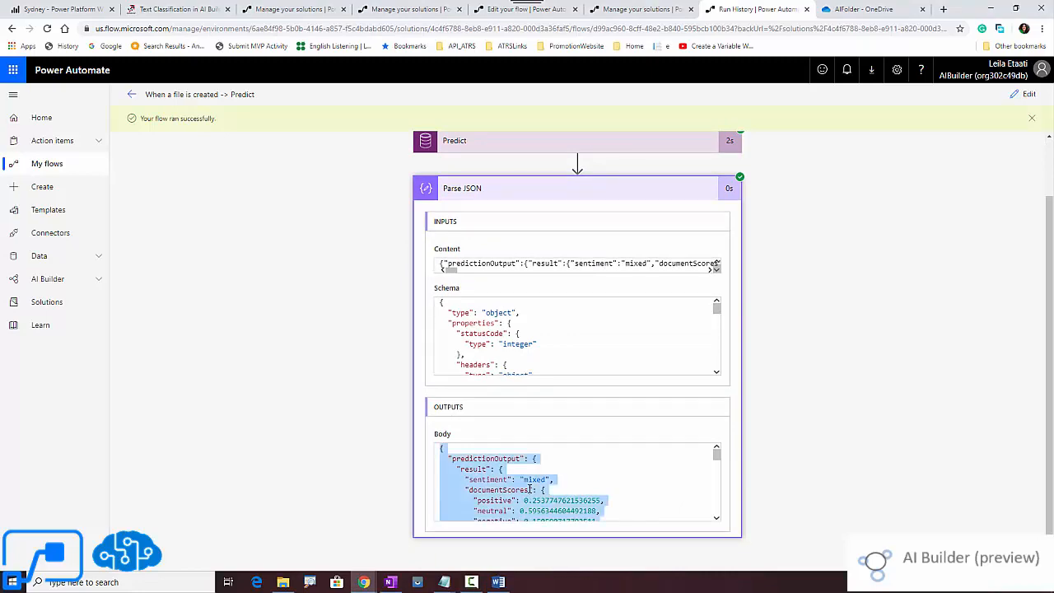
pyautogui.click(472, 583)
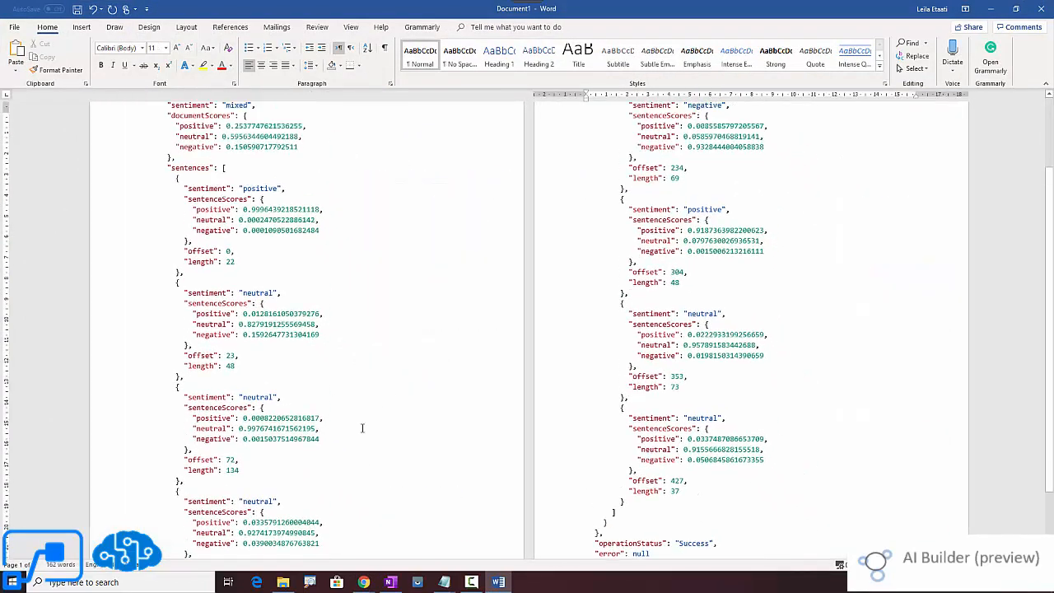
pyautogui.scroll(3)
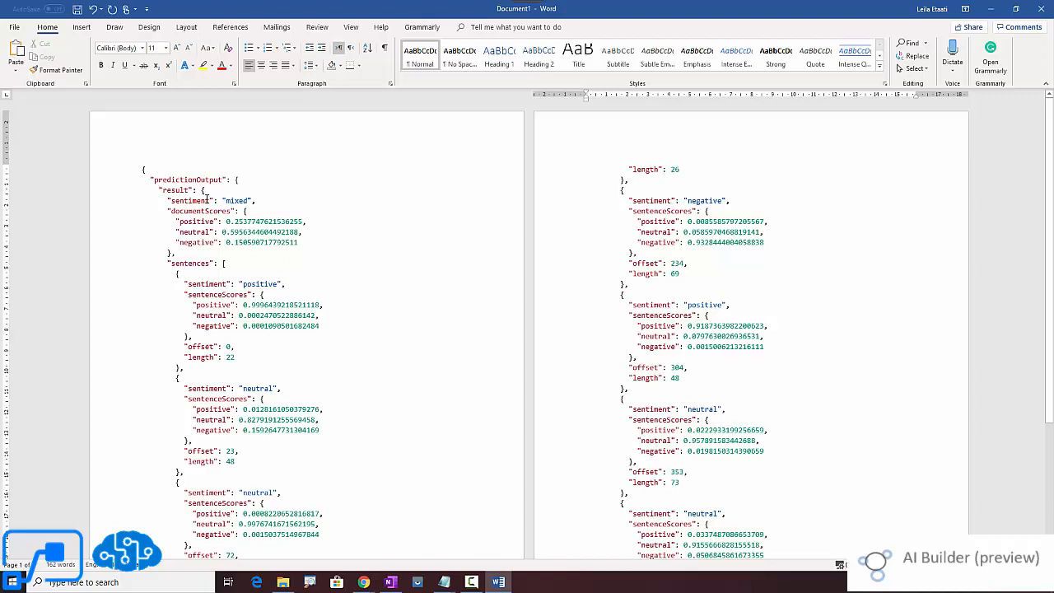
pyautogui.doubleClick(237, 201)
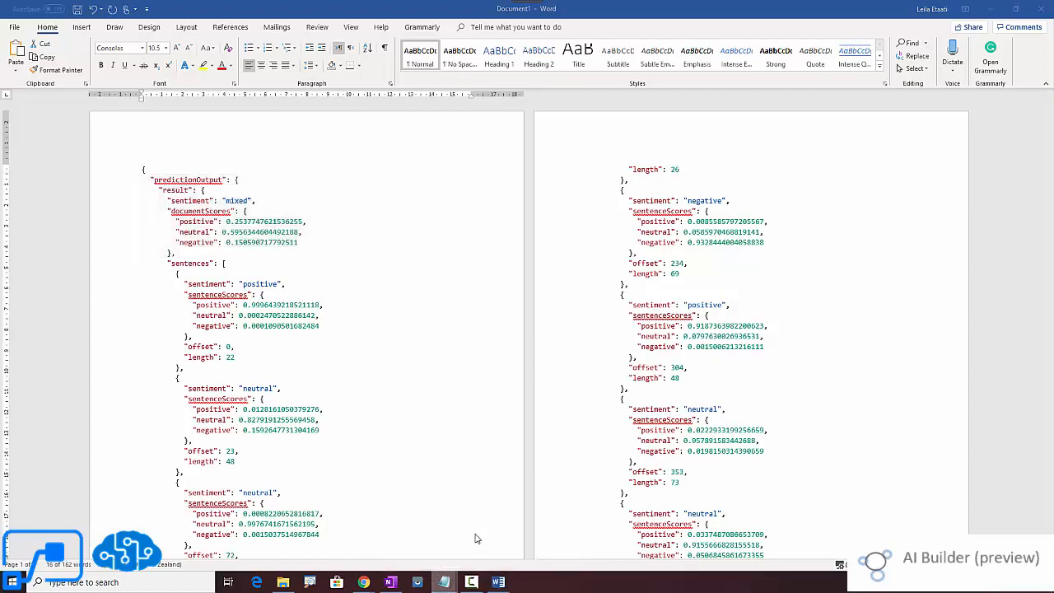
pyautogui.click(471, 583)
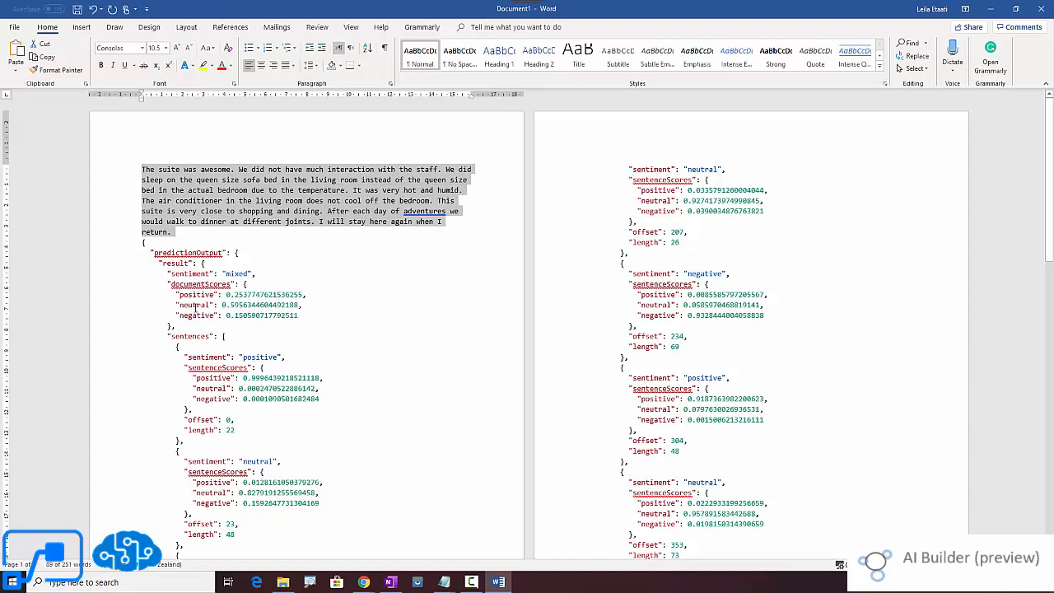
pyautogui.click(264, 321)
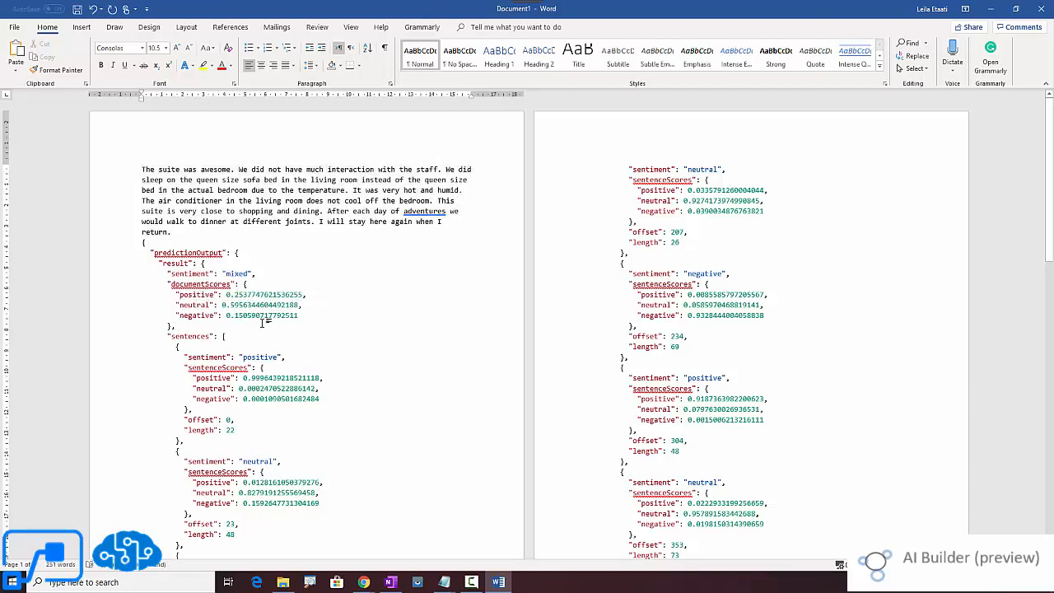
pyautogui.doubleClick(239, 315)
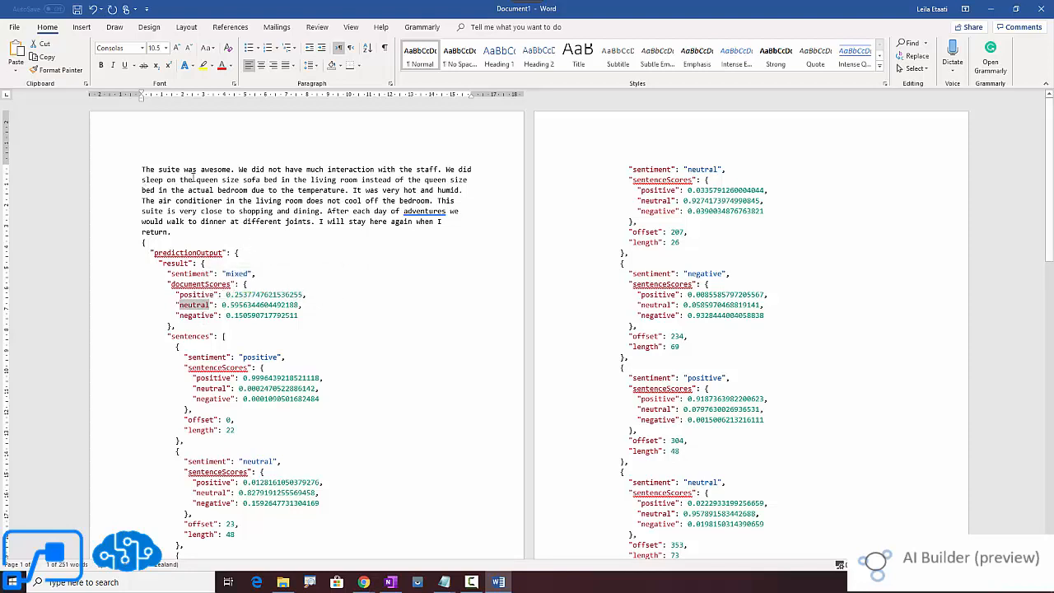
pyautogui.moveTo(307, 173)
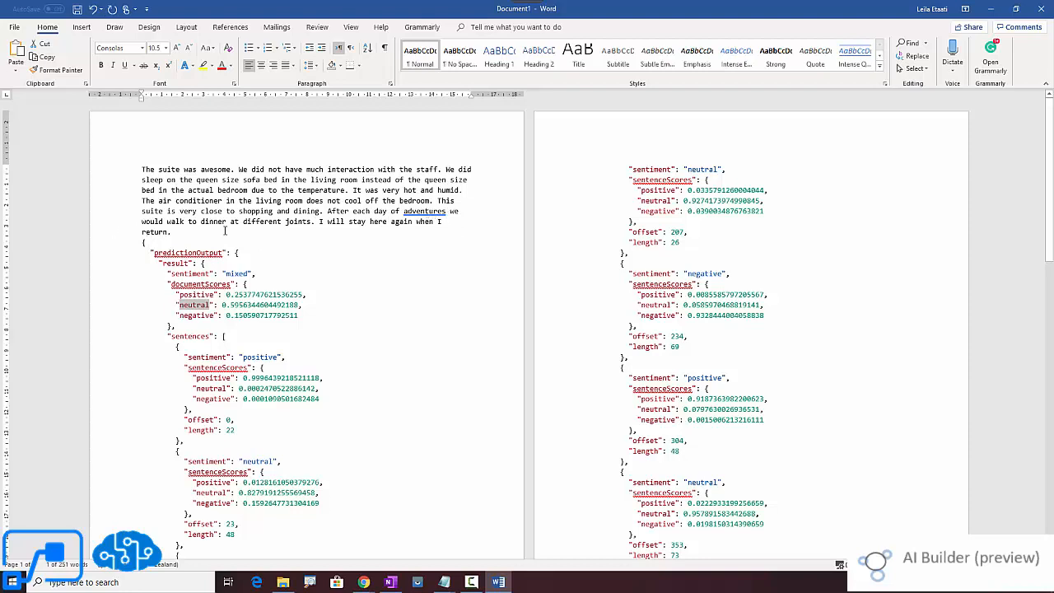
pyautogui.moveTo(343, 231)
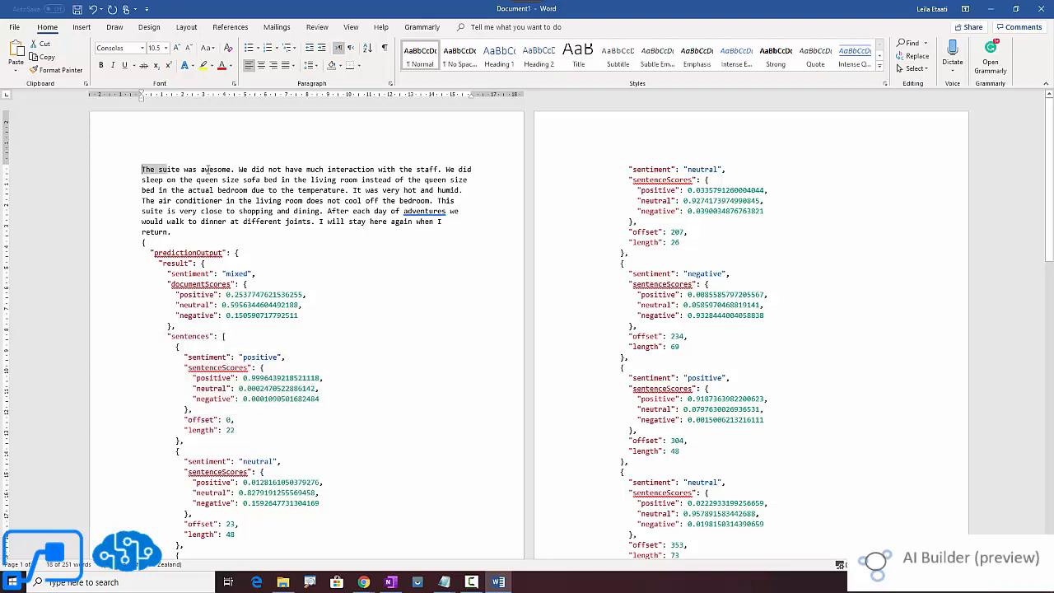
pyautogui.doubleClick(171, 168)
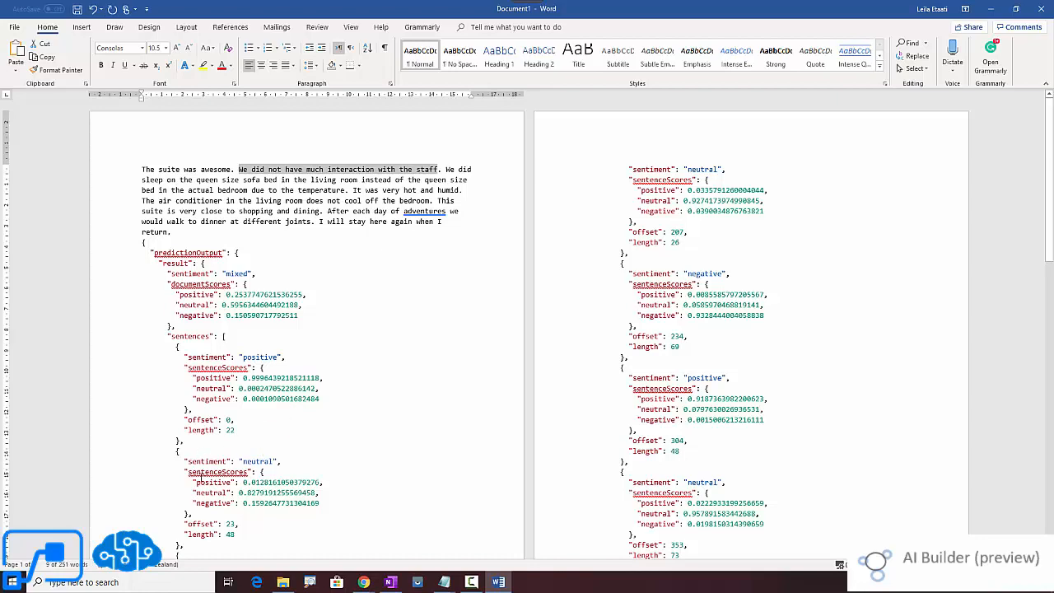
pyautogui.scroll(-3)
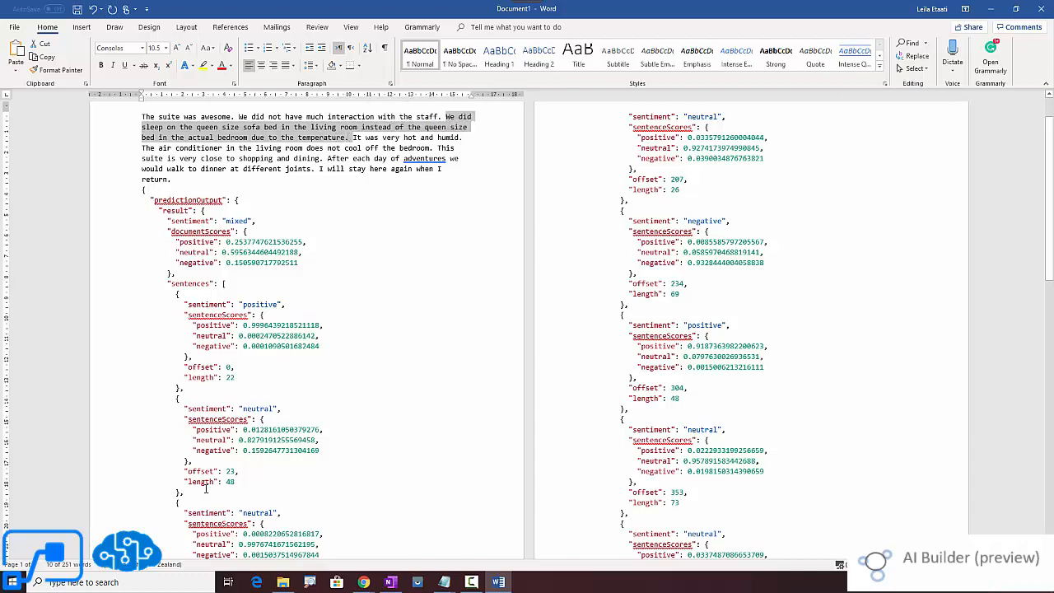
pyautogui.scroll(-3)
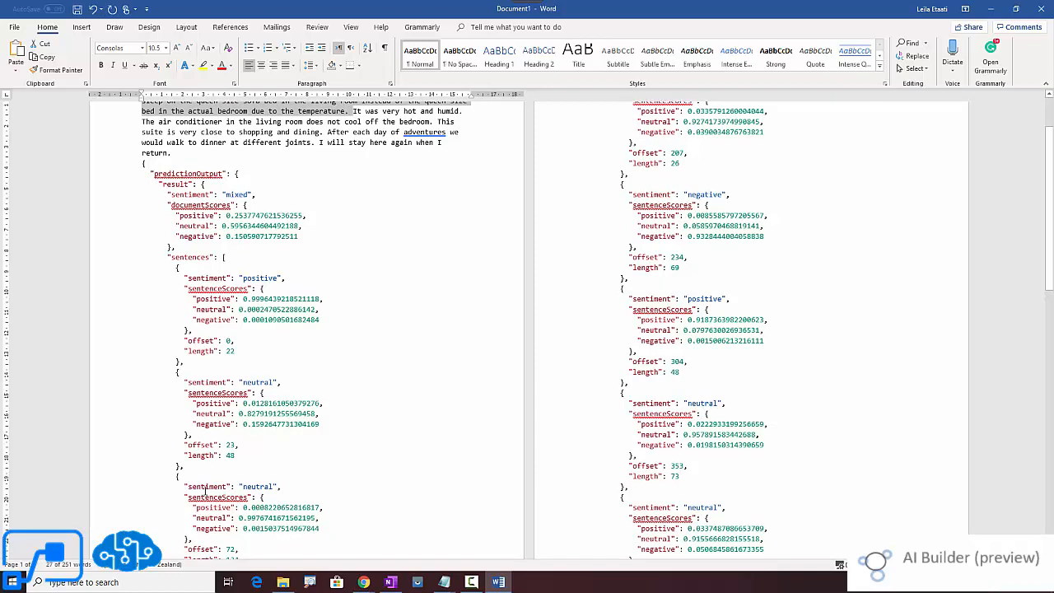
pyautogui.scroll(-3)
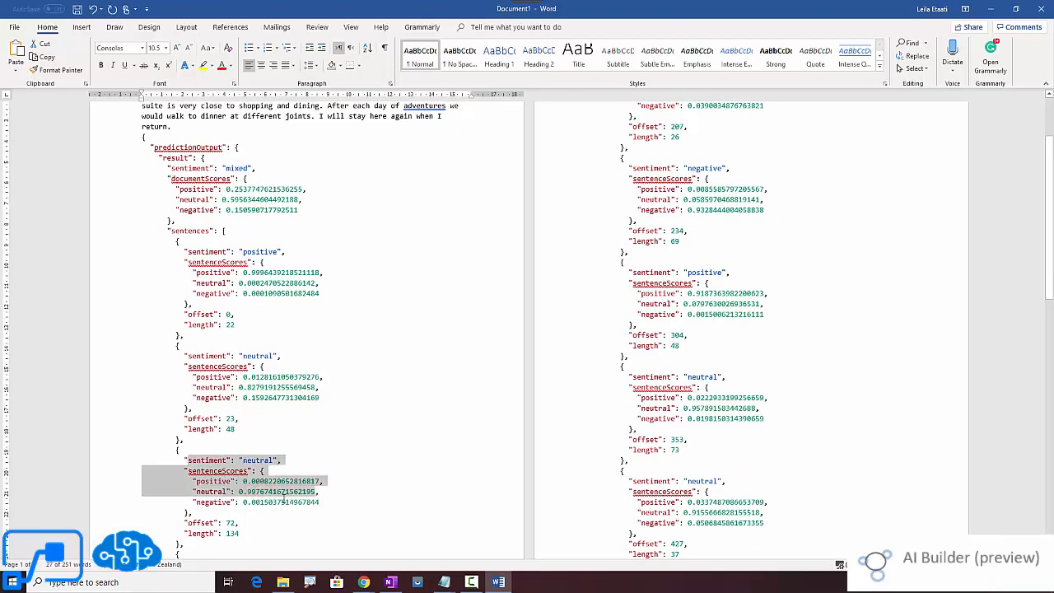
pyautogui.click(266, 502)
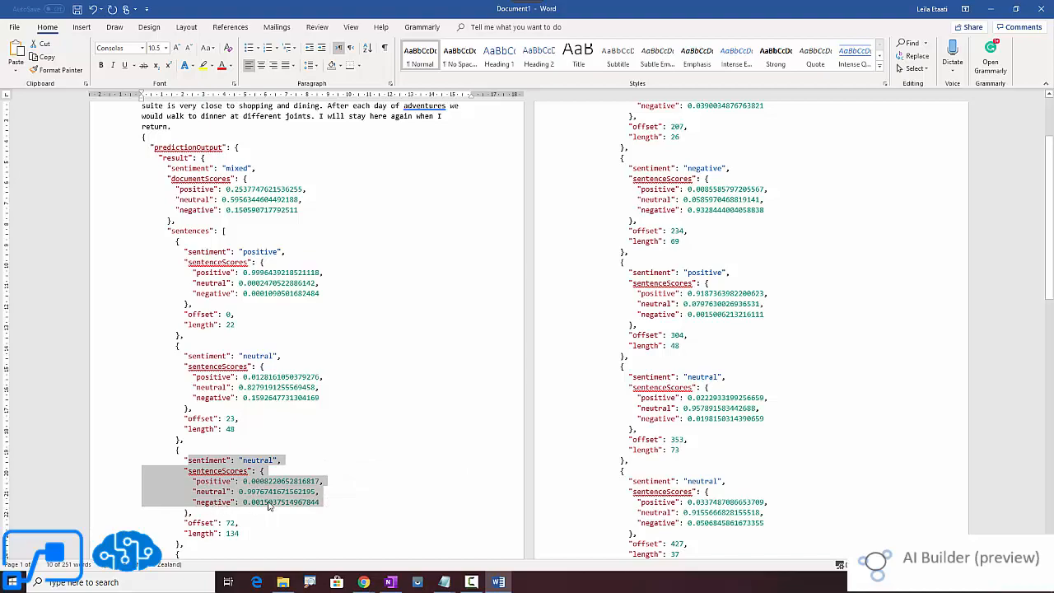
pyautogui.moveTo(210, 513)
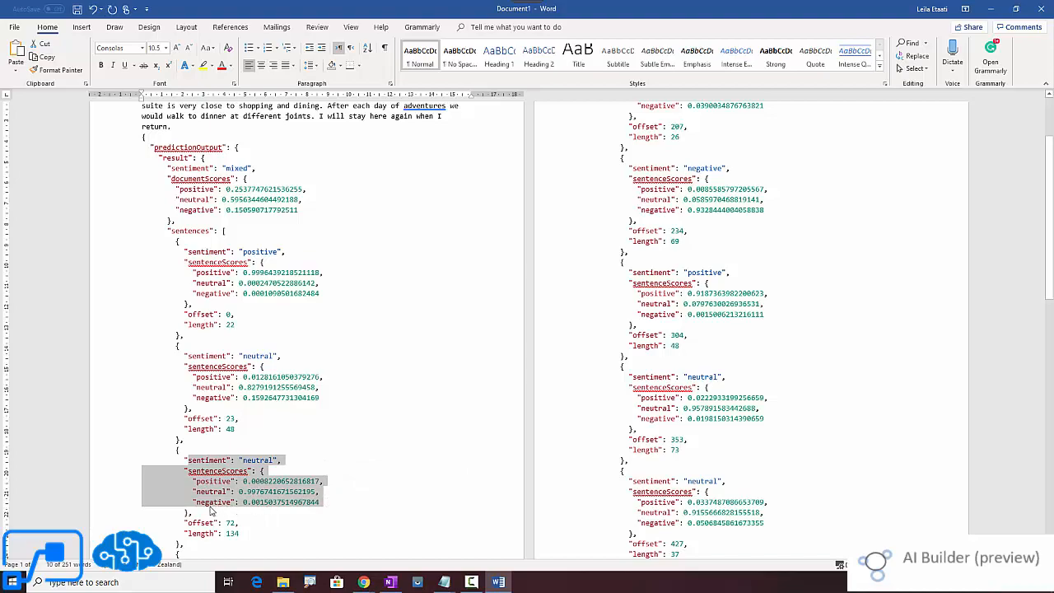
pyautogui.scroll(3)
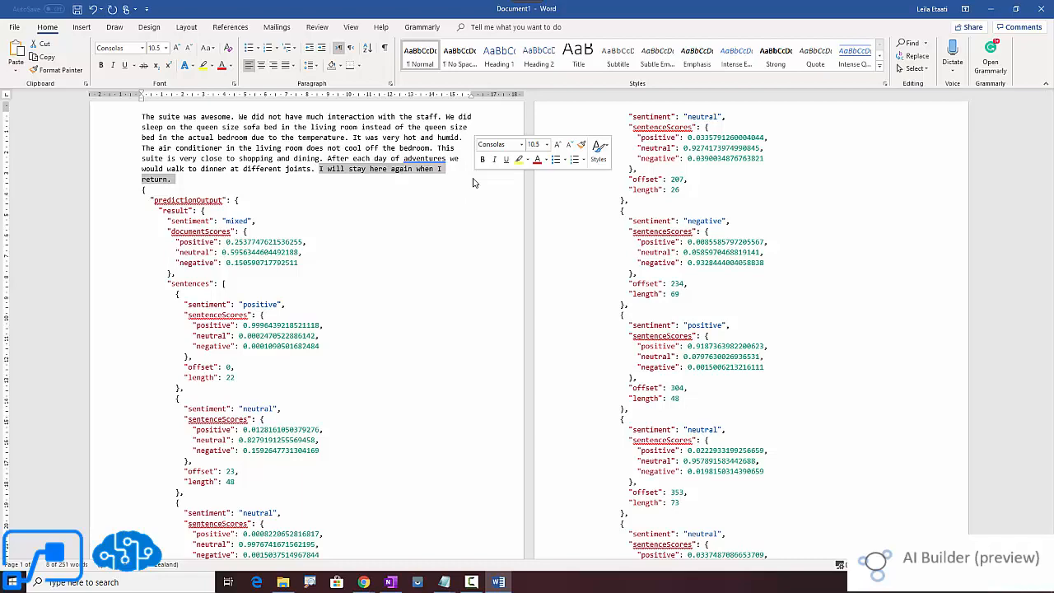
pyautogui.scroll(-3)
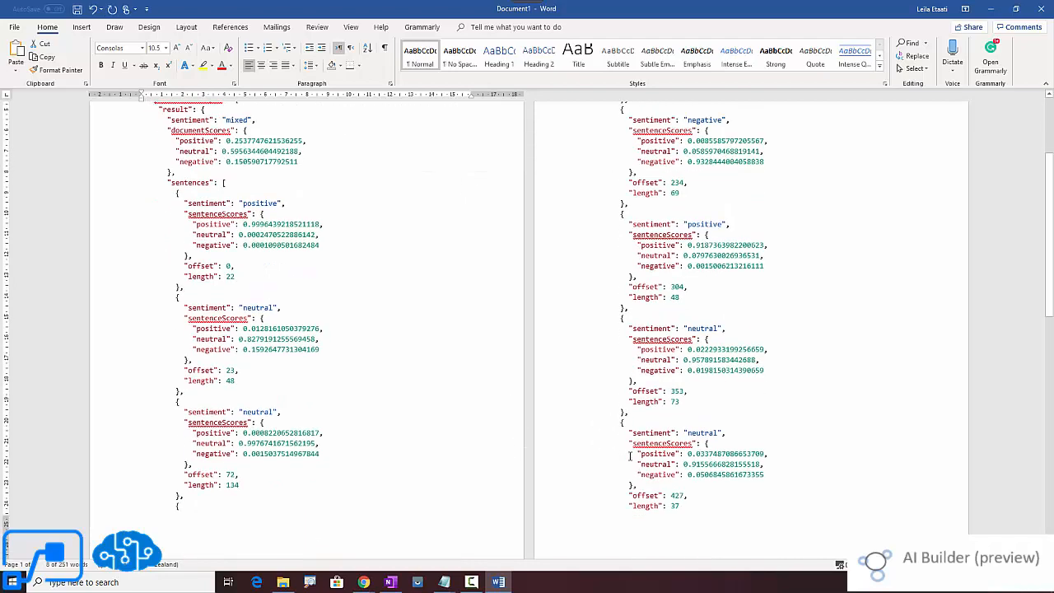
pyautogui.scroll(-3)
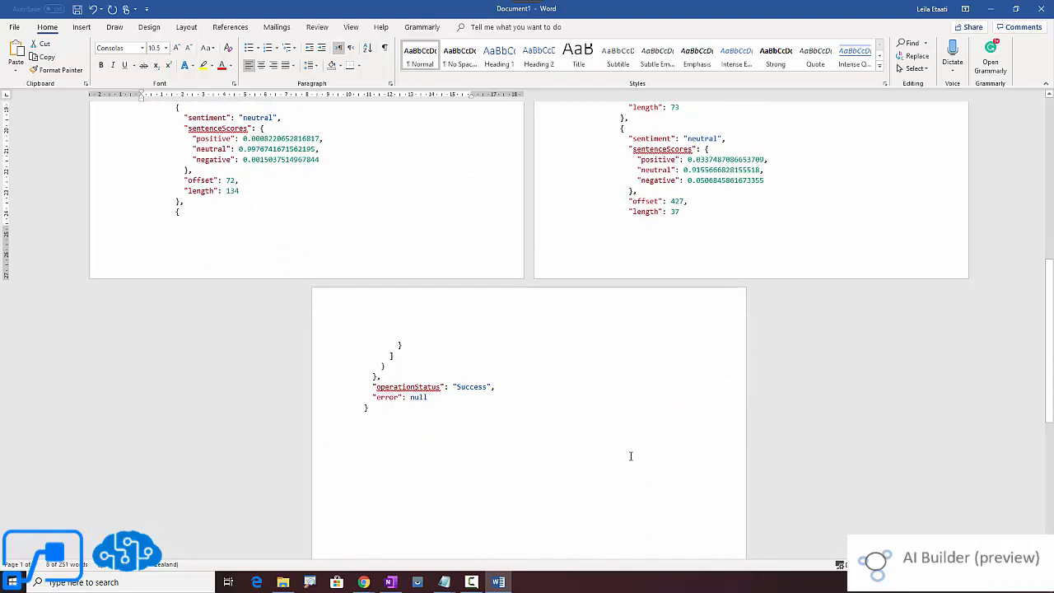
pyautogui.moveTo(649, 158)
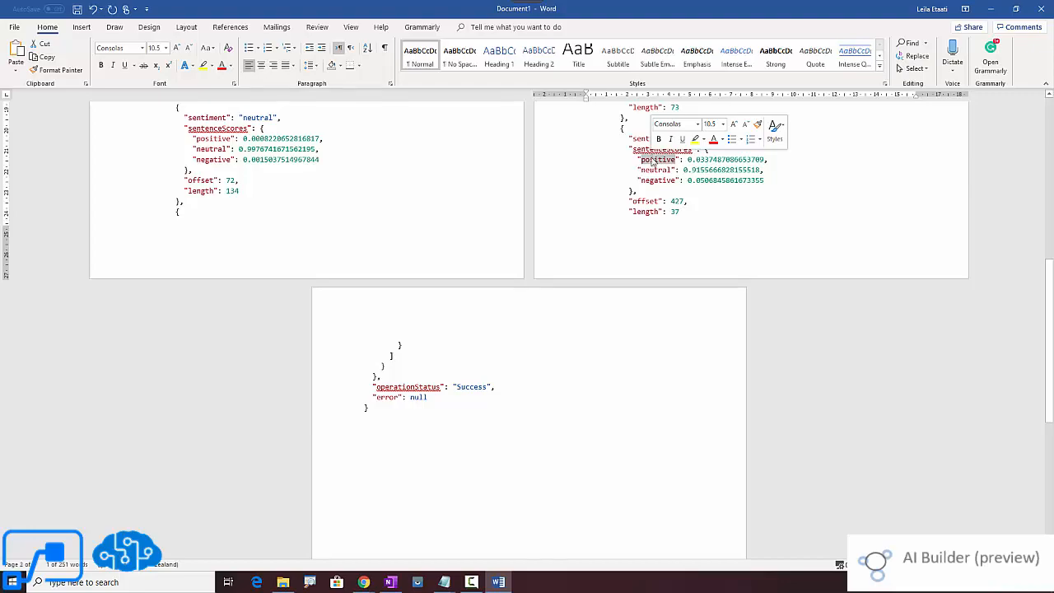
pyautogui.scroll(3)
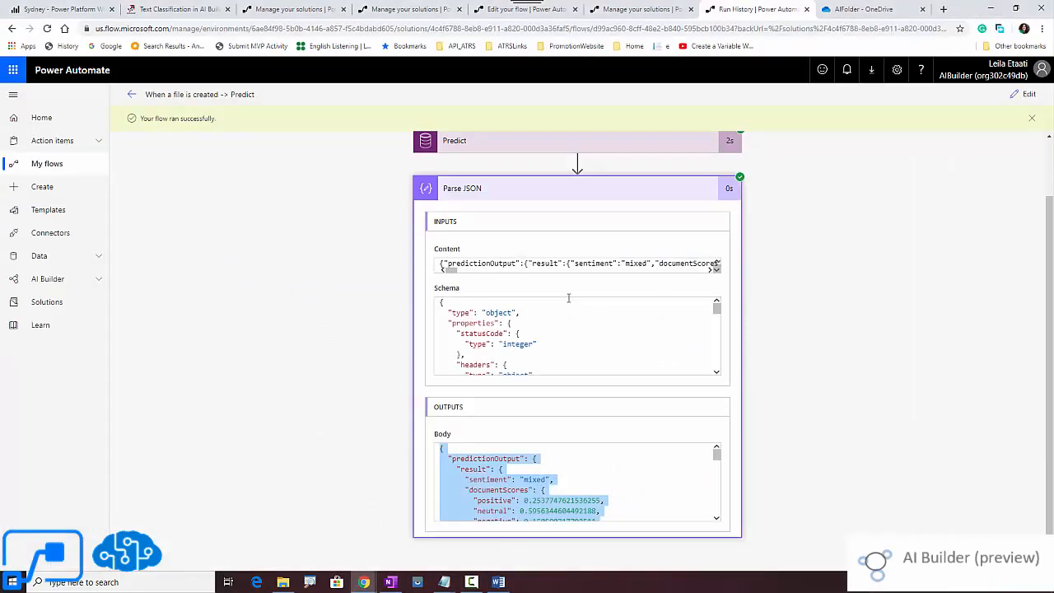
# Expand and collapse Parse JSON in the successful run to inspect its inputs and outputs.
pyautogui.click(577, 188)
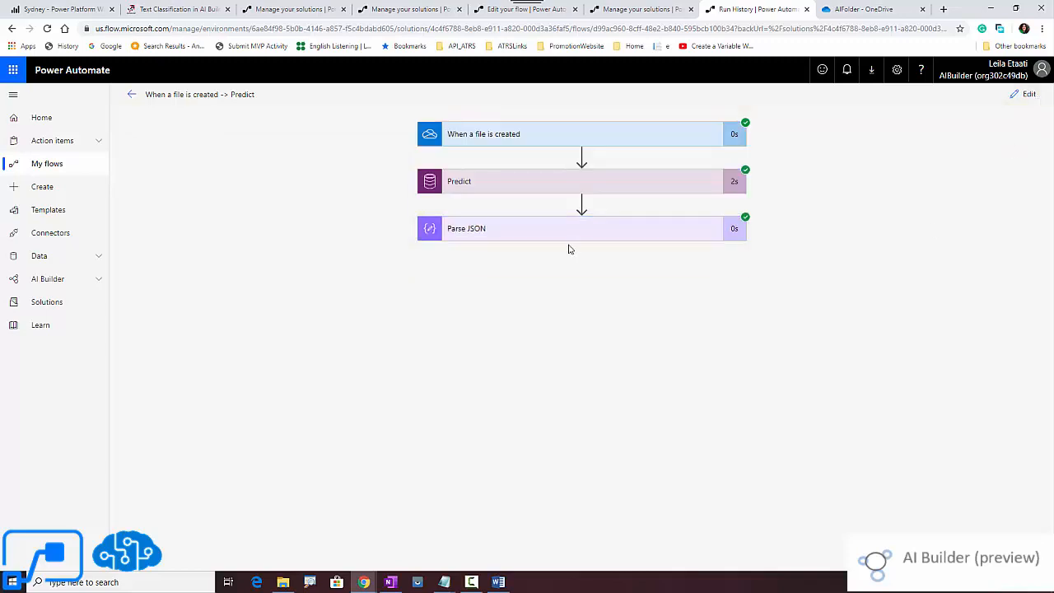
pyautogui.moveTo(527, 241)
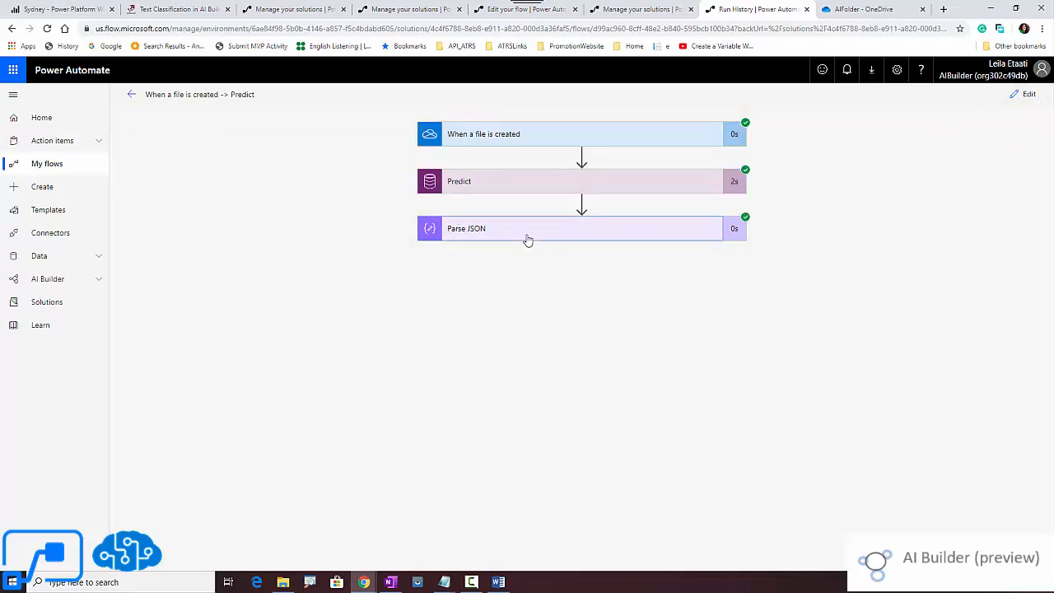
pyautogui.click(582, 228)
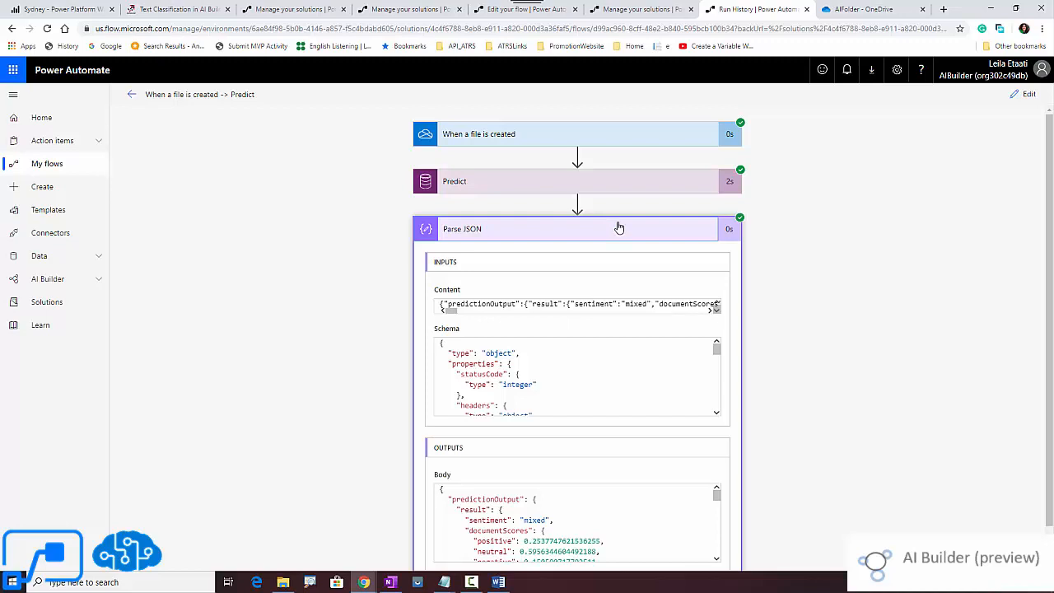
pyautogui.click(619, 228)
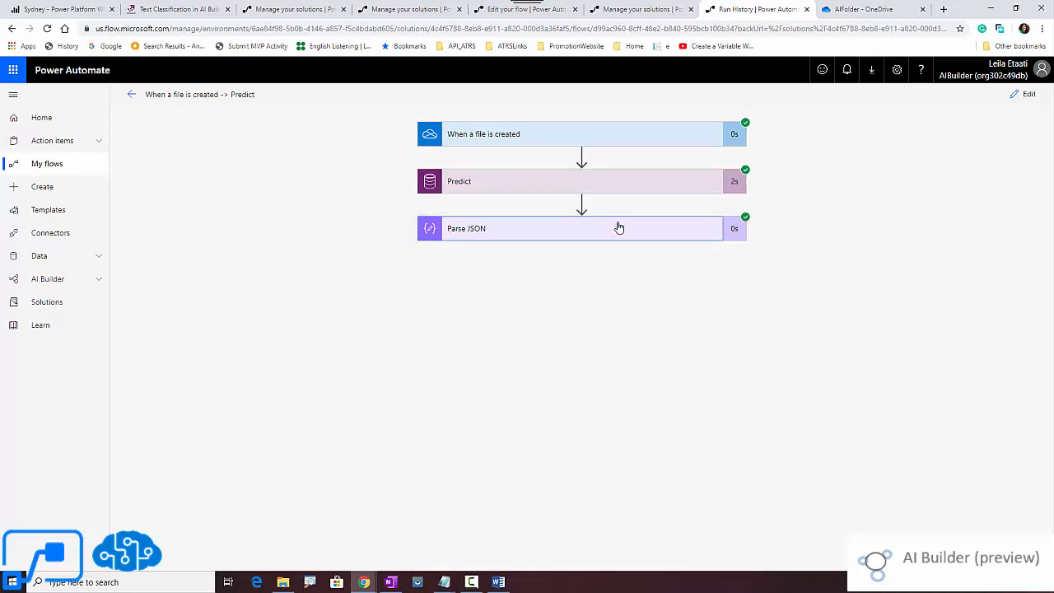
pyautogui.moveTo(443, 583)
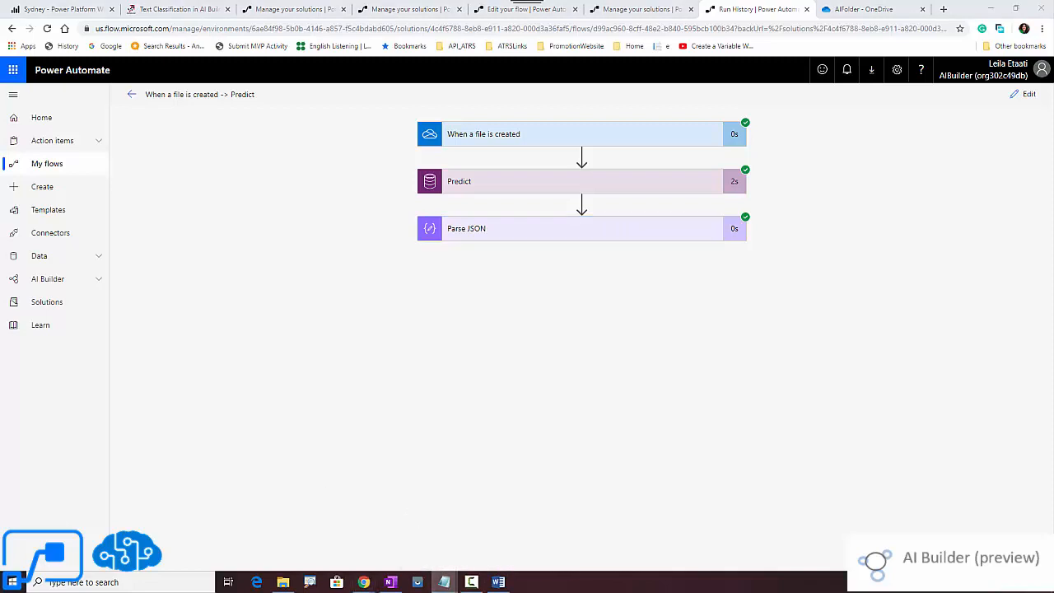
pyautogui.moveTo(528, 240)
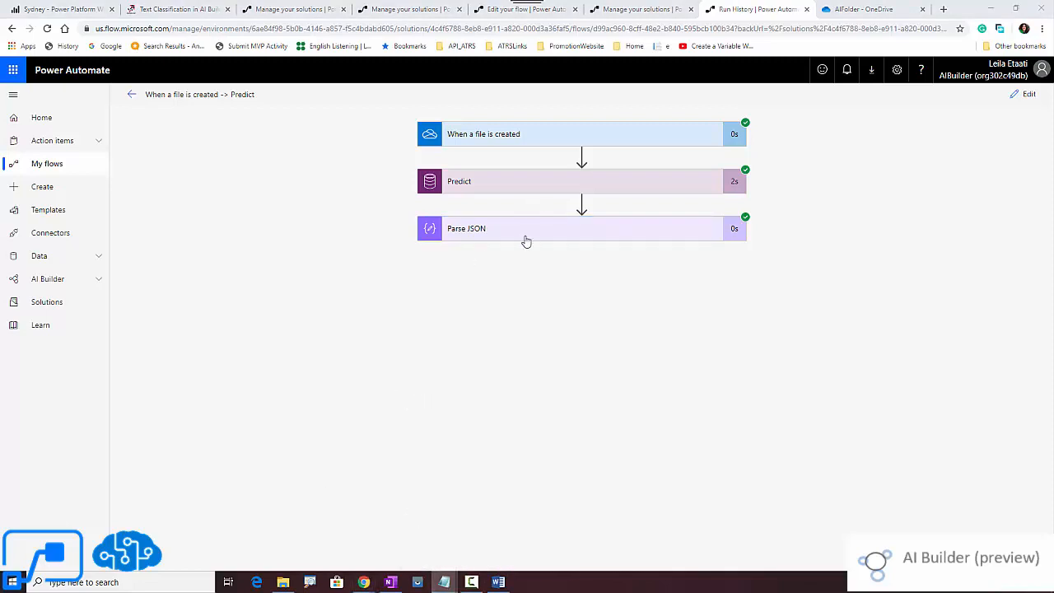
pyautogui.click(498, 583)
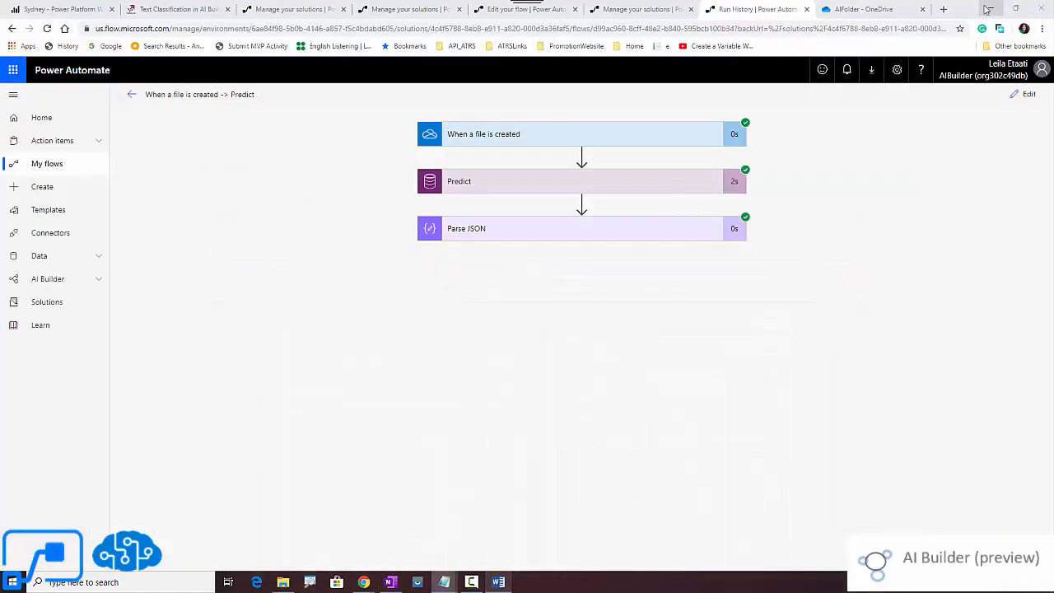
pyautogui.moveTo(584, 194)
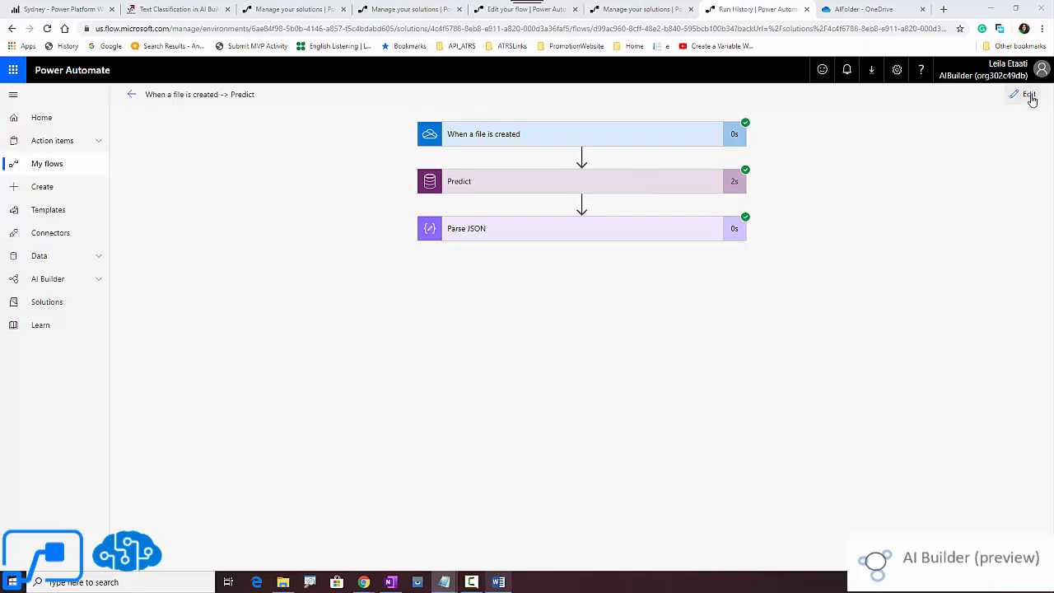
# Insert a Predict 2 action after Predict using the KeyPhraseExtraction model.
pyautogui.click(1028, 94)
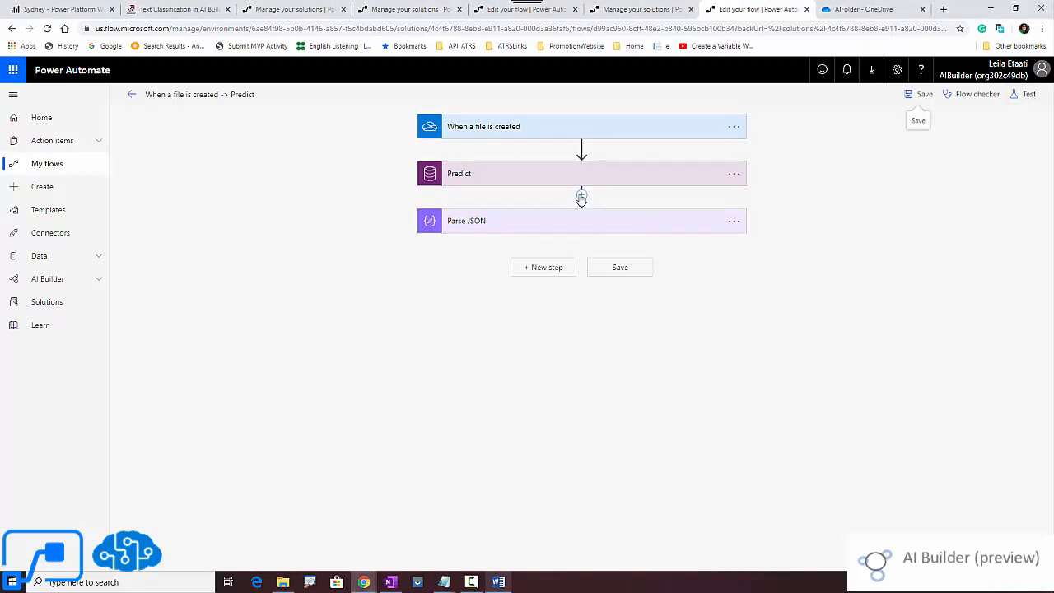
pyautogui.click(582, 196)
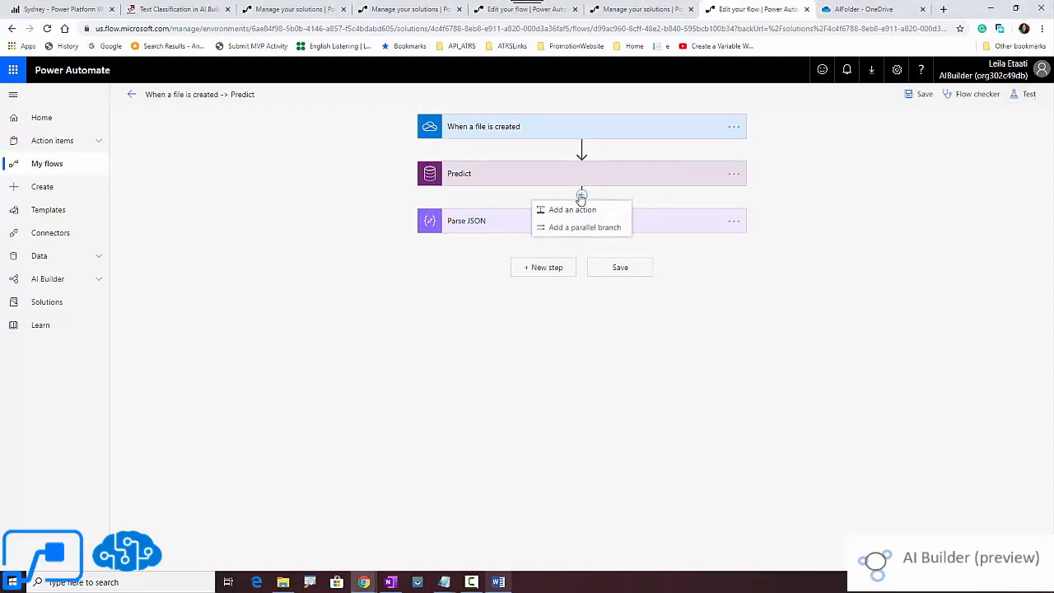
pyautogui.moveTo(573, 228)
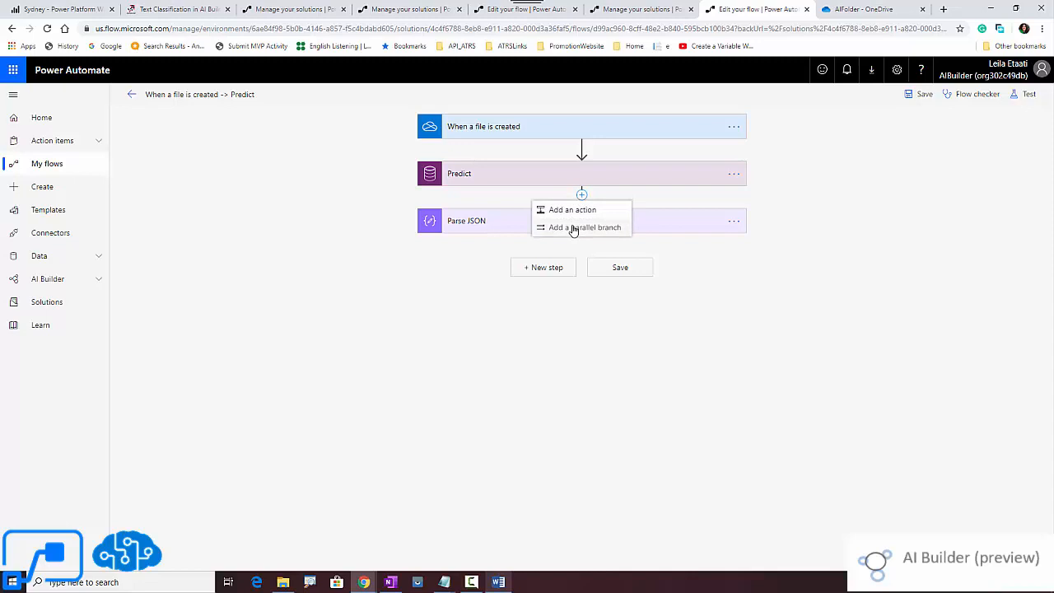
pyautogui.moveTo(583, 148)
pyautogui.write('pr')
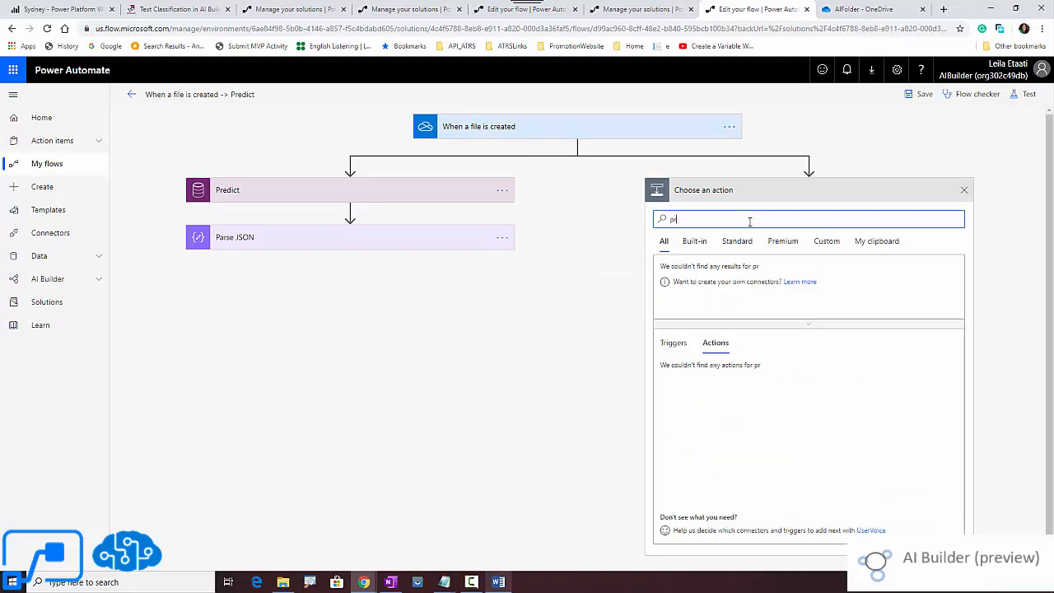
pyautogui.write('edict')
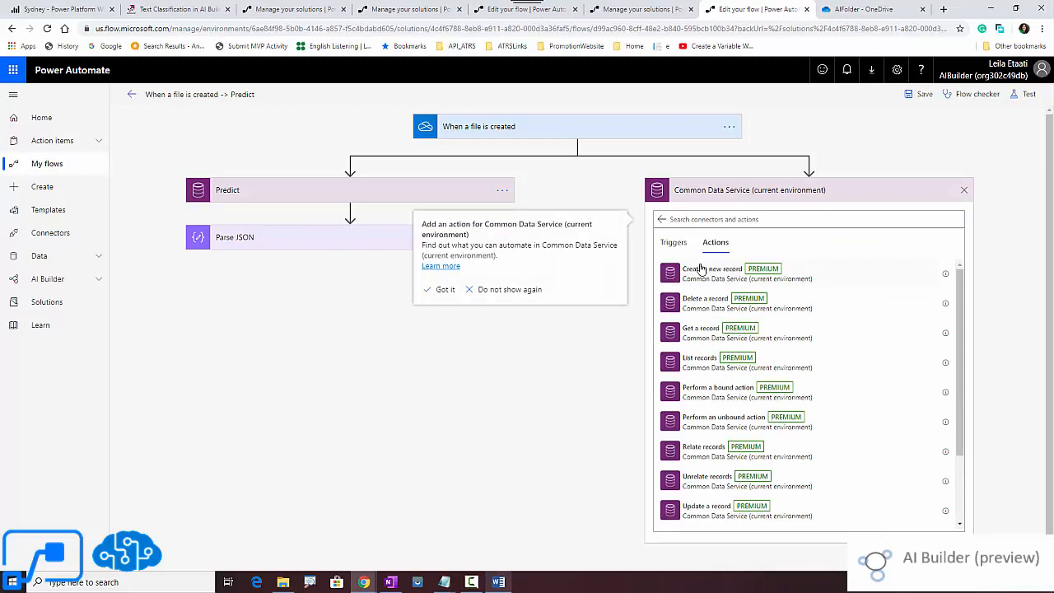
pyautogui.click(672, 242)
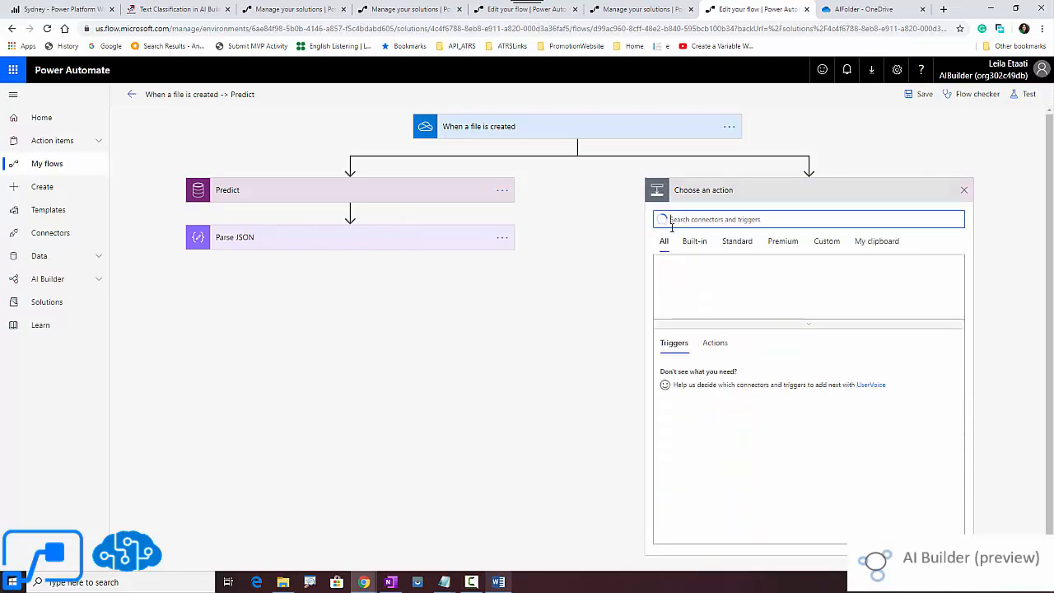
pyautogui.write('predict')
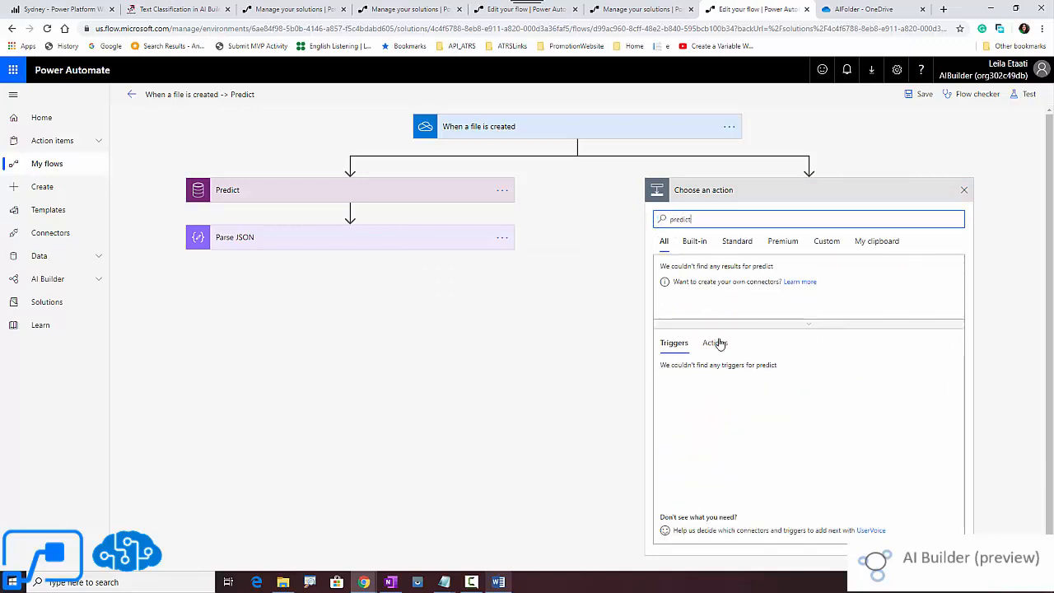
pyautogui.click(715, 343)
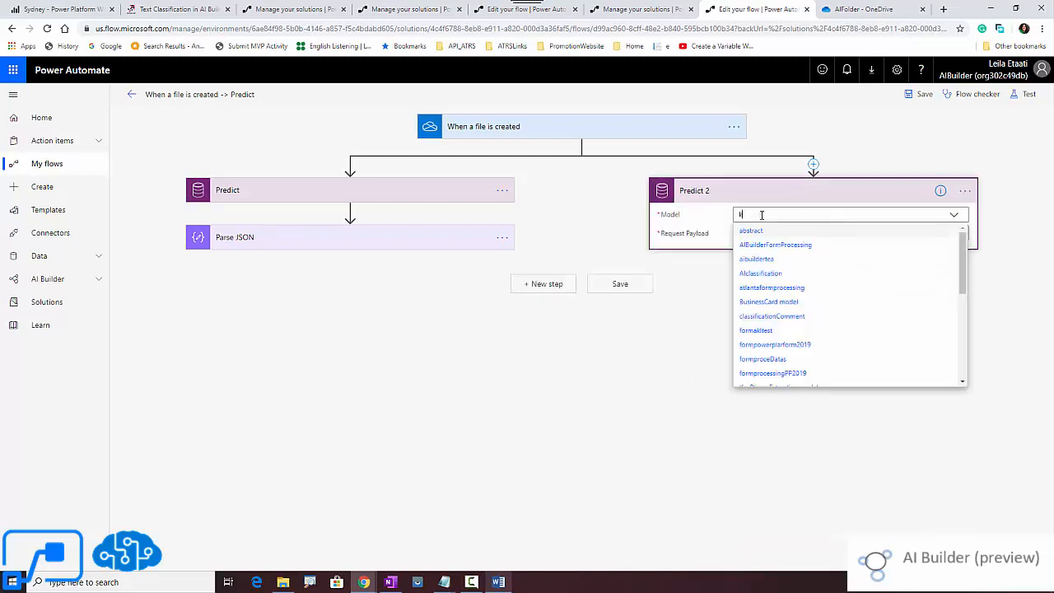
pyautogui.write('key')
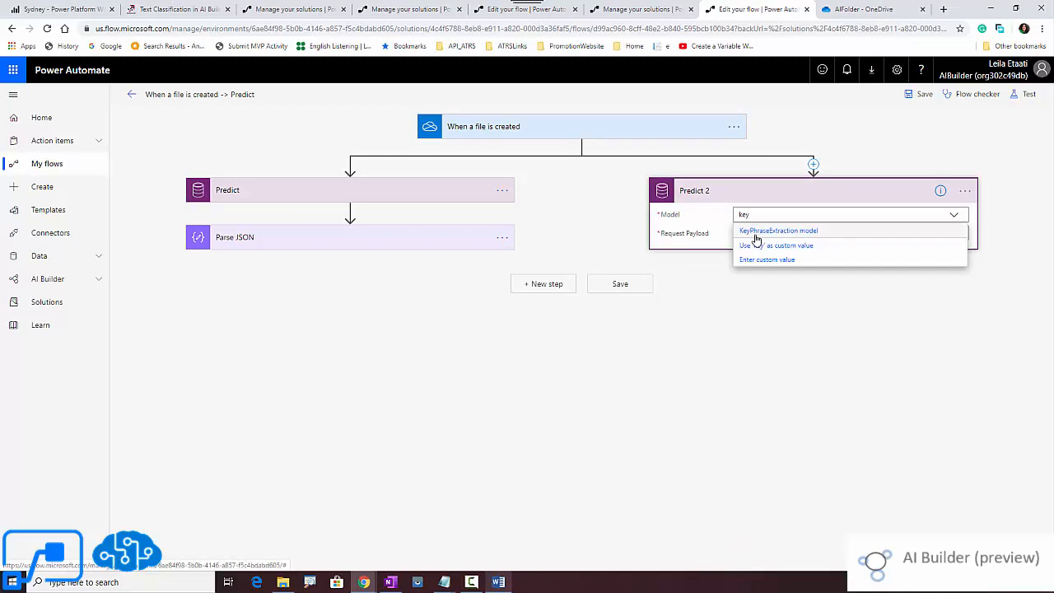
pyautogui.click(778, 231)
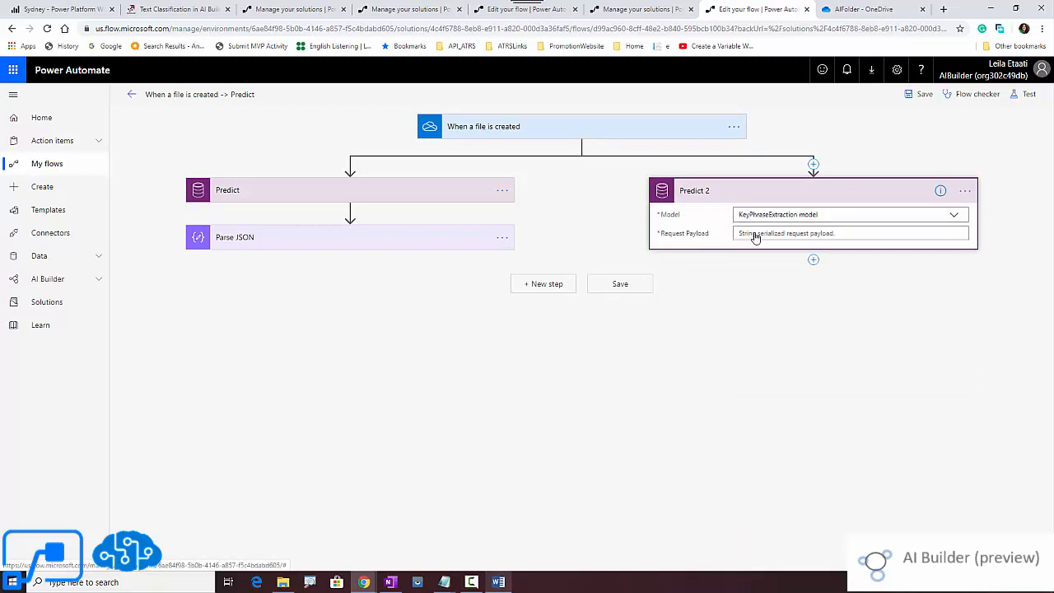
pyautogui.moveTo(771, 244)
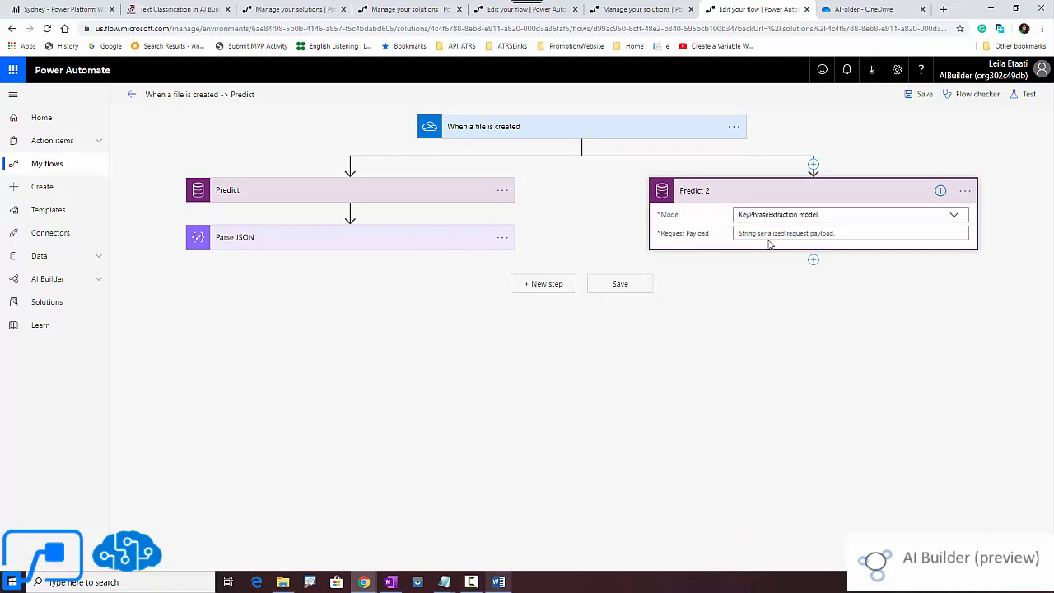
# Fill Predict 2's Request Payload with "text": File content and "language": "en".
pyautogui.click(850, 234)
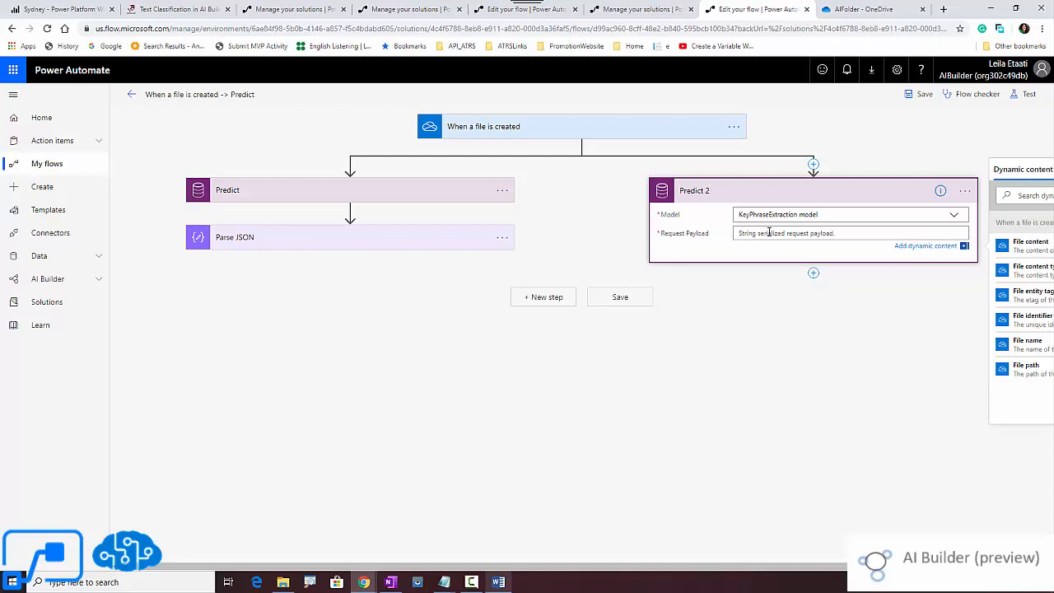
pyautogui.write('["te')
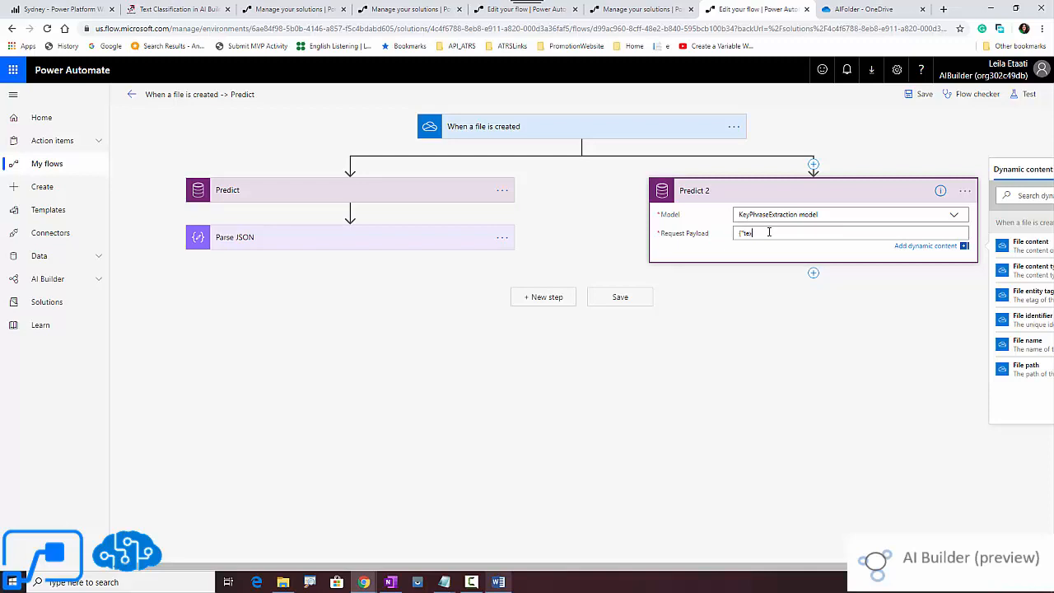
pyautogui.write('xt"')
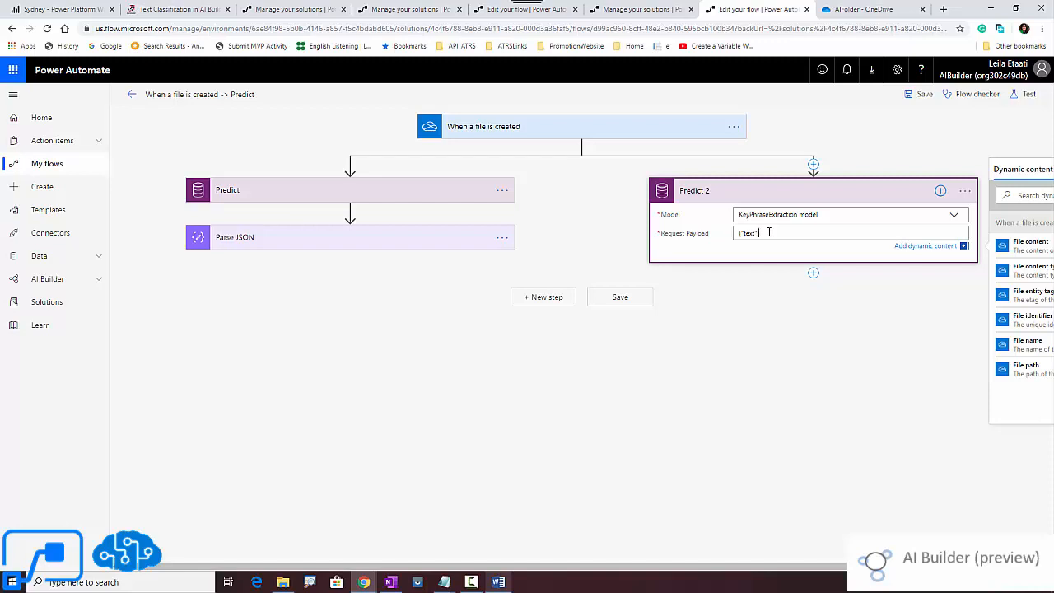
pyautogui.write(':"')
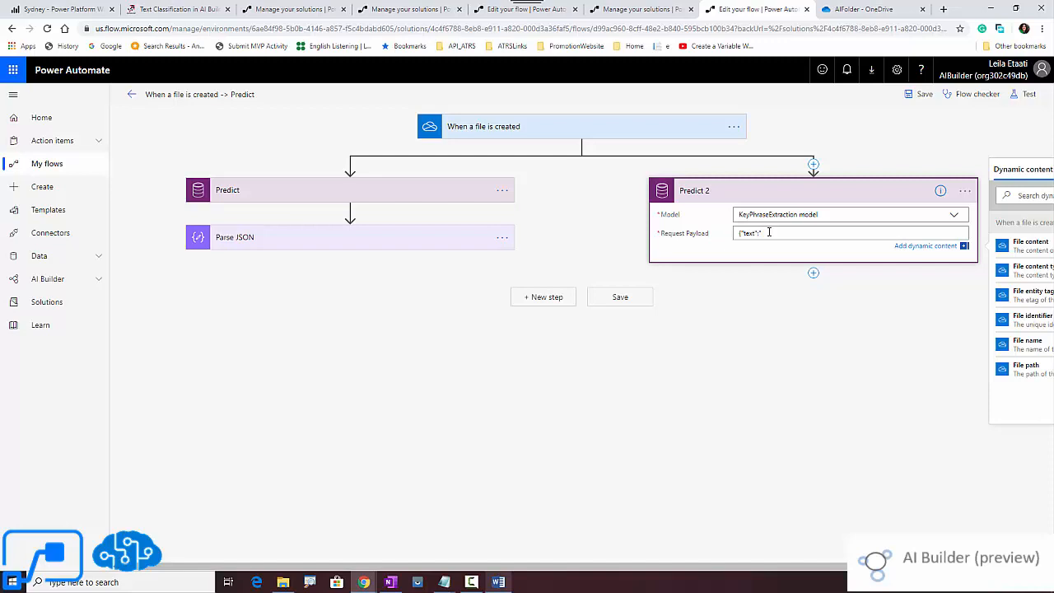
pyautogui.click(1032, 243)
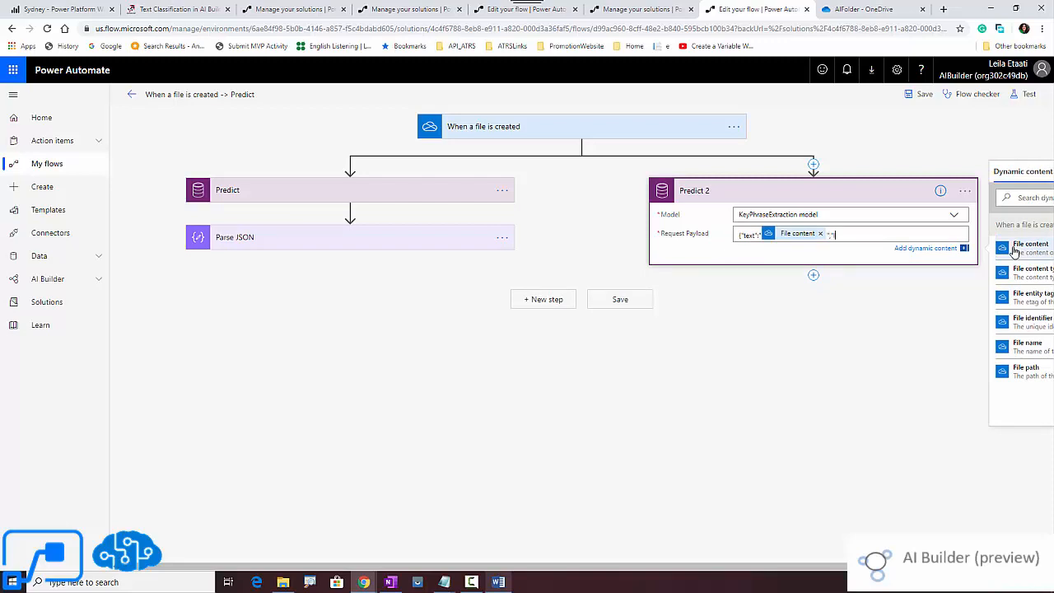
pyautogui.write('language":"en"')
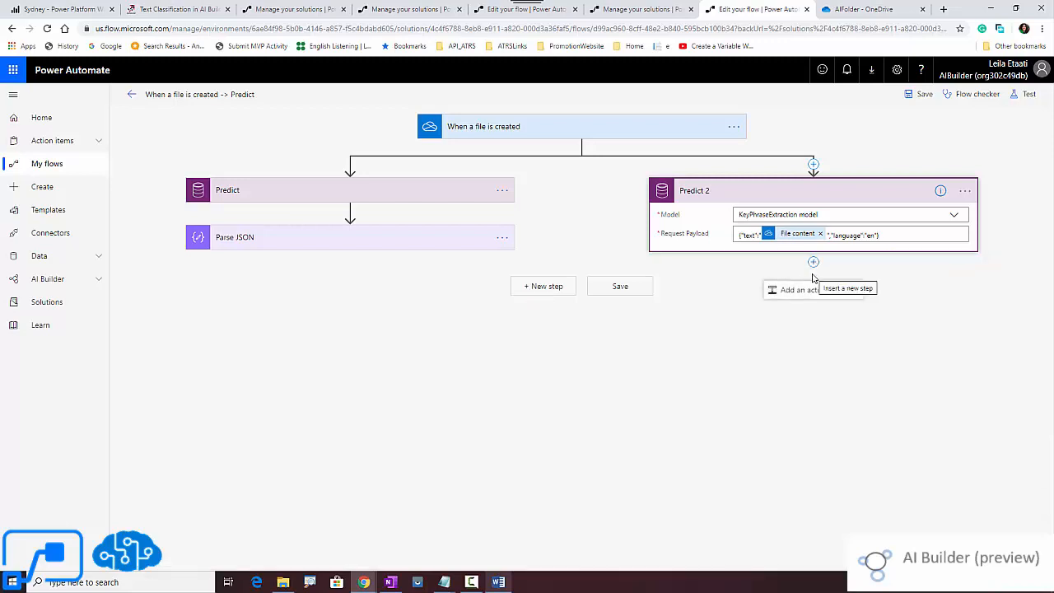
pyautogui.click(1029, 94)
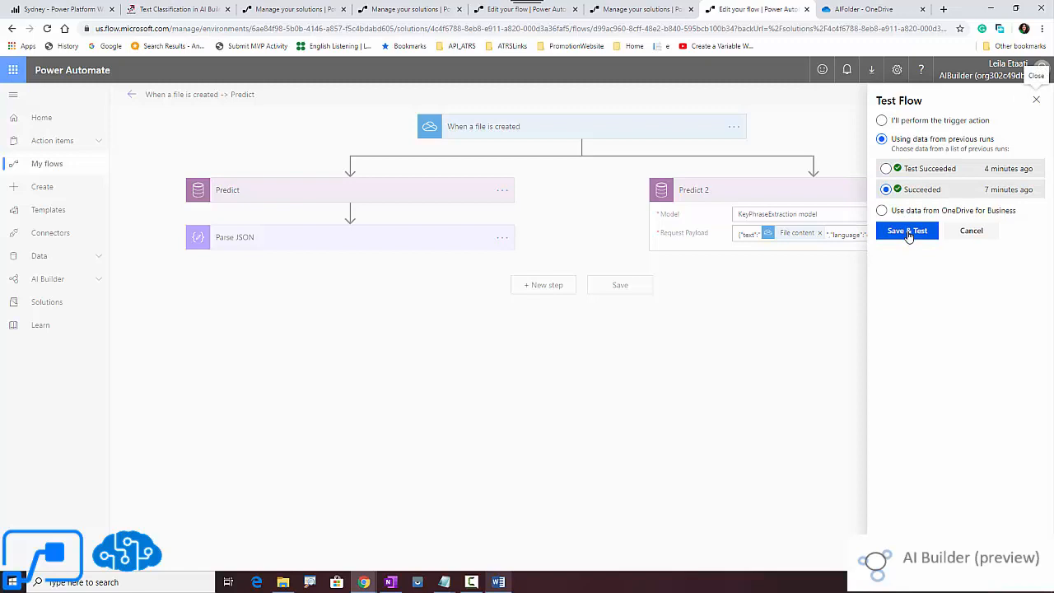
# Save and test the flow with previous run data, then return to editing.
pyautogui.click(906, 231)
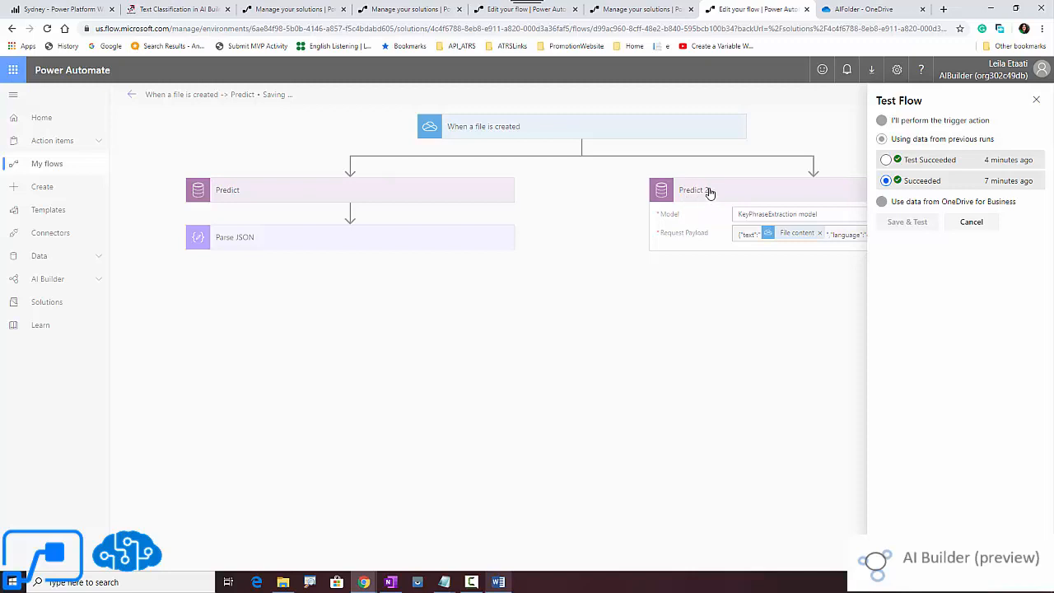
pyautogui.click(884, 139)
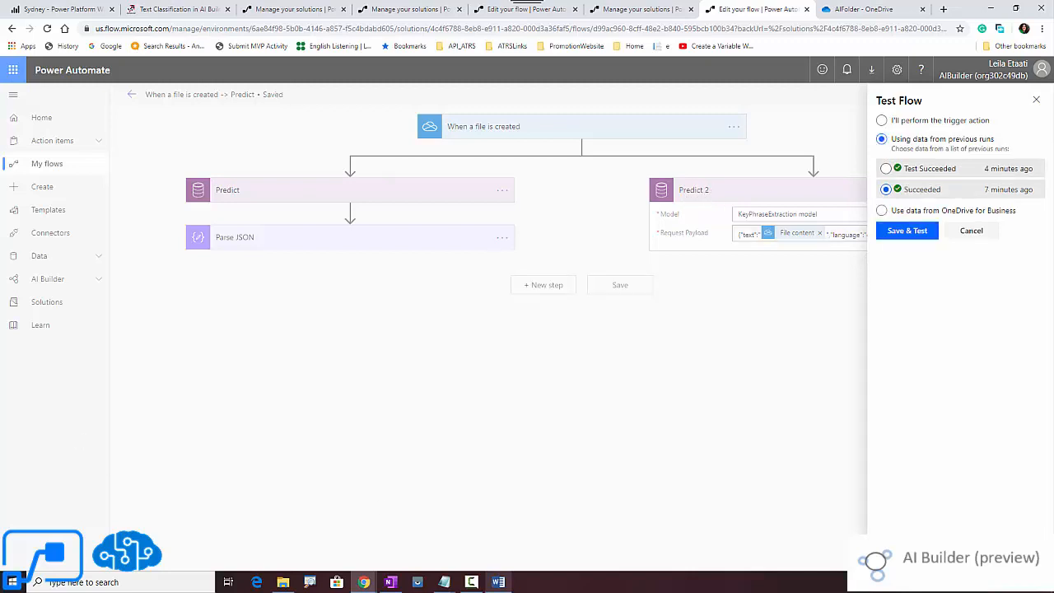
pyautogui.click(906, 231)
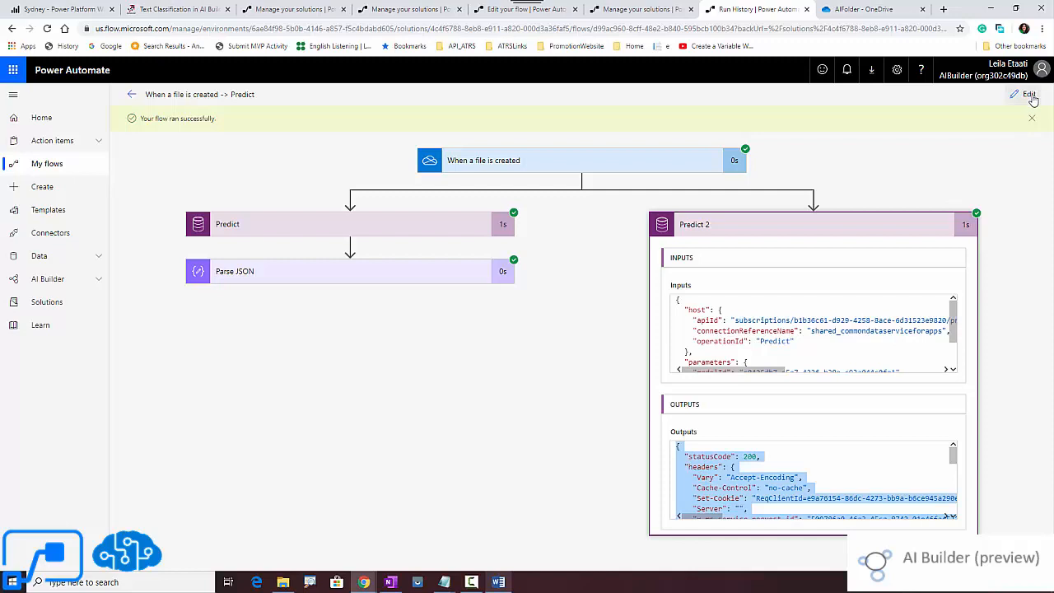
pyautogui.click(1028, 93)
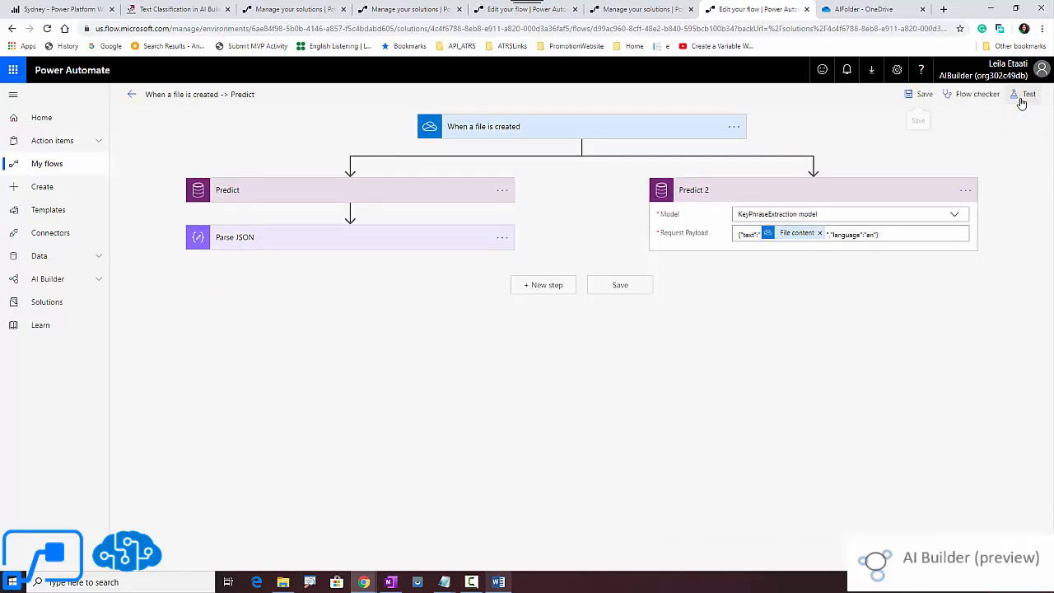
# Start adding an action after Predict 2 and search for parse.
pyautogui.click(814, 260)
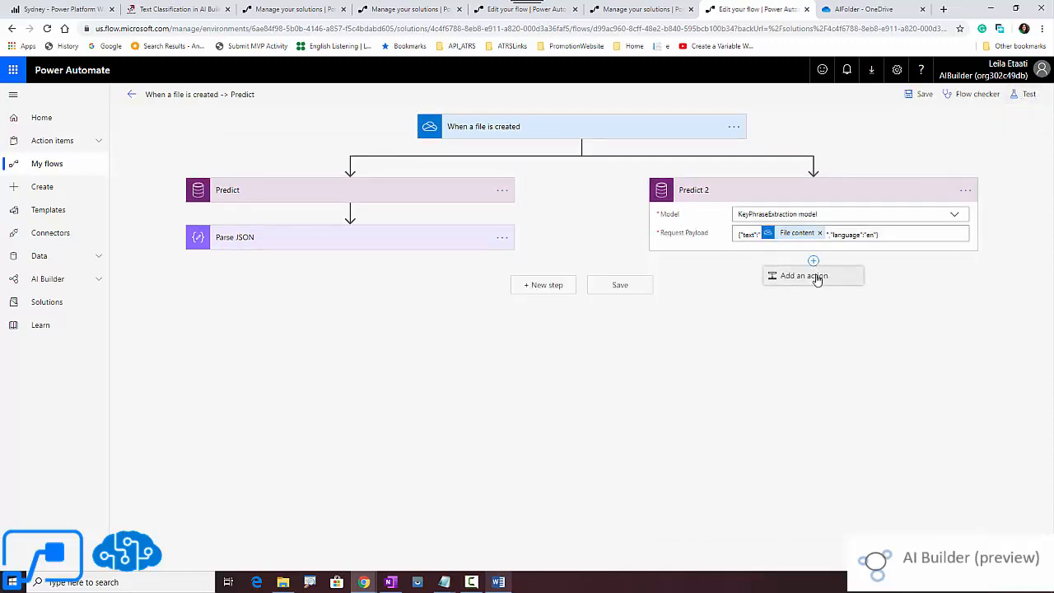
pyautogui.click(804, 275)
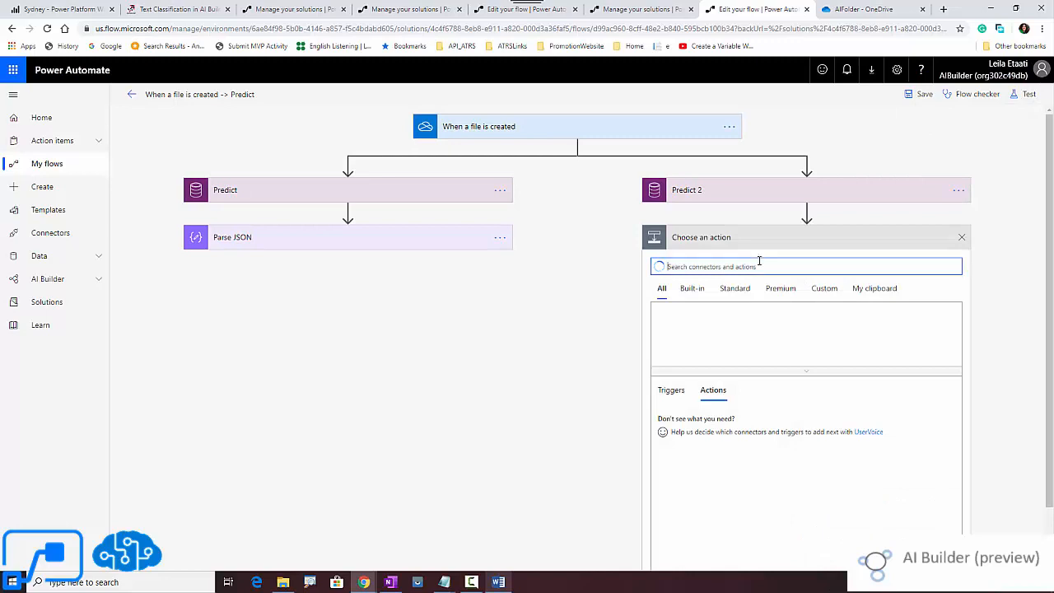
pyautogui.write('pe')
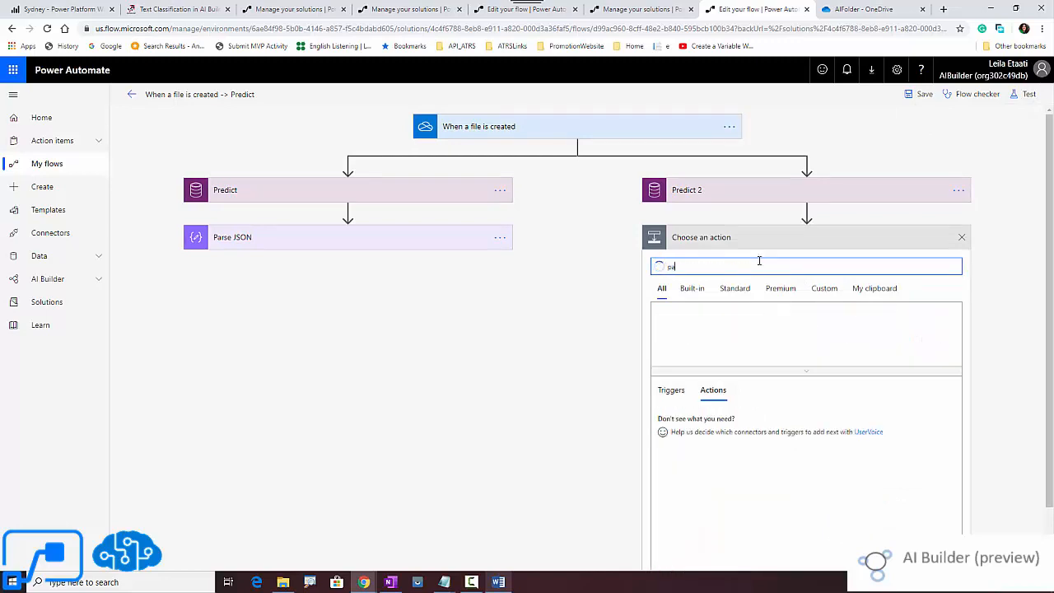
pyautogui.write('parse')
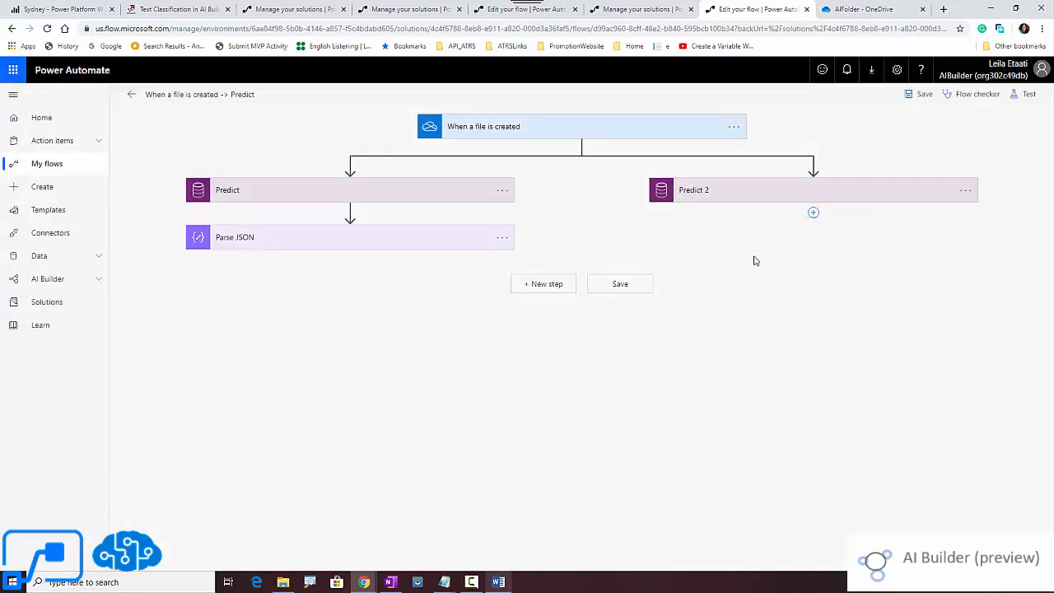
# Add Parse JSON 2 after Predict 2 with Content set to its Response Payload.
pyautogui.click(814, 212)
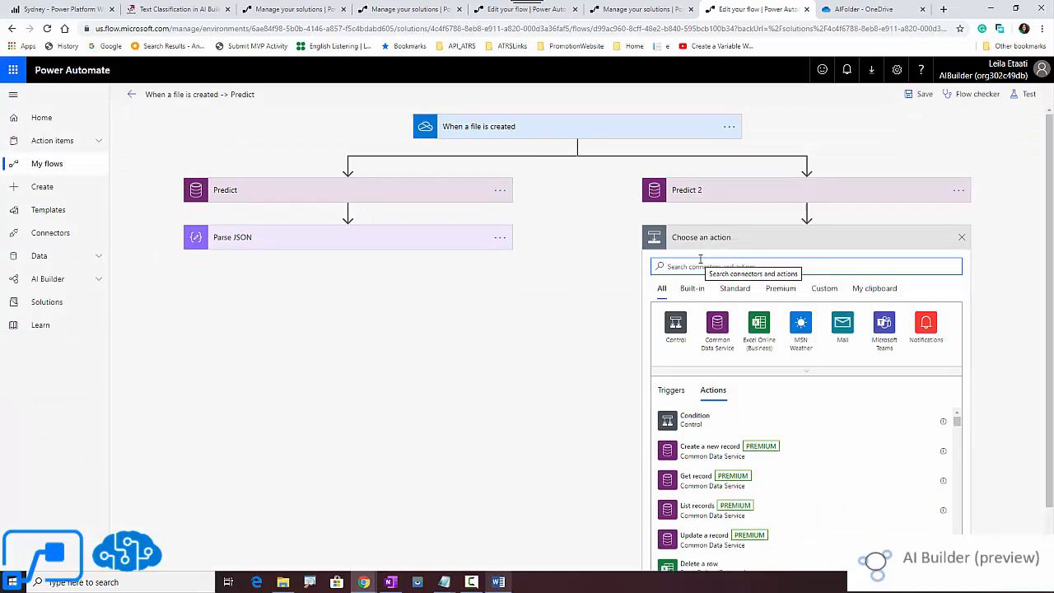
pyautogui.write('pars')
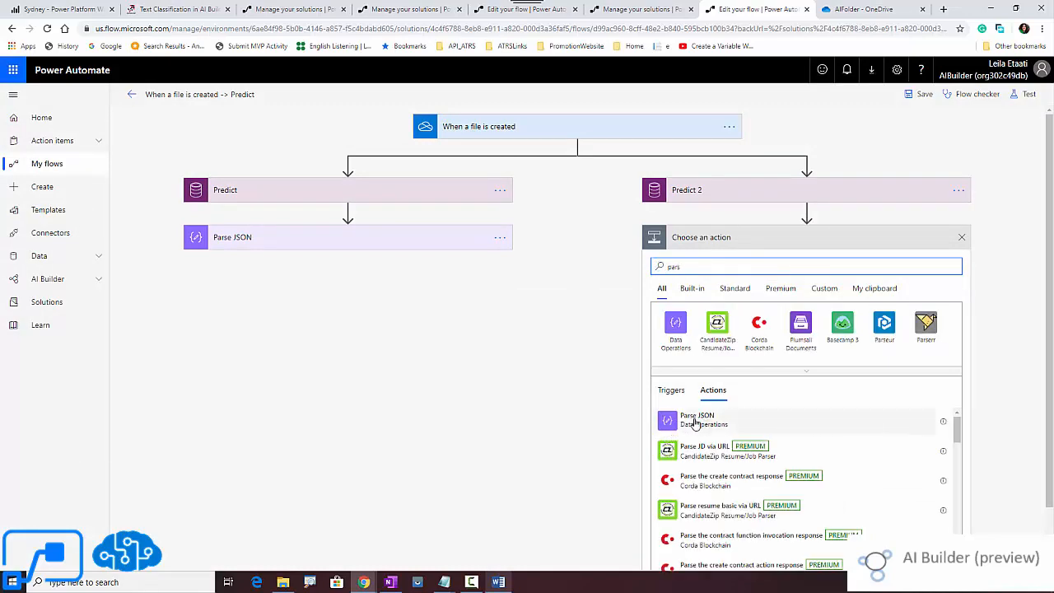
pyautogui.click(698, 420)
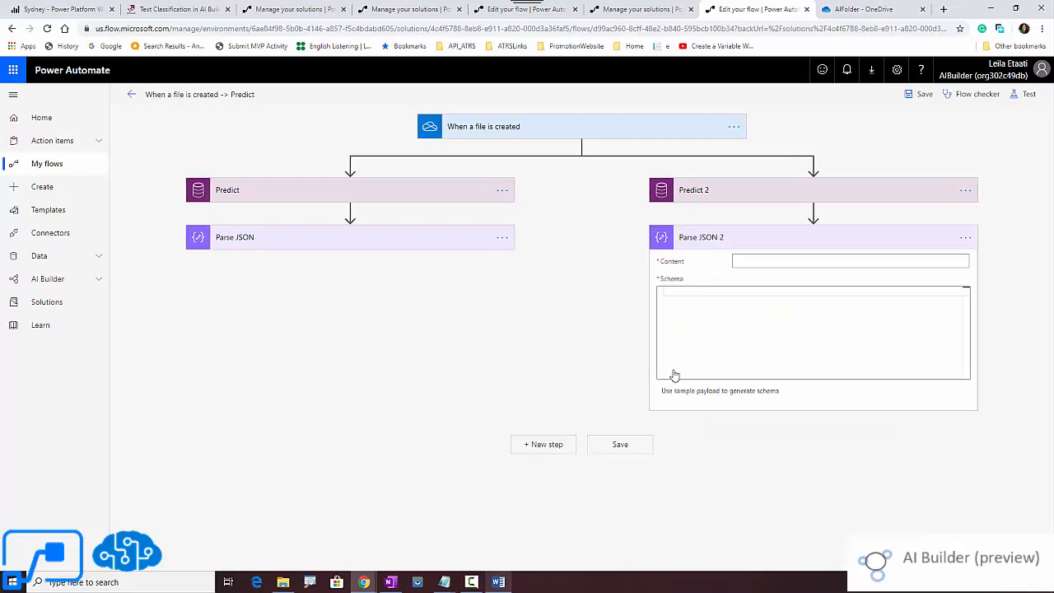
pyautogui.click(849, 261)
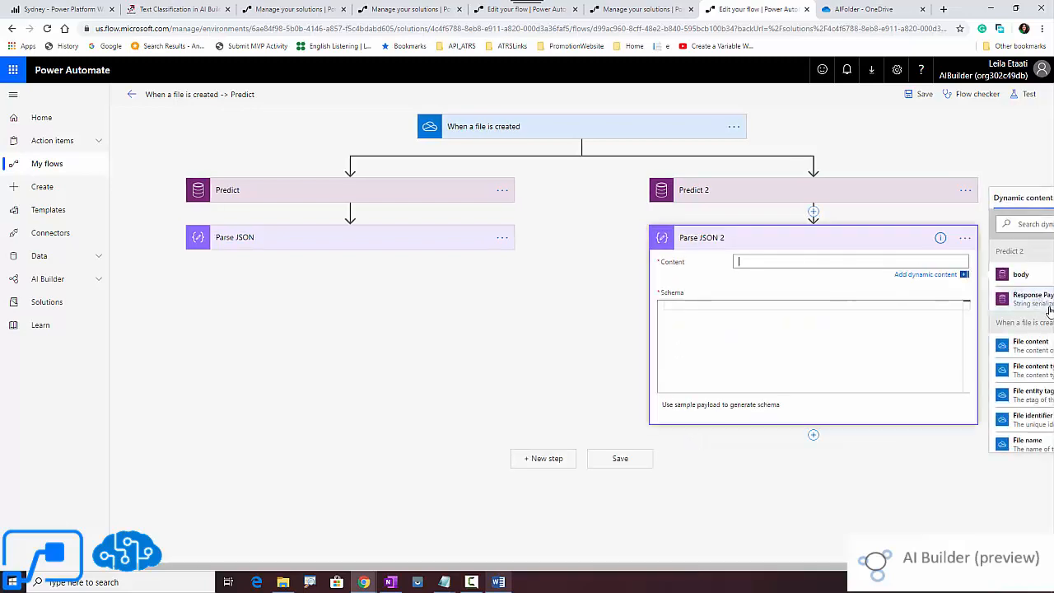
pyautogui.click(1035, 295)
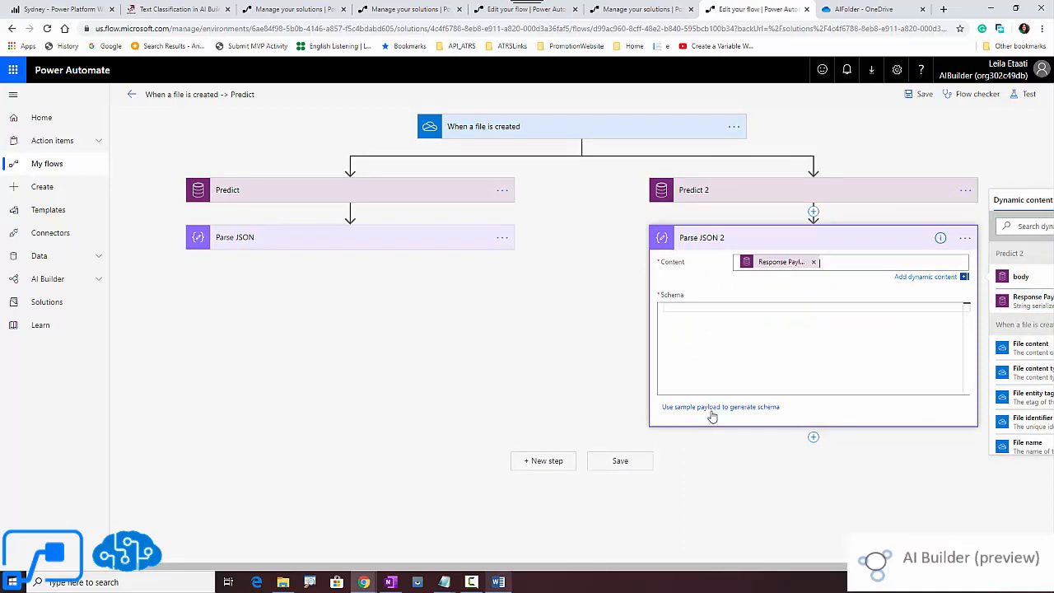
# Generate Parse JSON 2's schema from a pasted sample payload.
pyautogui.click(720, 407)
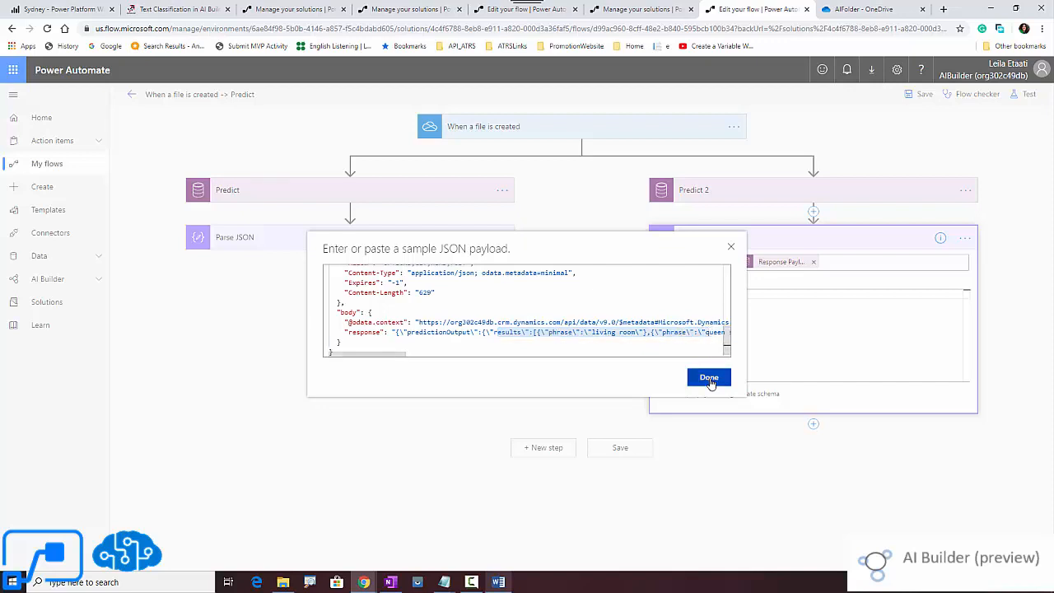
pyautogui.click(709, 377)
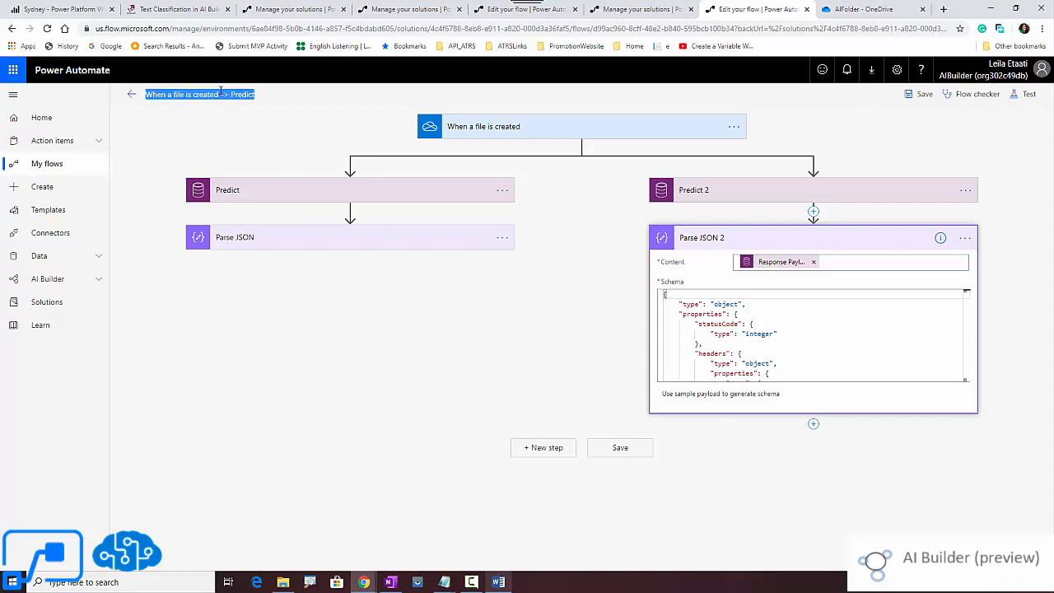
# Rename the flow SentimentandKeywordFlow, save it and collapse Parse JSON 2.
pyautogui.write('SentimentandKeyword')
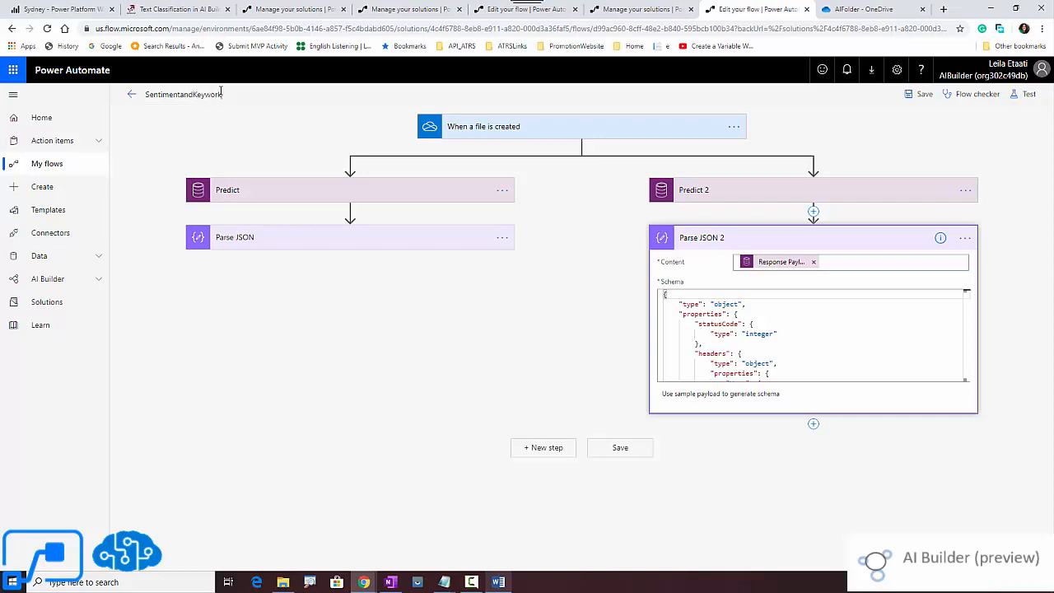
pyautogui.write('Flow')
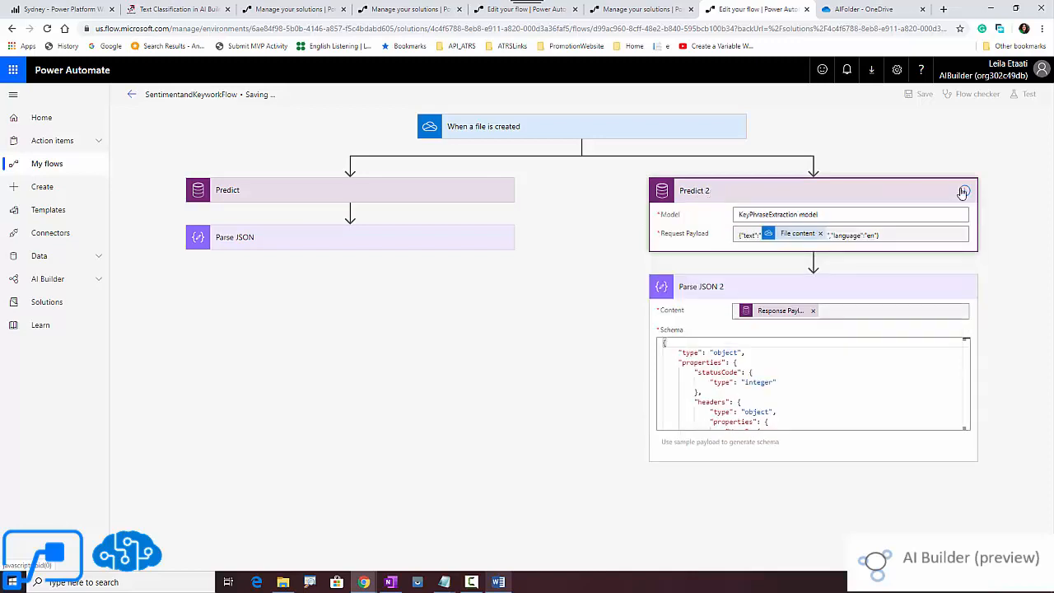
pyautogui.click(924, 93)
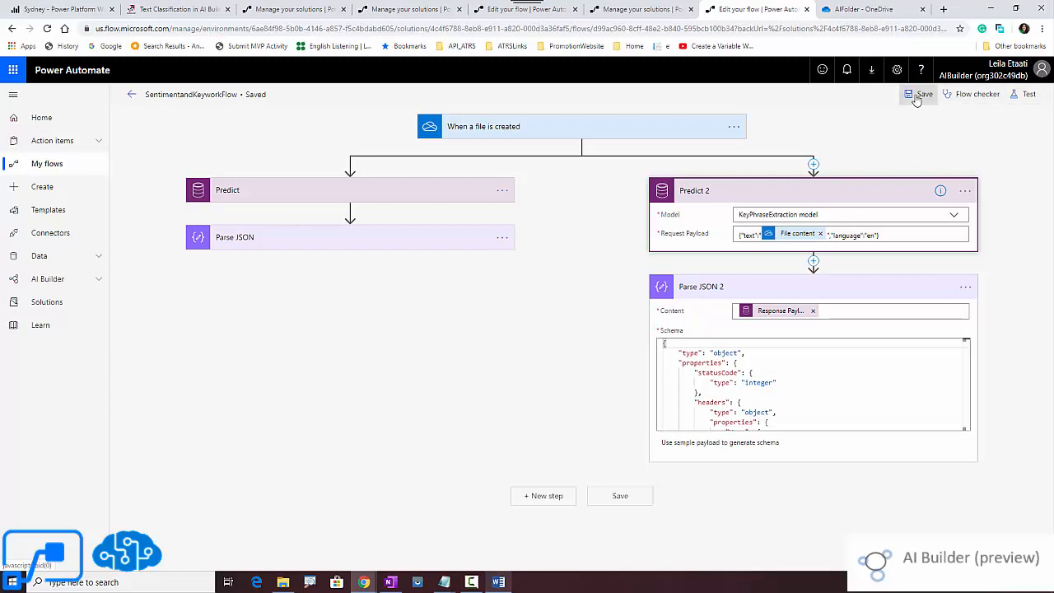
pyautogui.click(921, 93)
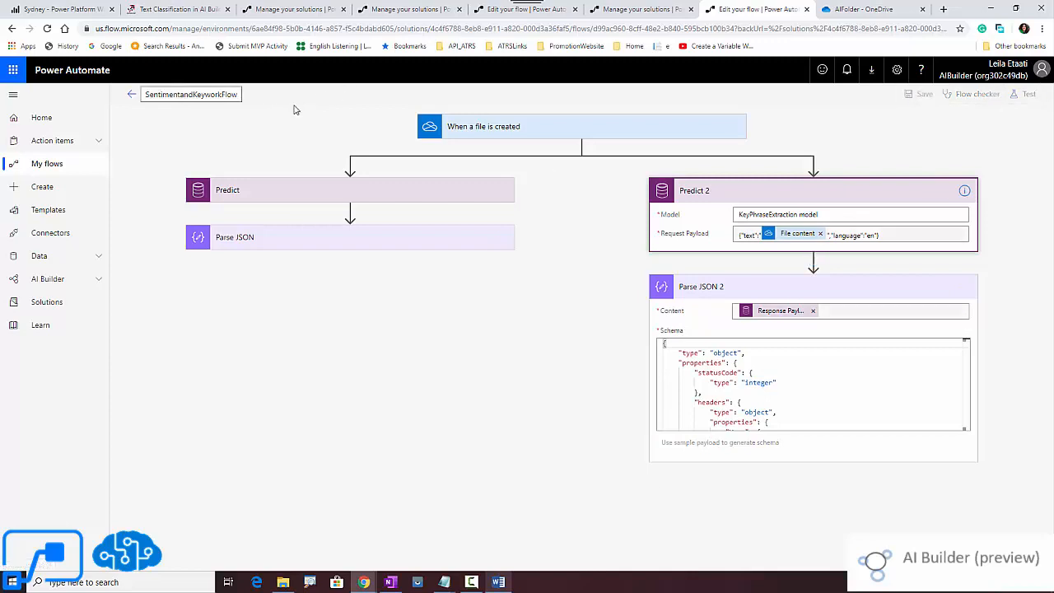
pyautogui.click(702, 287)
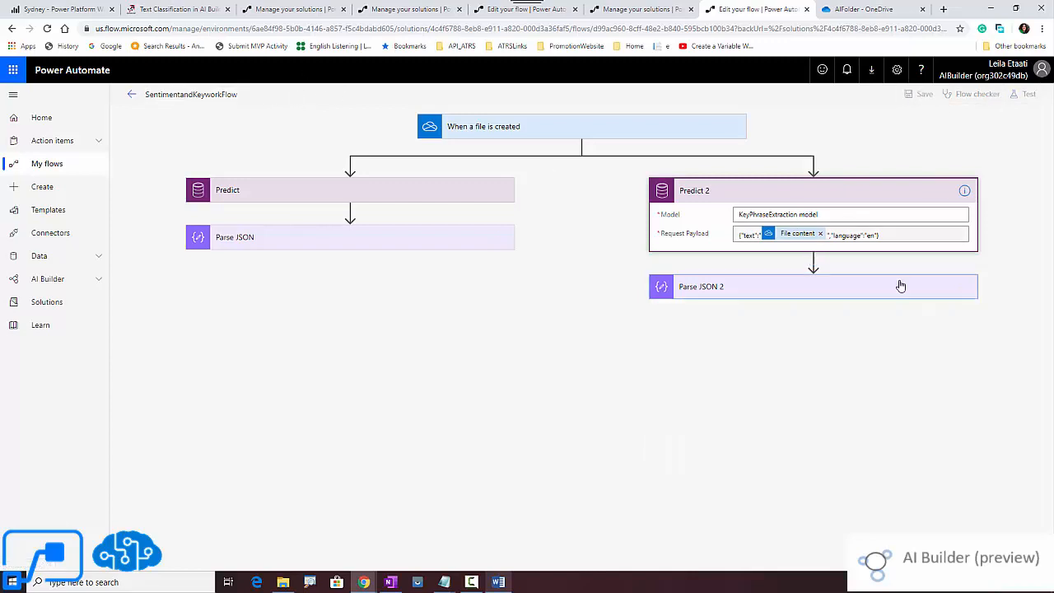
# Rename the Predict 2 step to 'Keyword Extraction' via its ... menu.
pyautogui.click(966, 192)
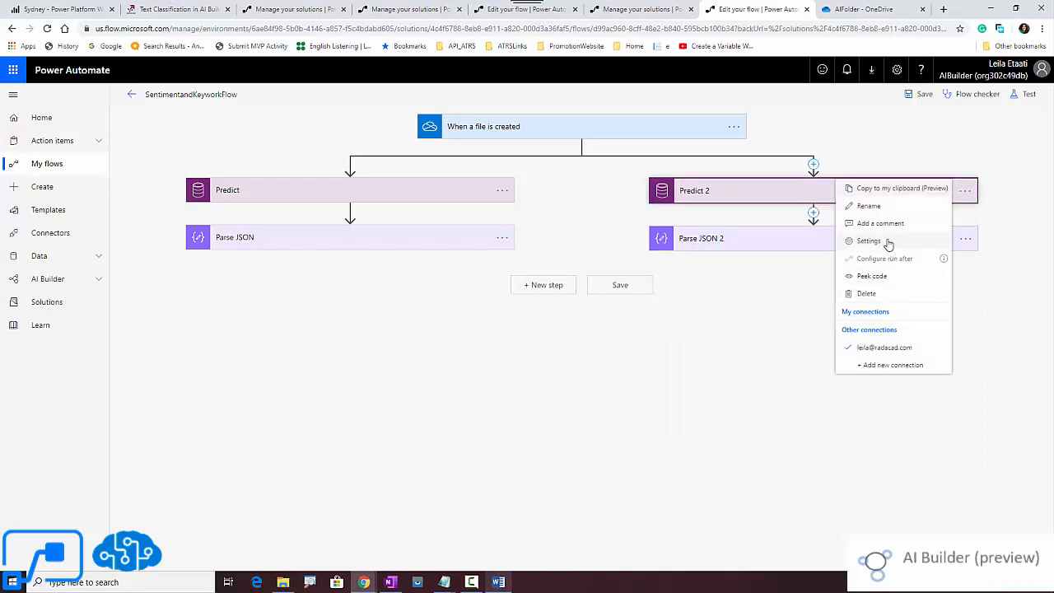
pyautogui.click(869, 206)
pyautogui.write('Pred')
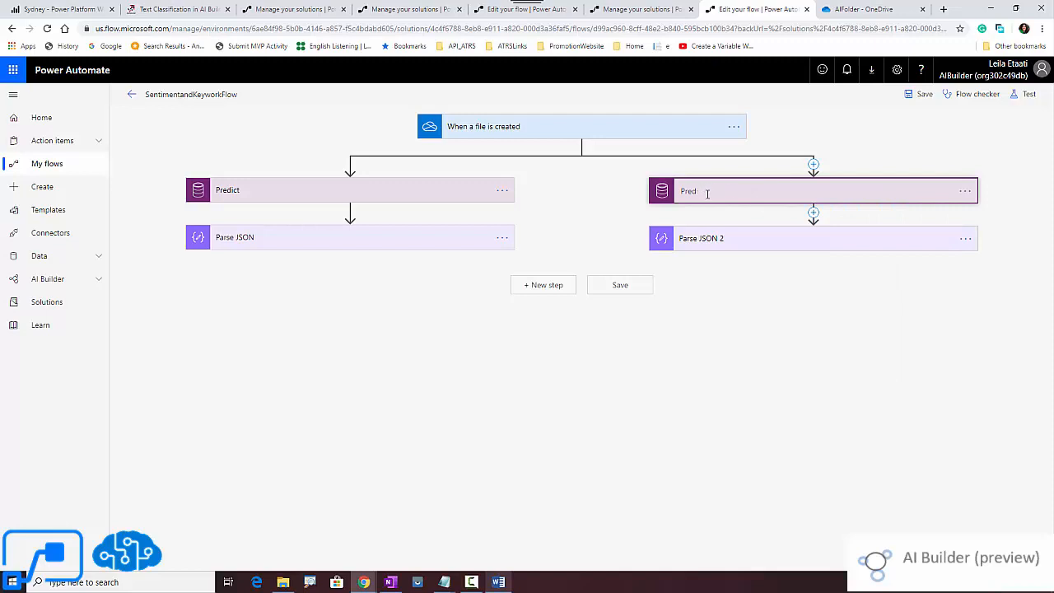
pyautogui.write('Key')
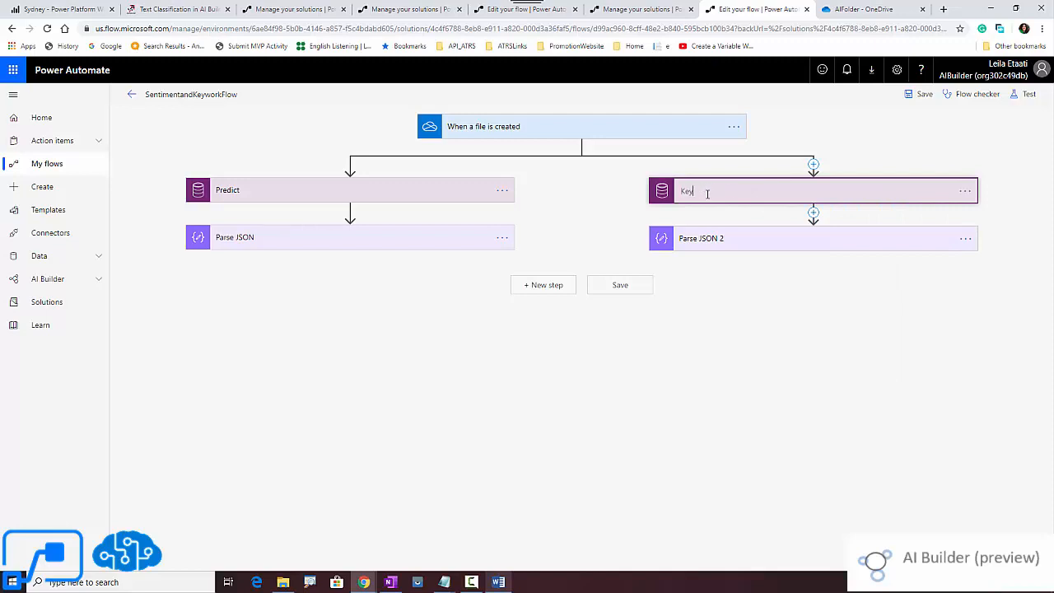
pyautogui.write('word Extraction')
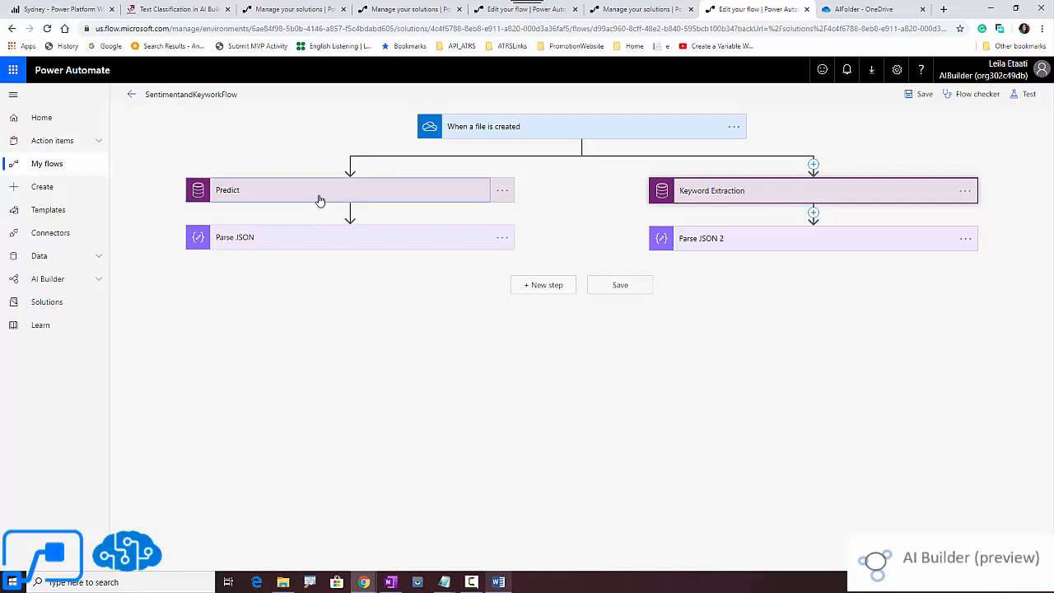
# Rename the Predict step to 'Sentiment Analysis' and confirm the name.
pyautogui.click(501, 191)
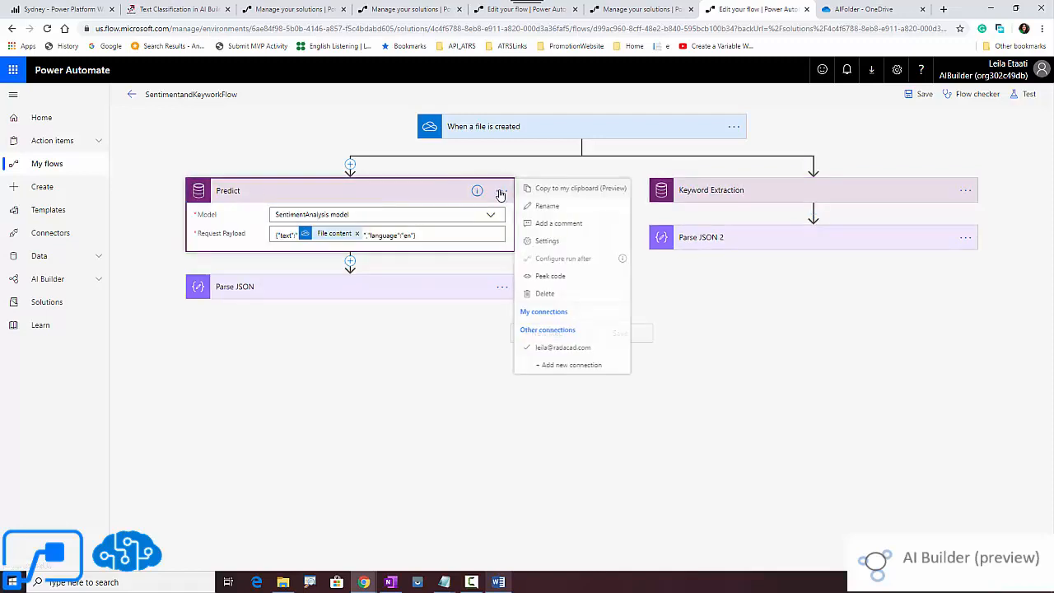
pyautogui.moveTo(547, 206)
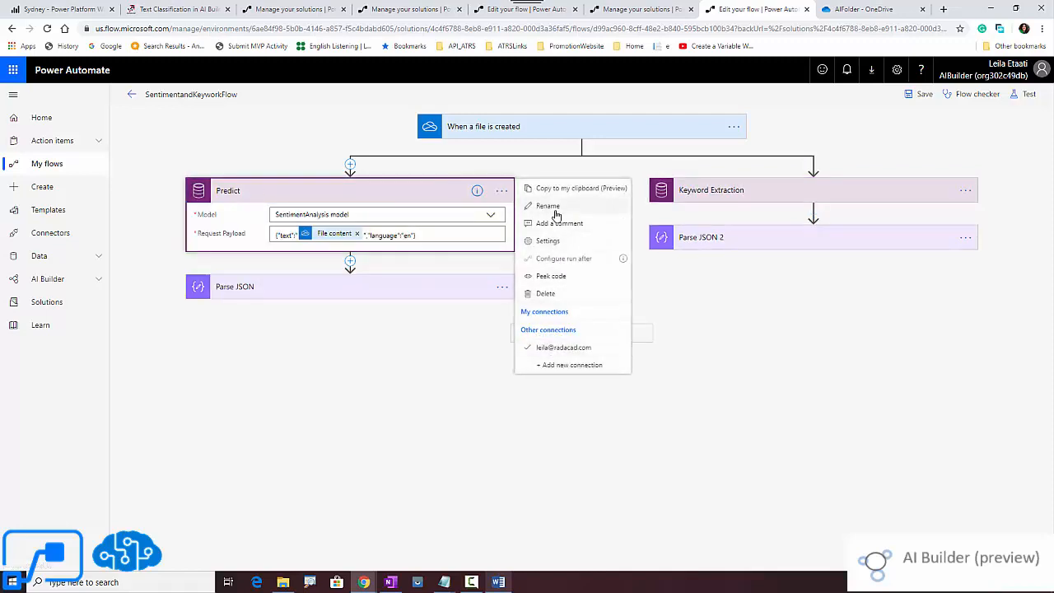
pyautogui.click(547, 206)
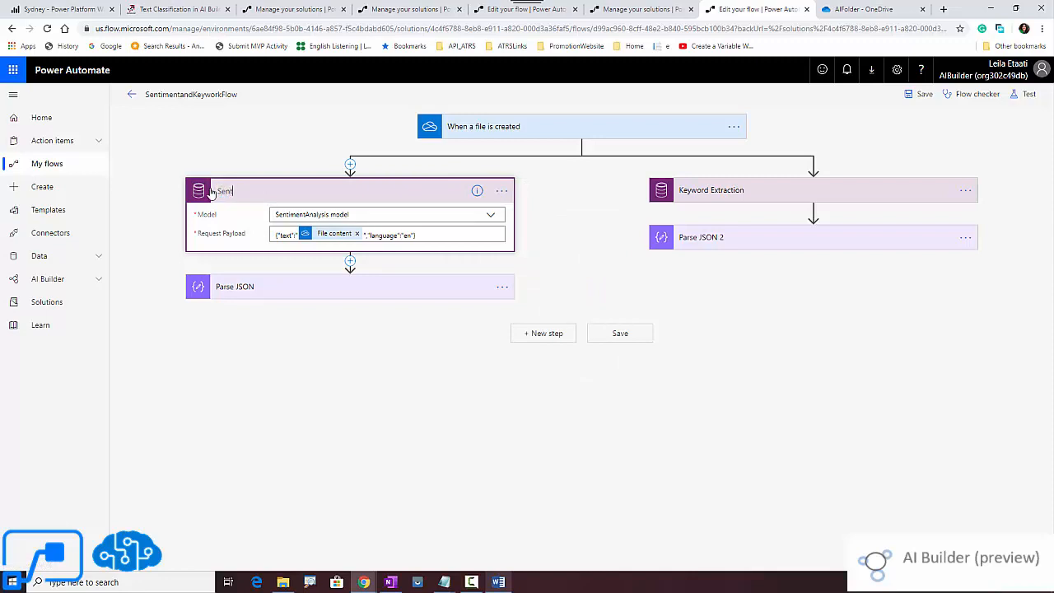
pyautogui.write('iment Analysis')
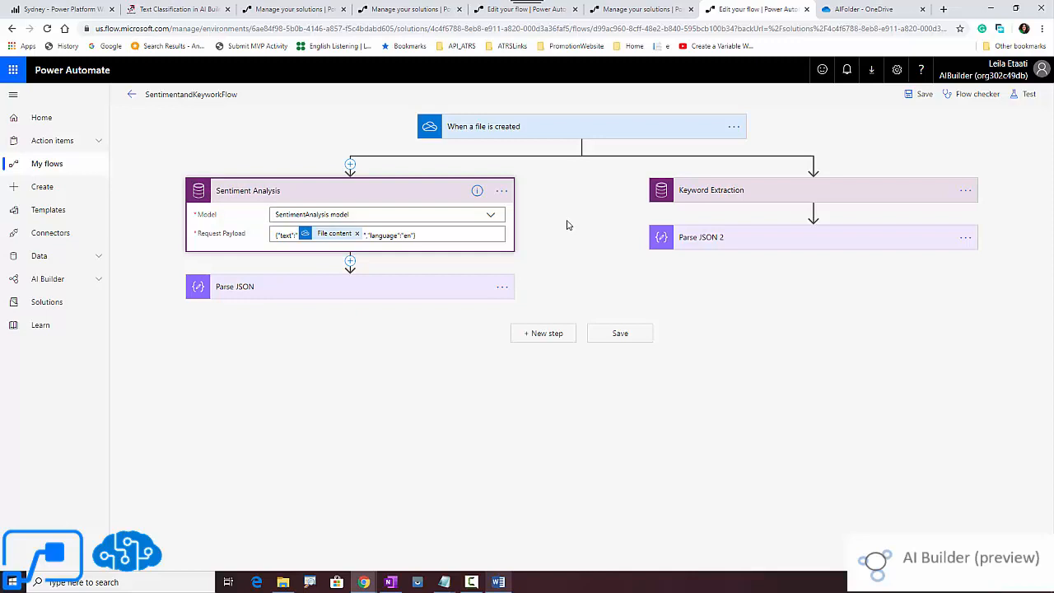
pyautogui.click(1029, 94)
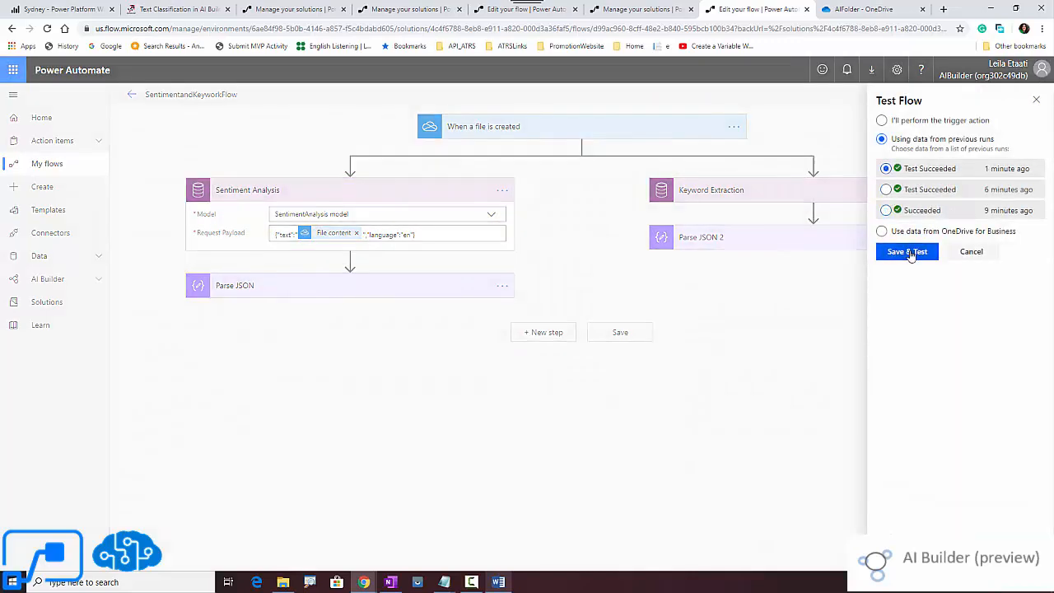
# Test the flow using the latest previous run's data, then view Parse JSON 2 outputs.
pyautogui.click(906, 251)
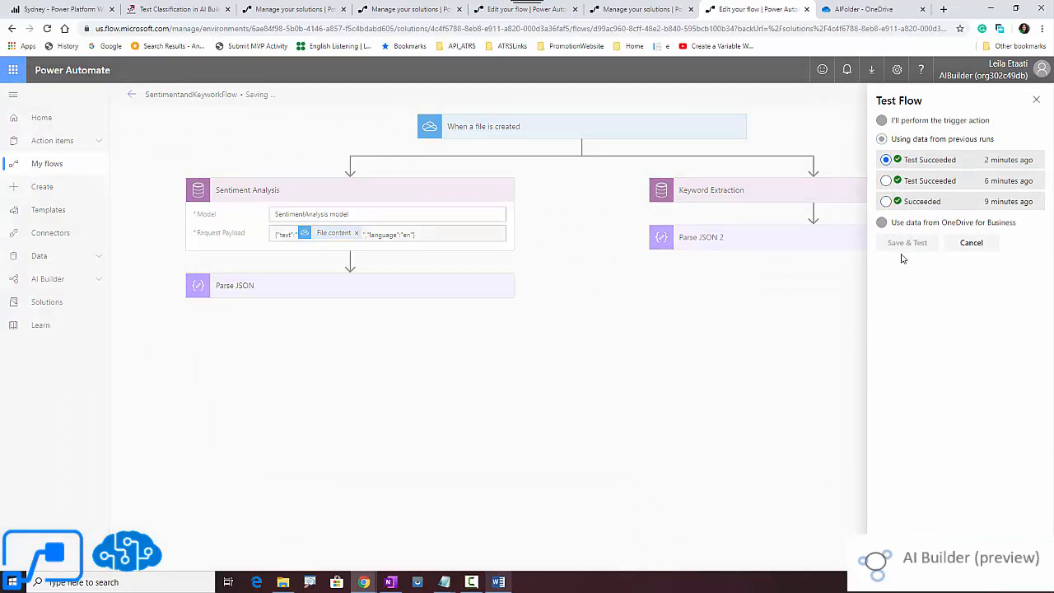
pyautogui.moveTo(958, 130)
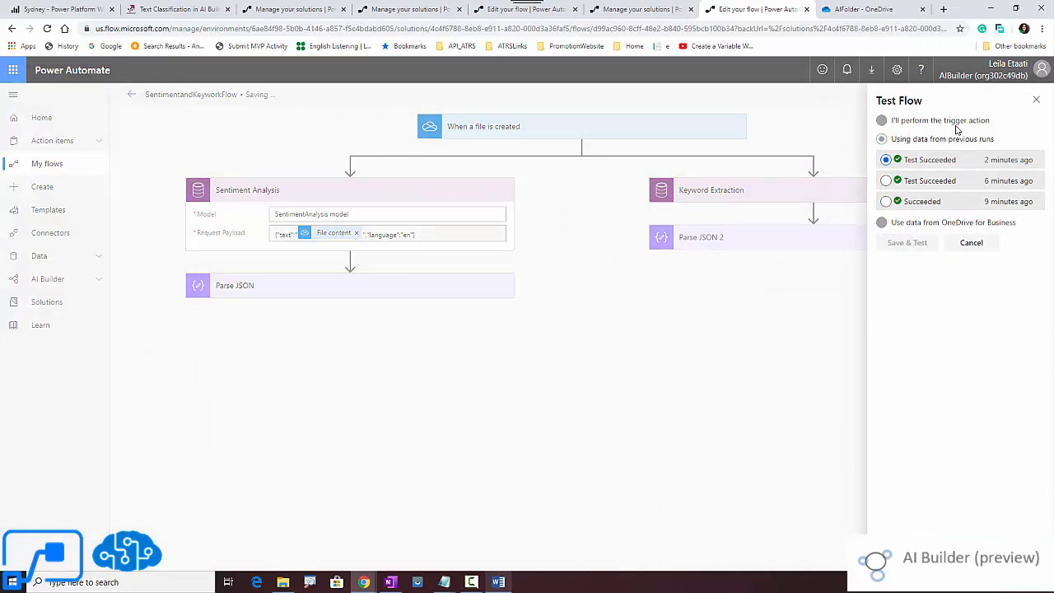
pyautogui.click(882, 138)
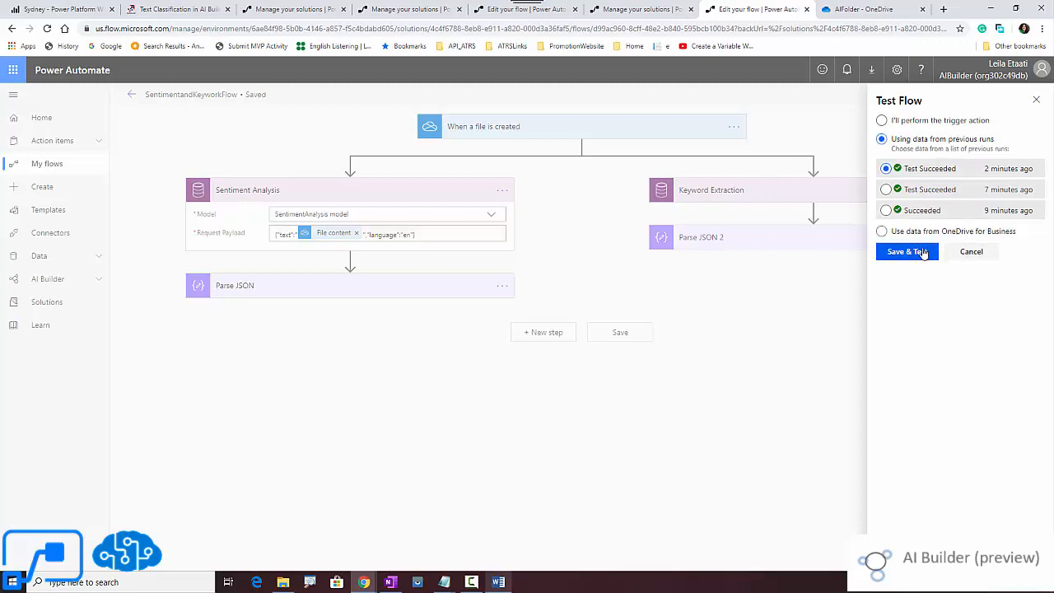
pyautogui.click(906, 250)
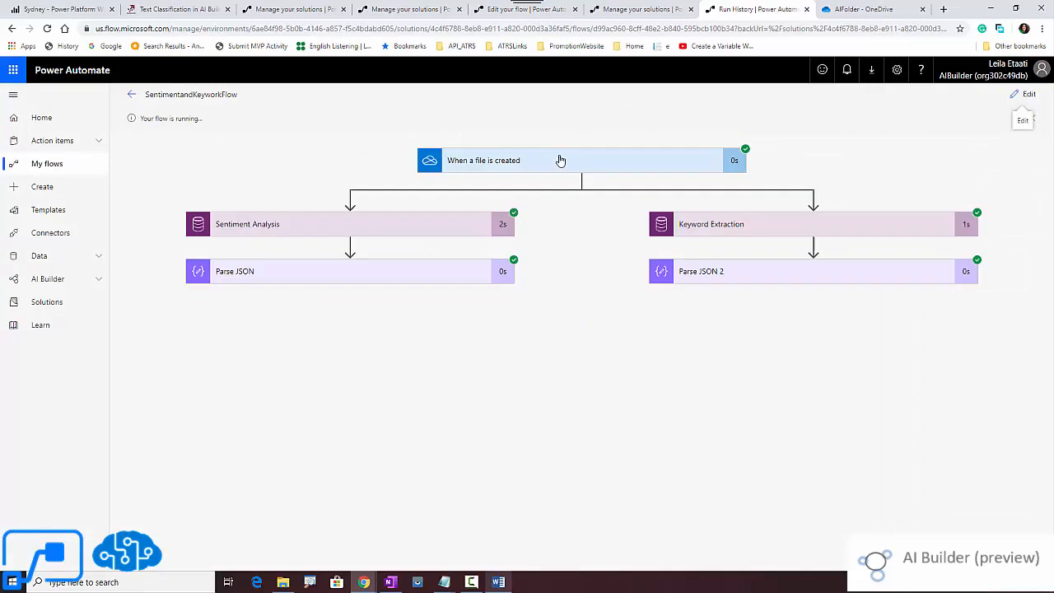
pyautogui.moveTo(718, 278)
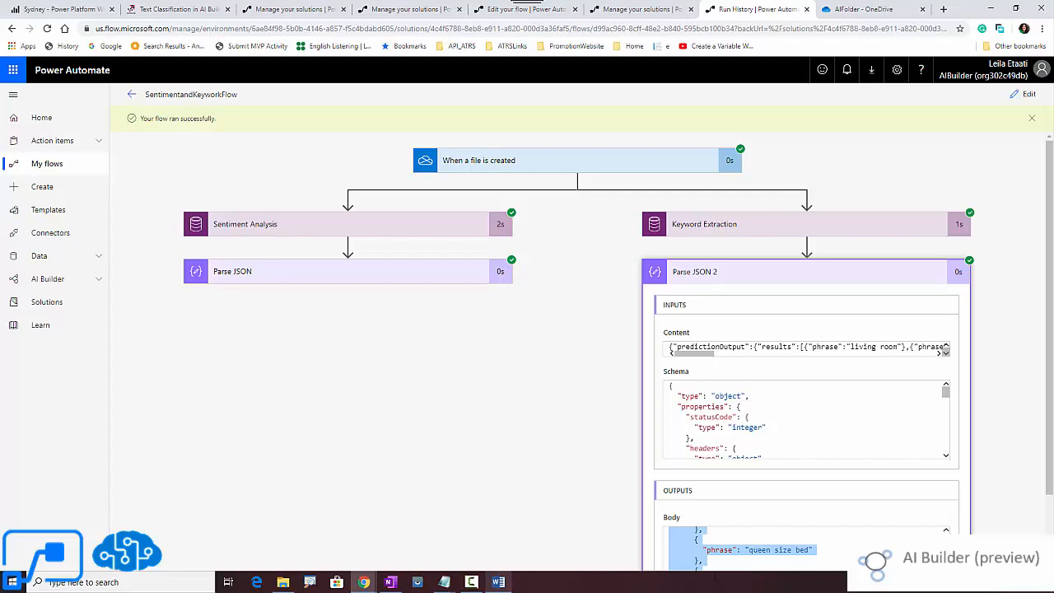
pyautogui.click(498, 583)
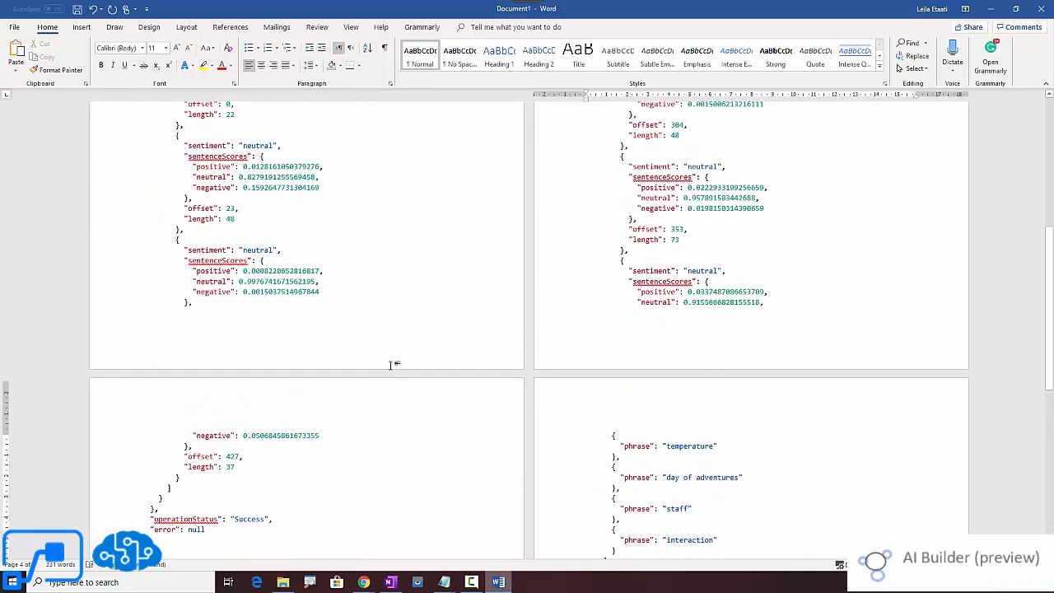
# Review extracted key phrases like 'living room' in Word, then return to Run History.
pyautogui.scroll(-3)
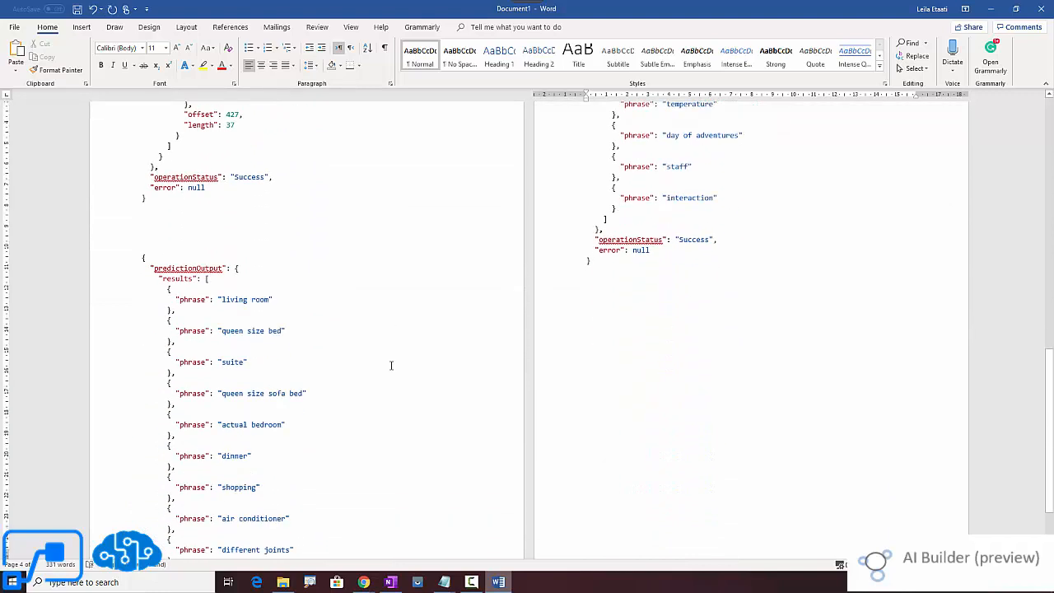
pyautogui.scroll(-3)
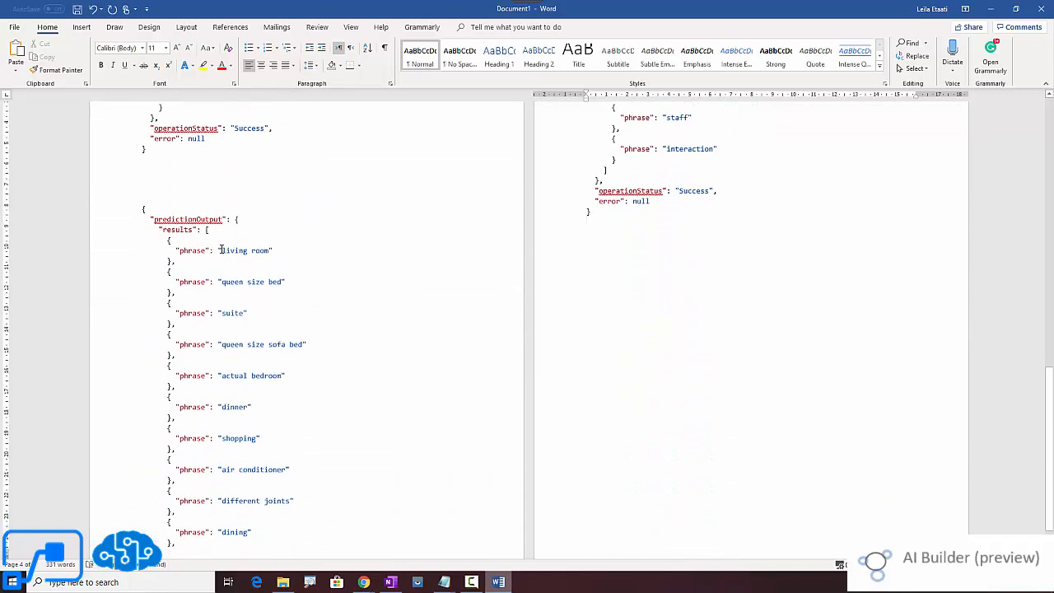
pyautogui.doubleClick(234, 250)
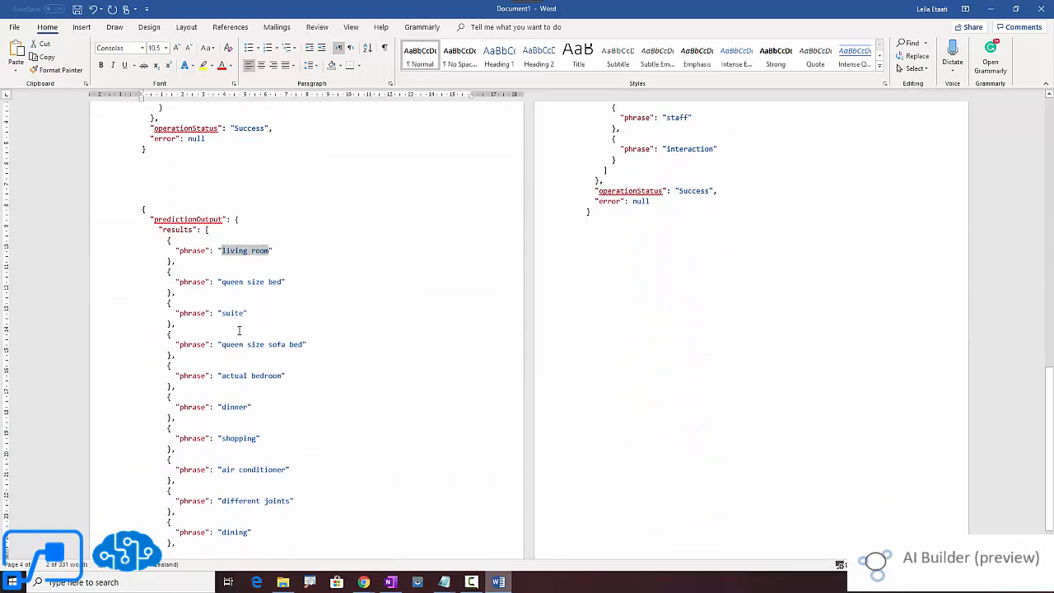
pyautogui.scroll(3)
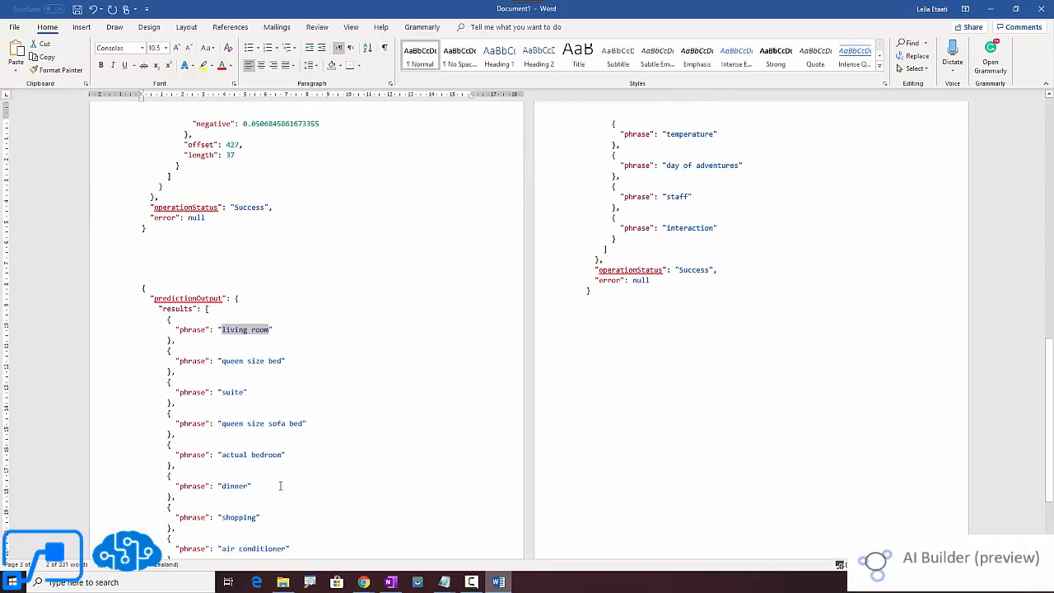
pyautogui.scroll(3)
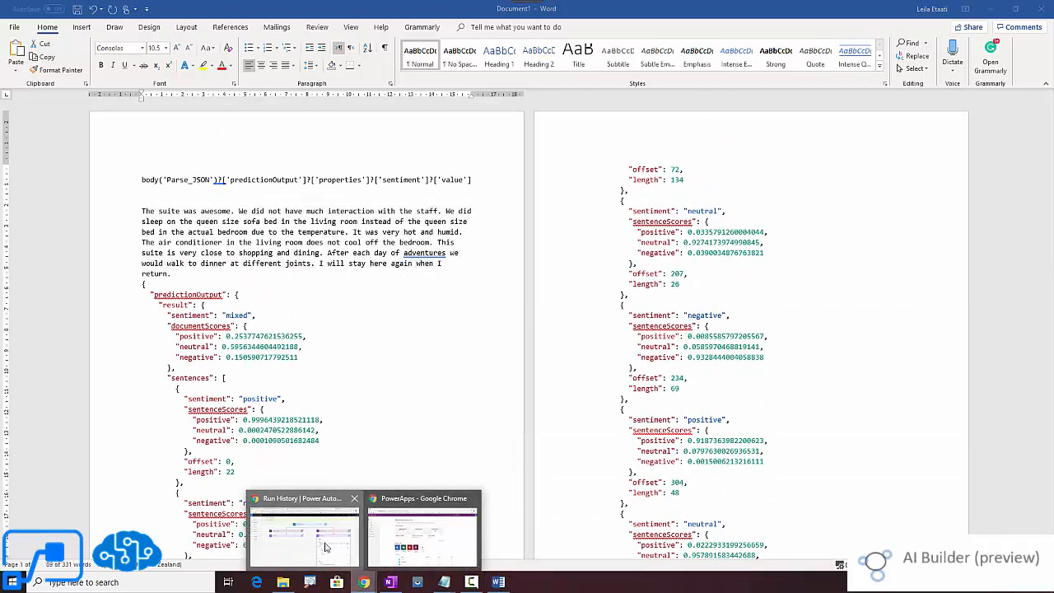
pyautogui.click(300, 536)
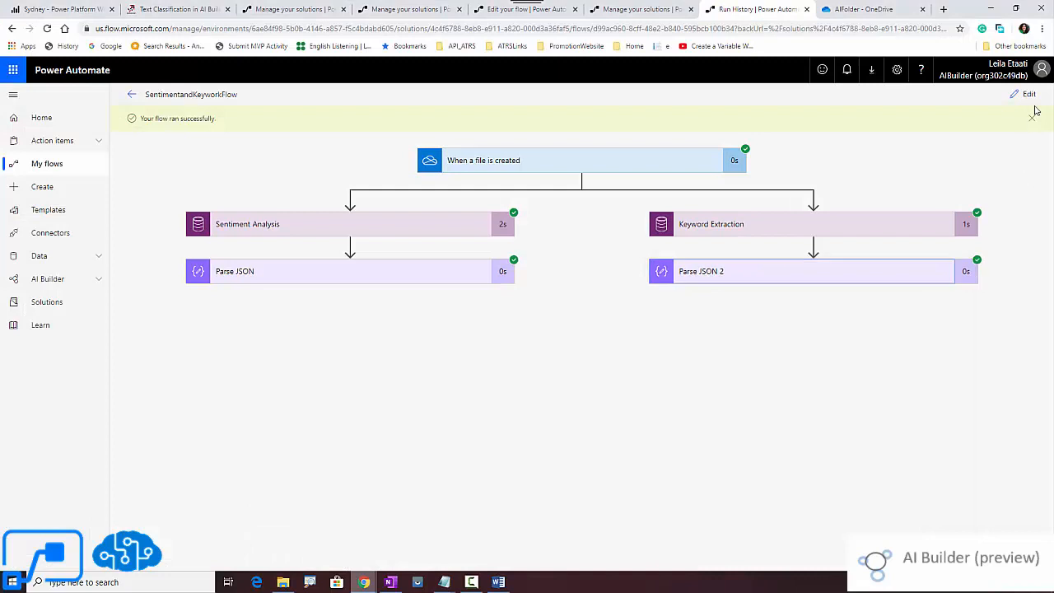
pyautogui.click(1034, 117)
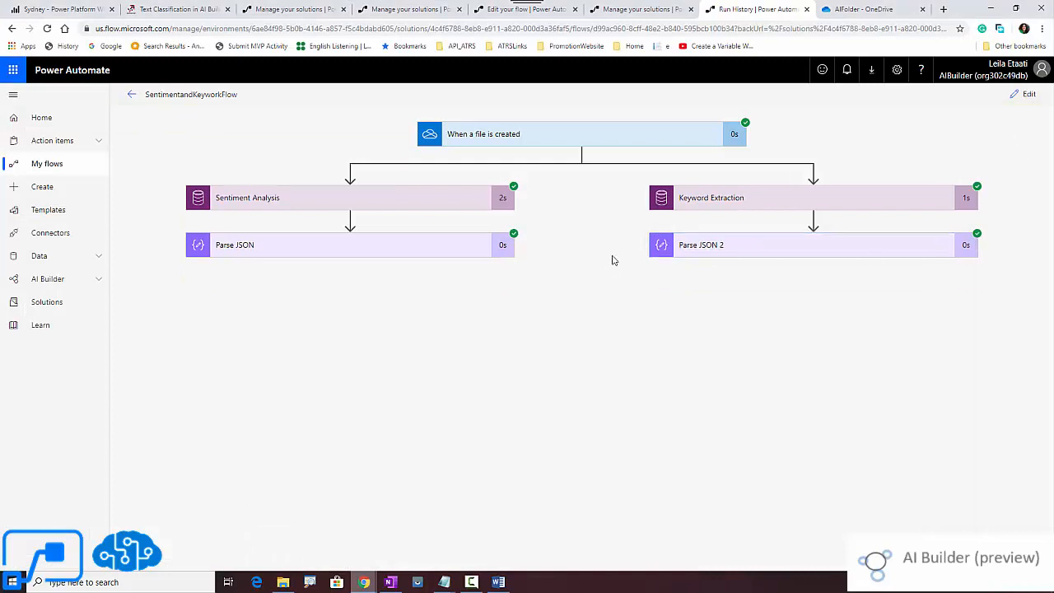
pyautogui.moveTo(304, 252)
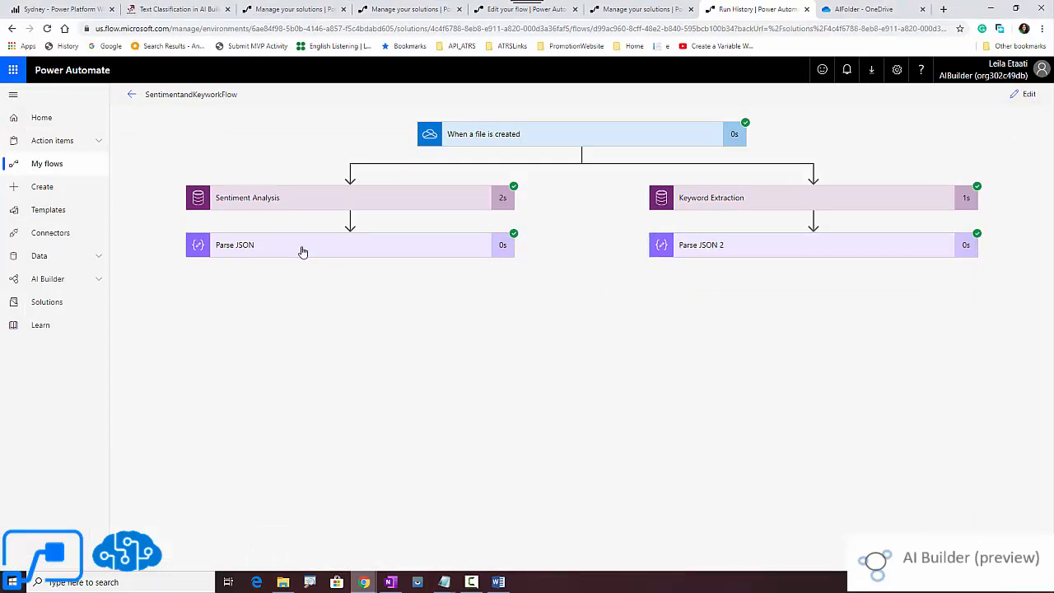
pyautogui.moveTo(738, 264)
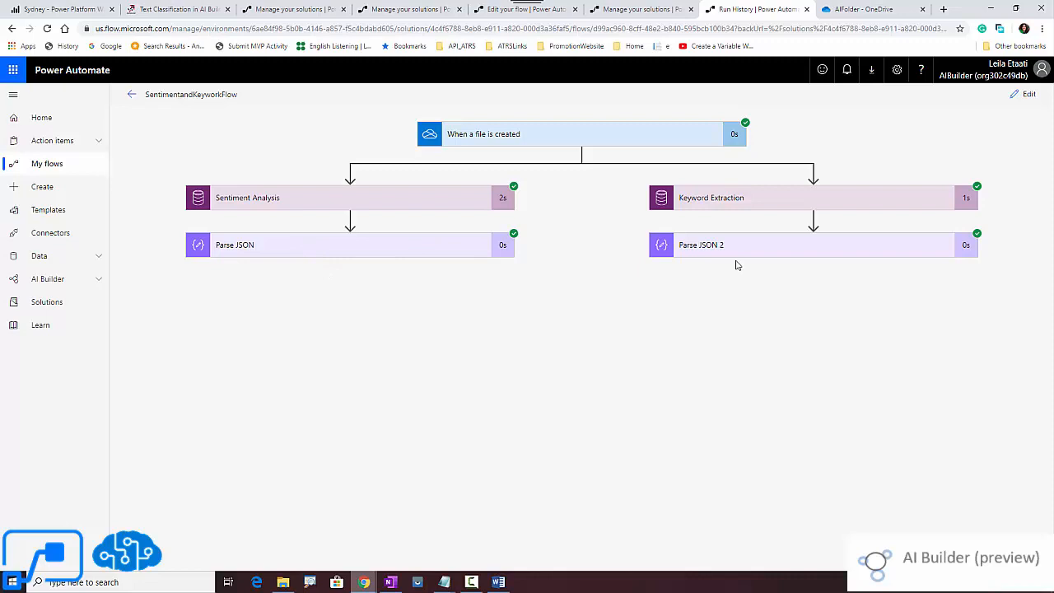
pyautogui.moveTo(732, 265)
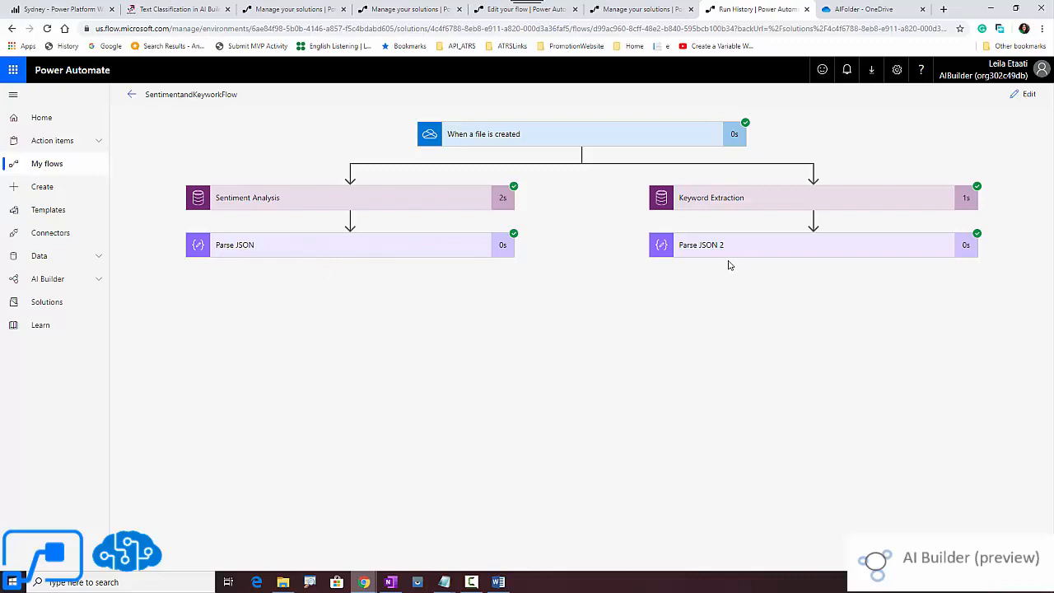
pyautogui.moveTo(711, 270)
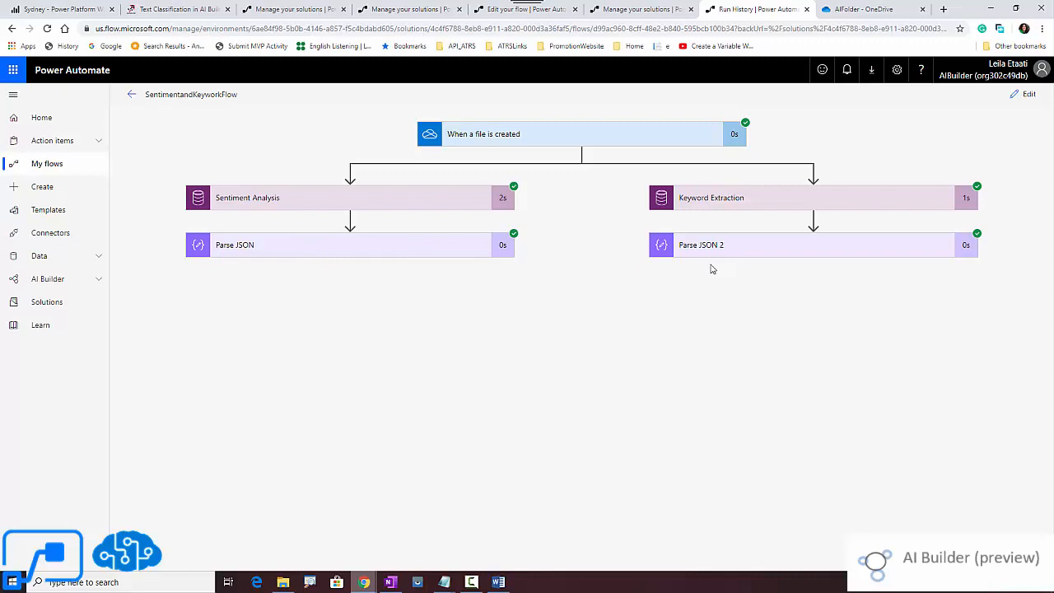
pyautogui.moveTo(617, 239)
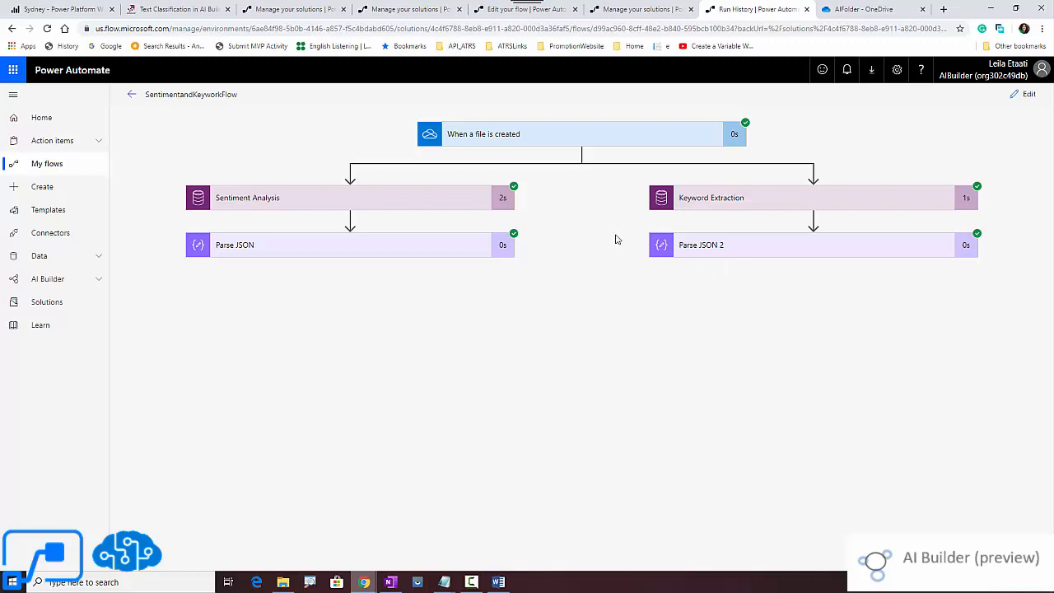
pyautogui.moveTo(624, 181)
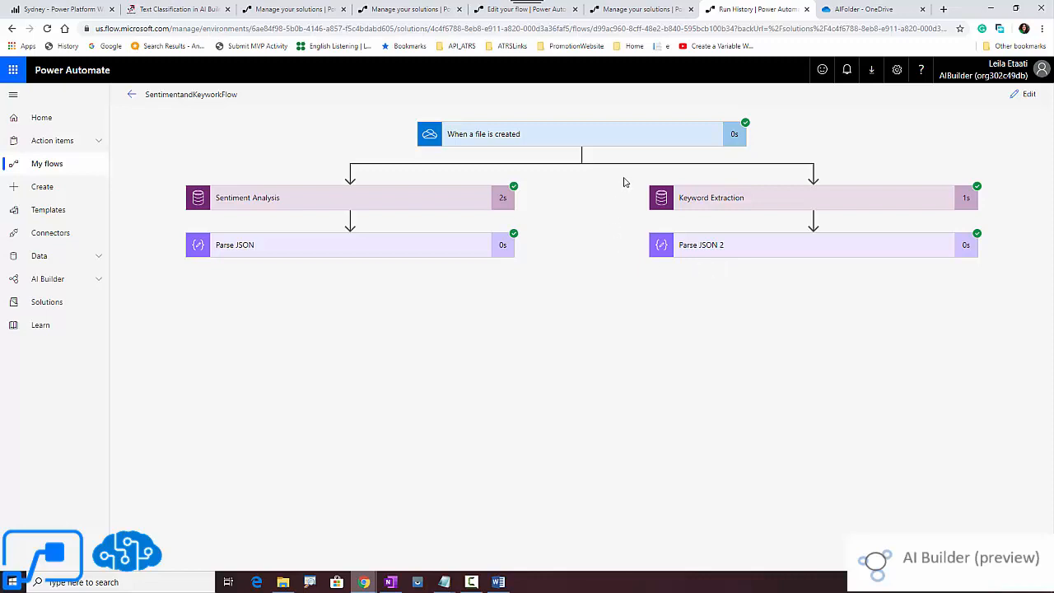
pyautogui.moveTo(241, 217)
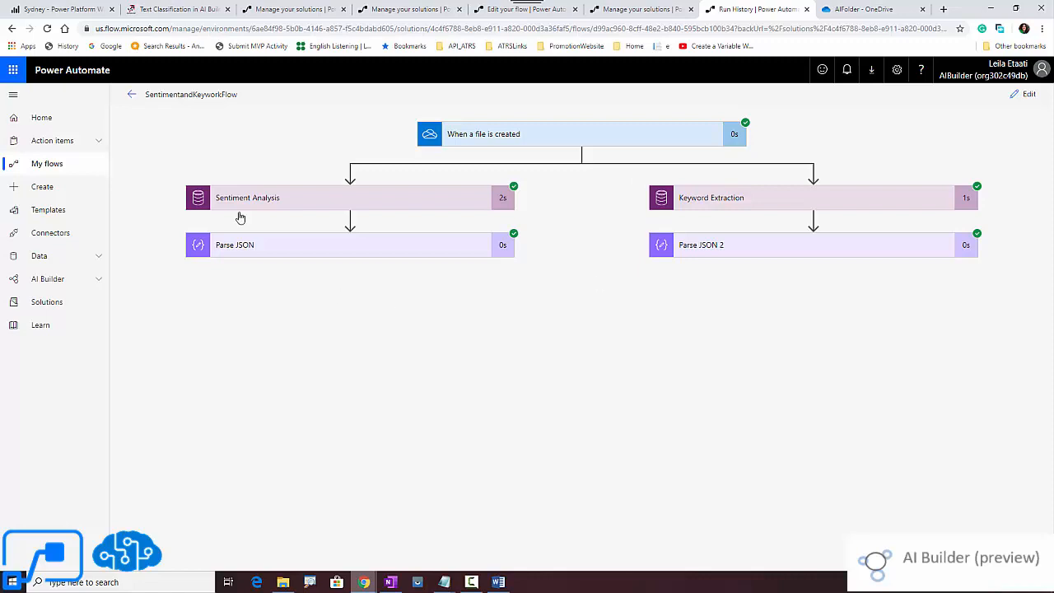
pyautogui.moveTo(357, 221)
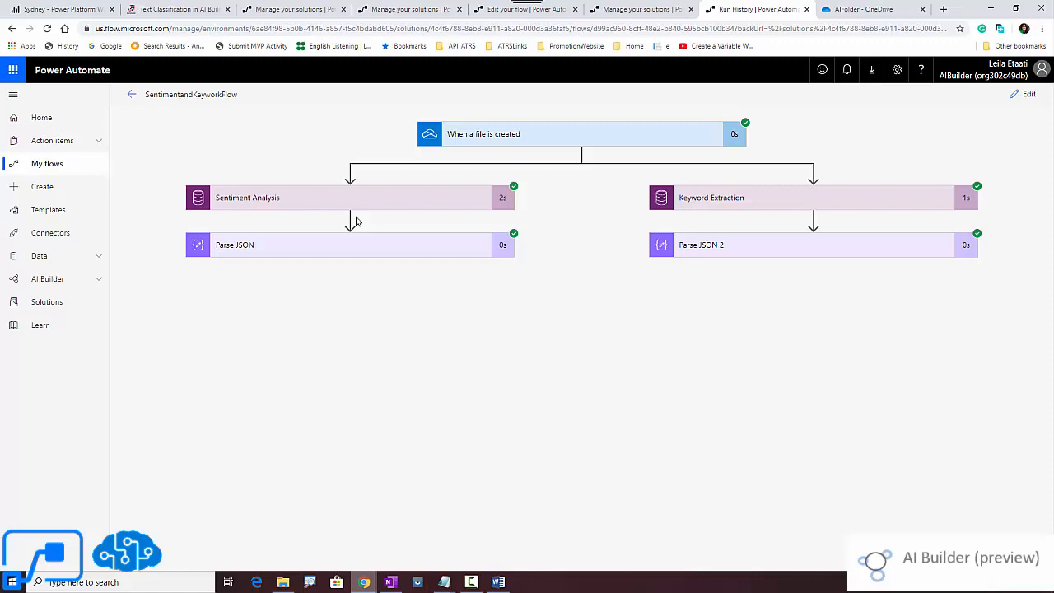
pyautogui.moveTo(4, 524)
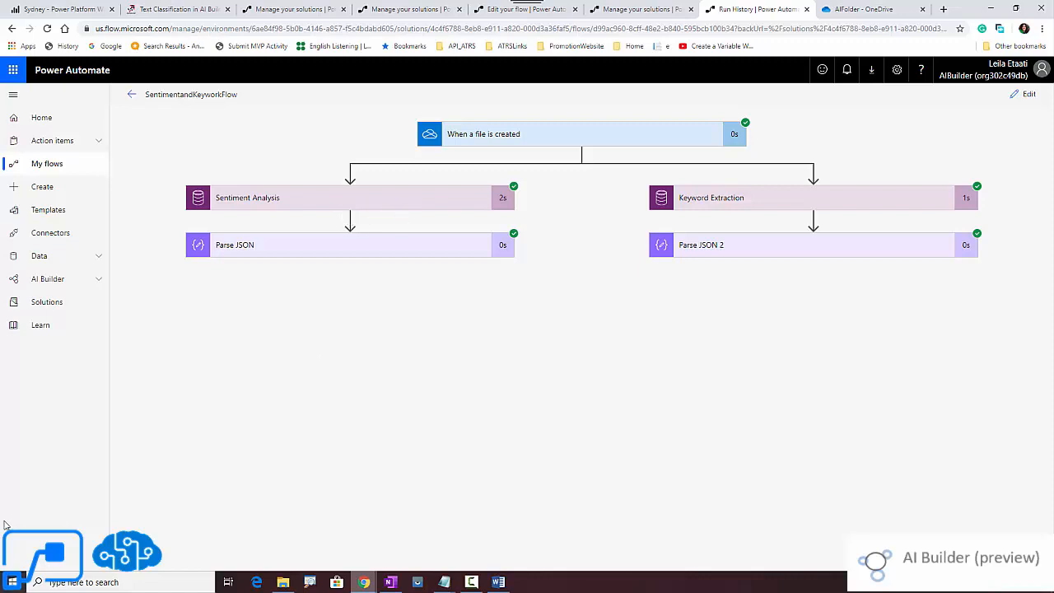